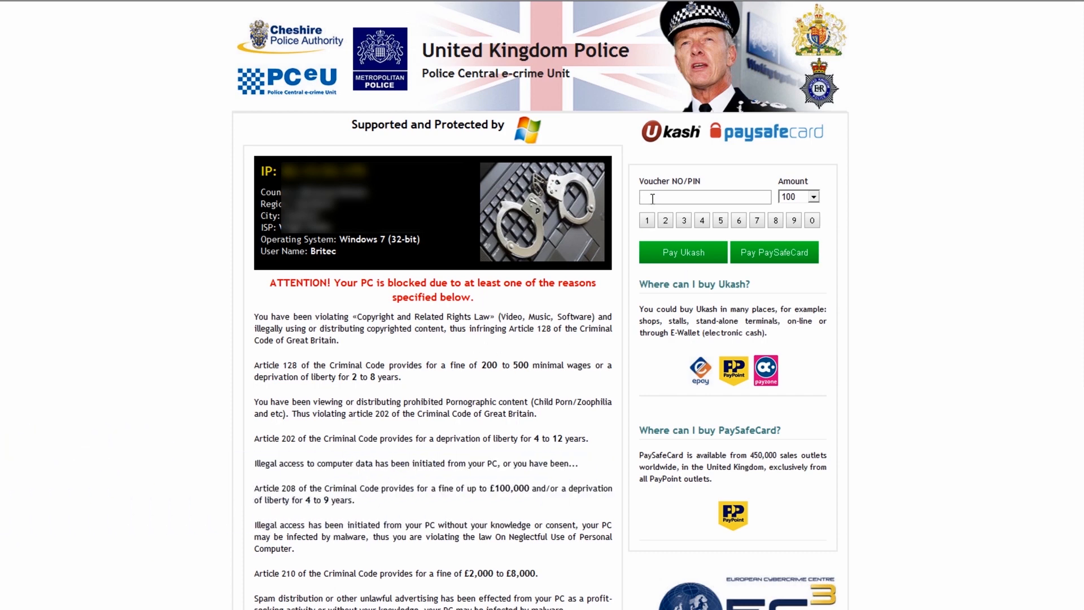
- Dismiss the invalid code error and highlight Safe Mode with Command Prompt in Advanced Boot Options
type("666")
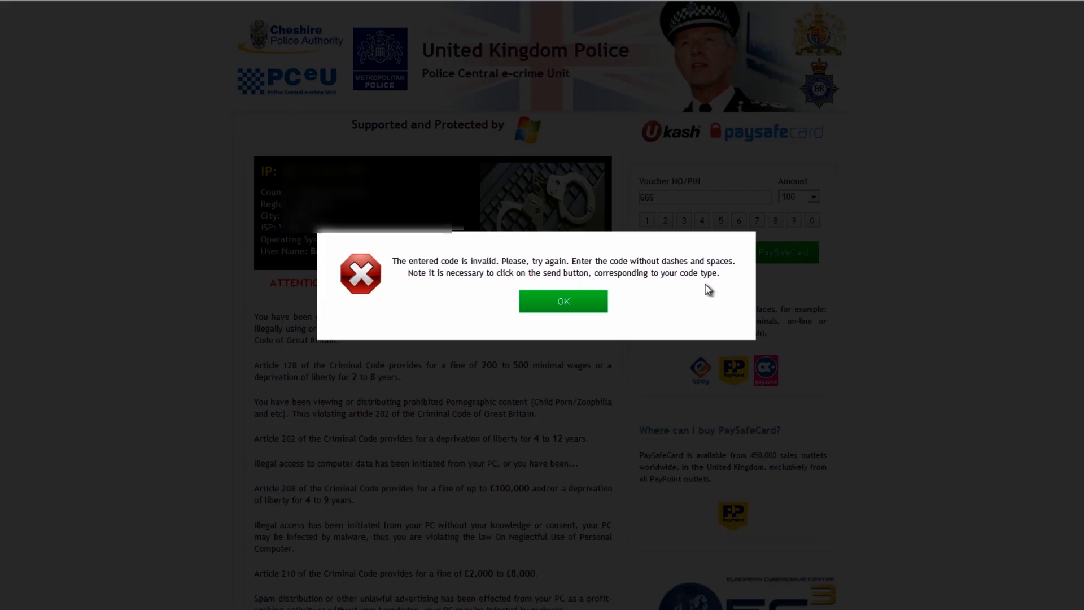
left_click(563, 300)
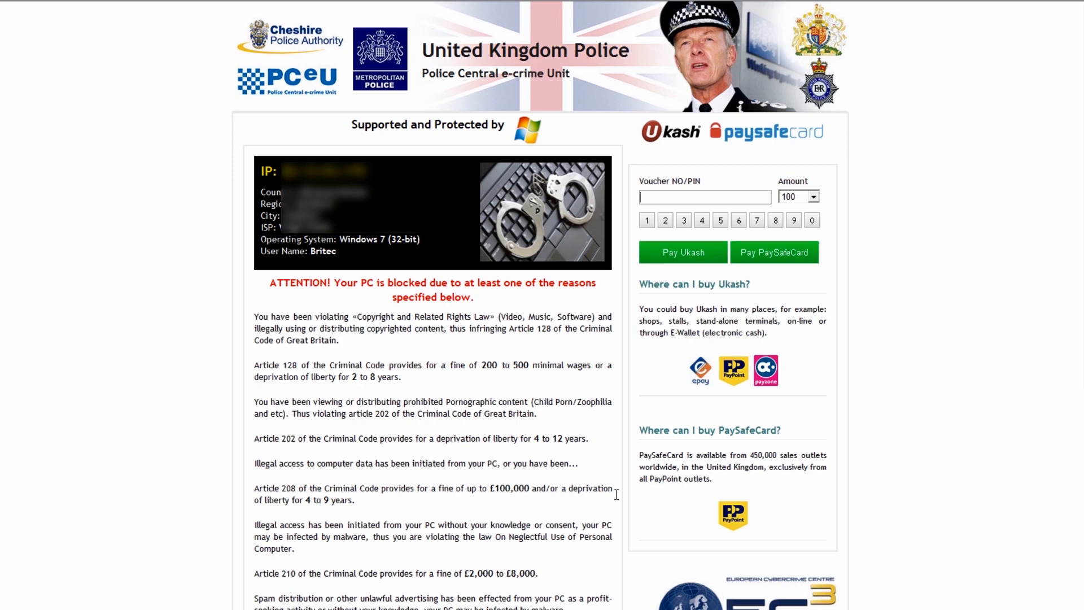
mouse_move(618, 469)
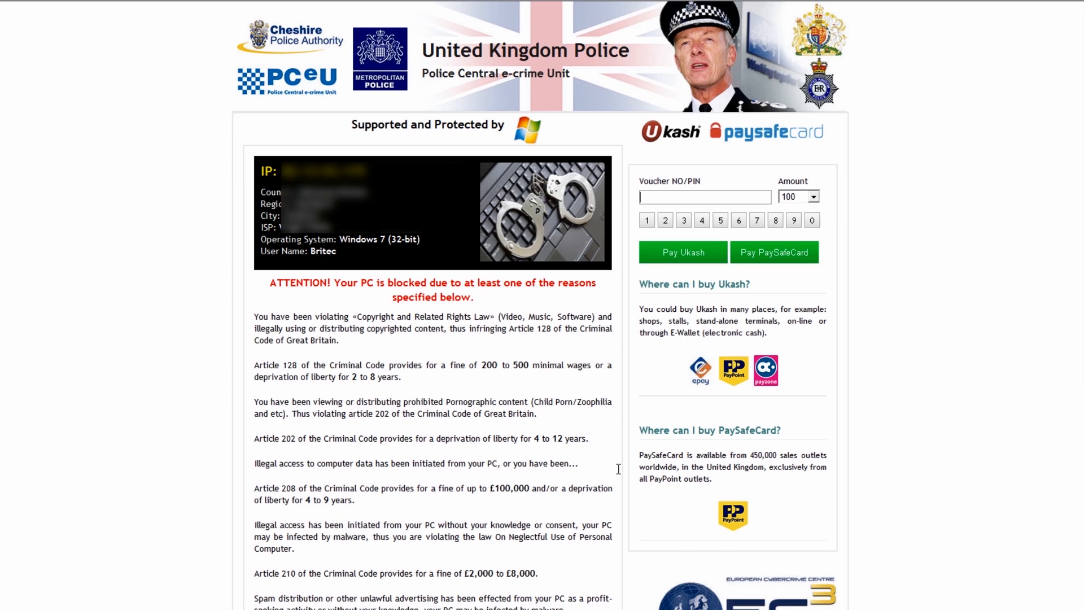
mouse_move(623, 472)
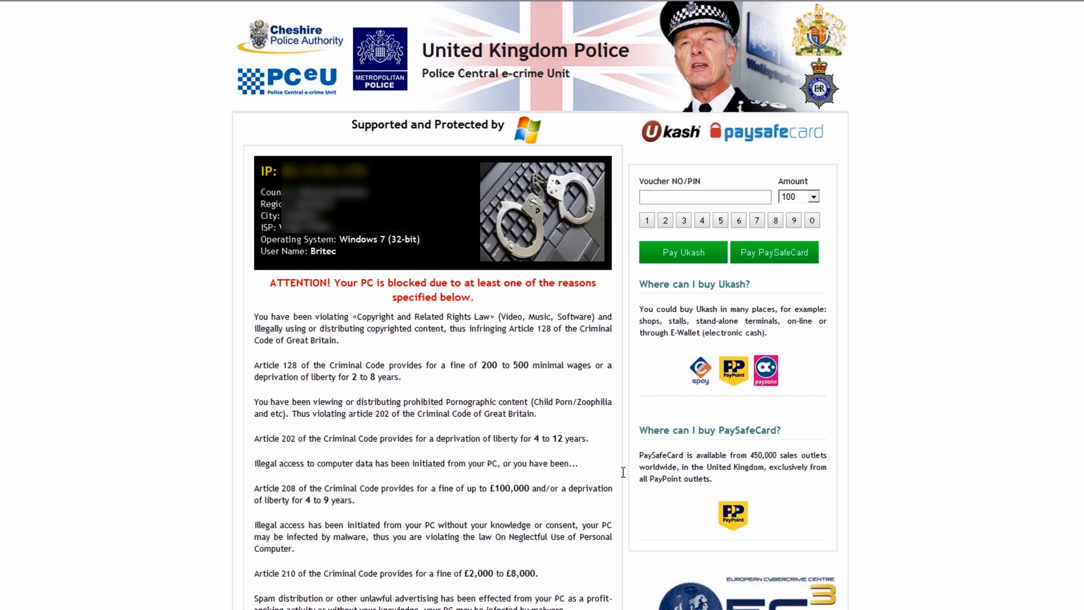
mouse_move(631, 468)
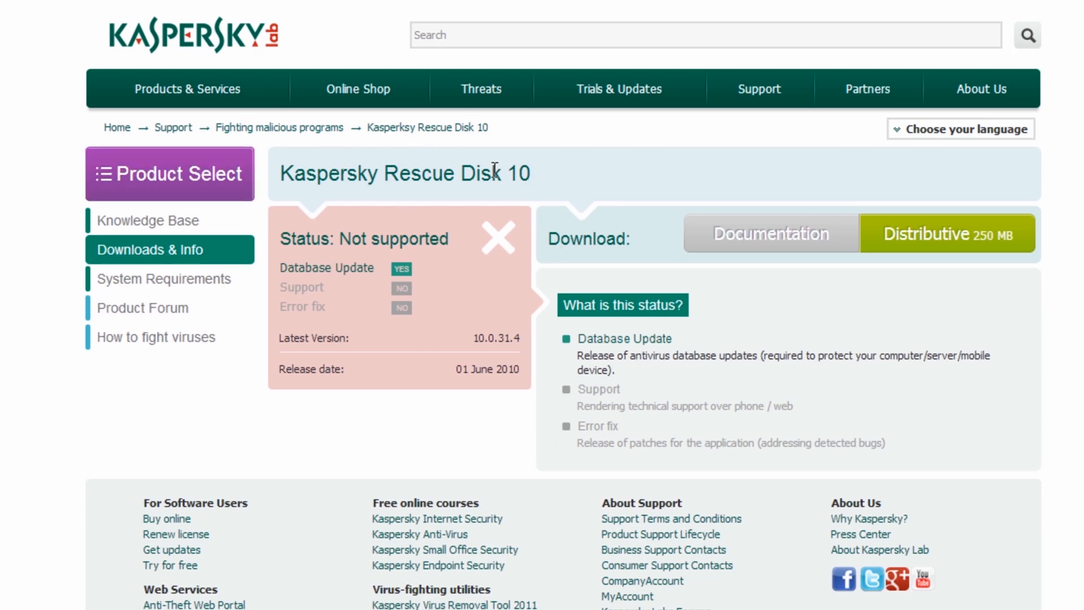
mouse_move(535, 336)
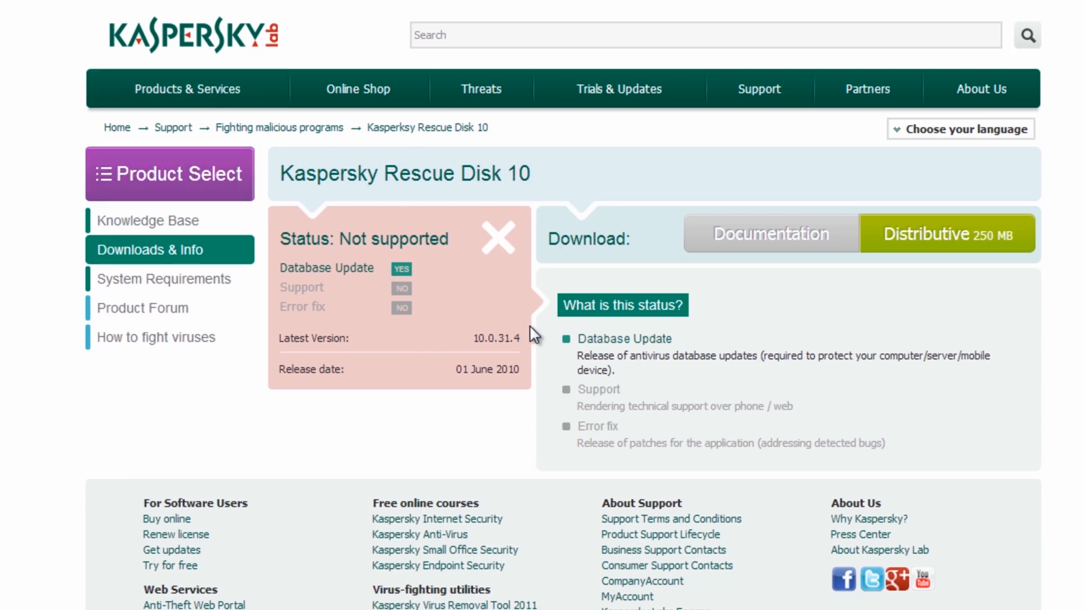
mouse_move(919, 239)
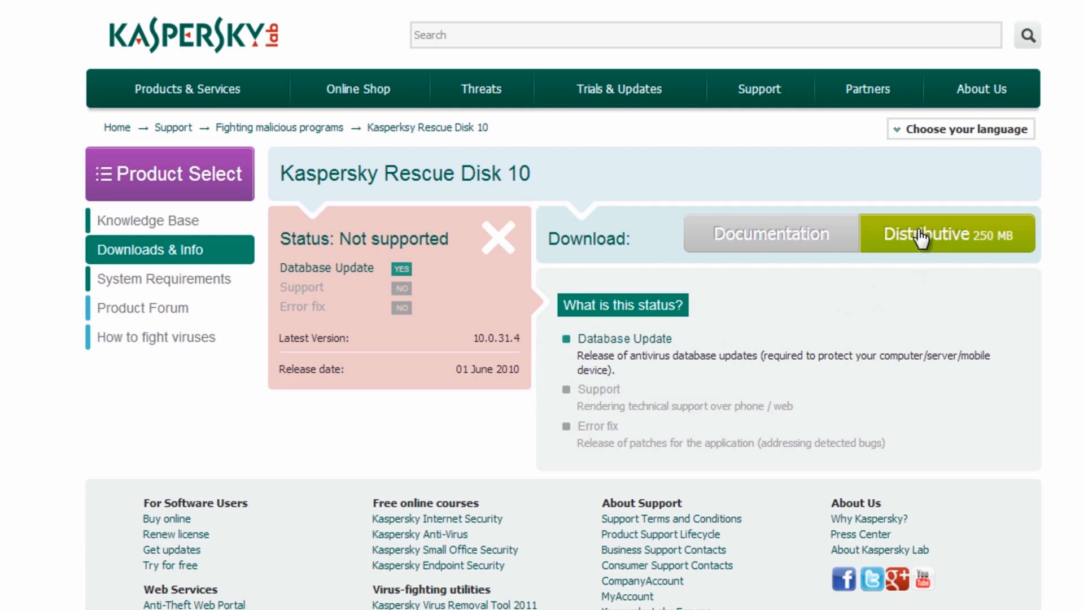
mouse_move(935, 247)
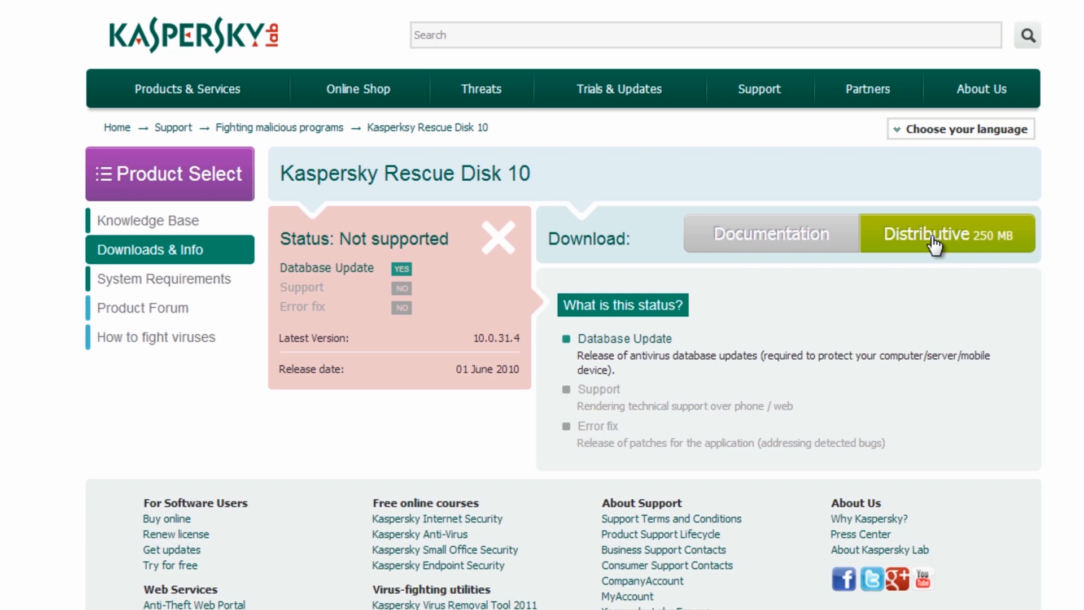
mouse_move(926, 238)
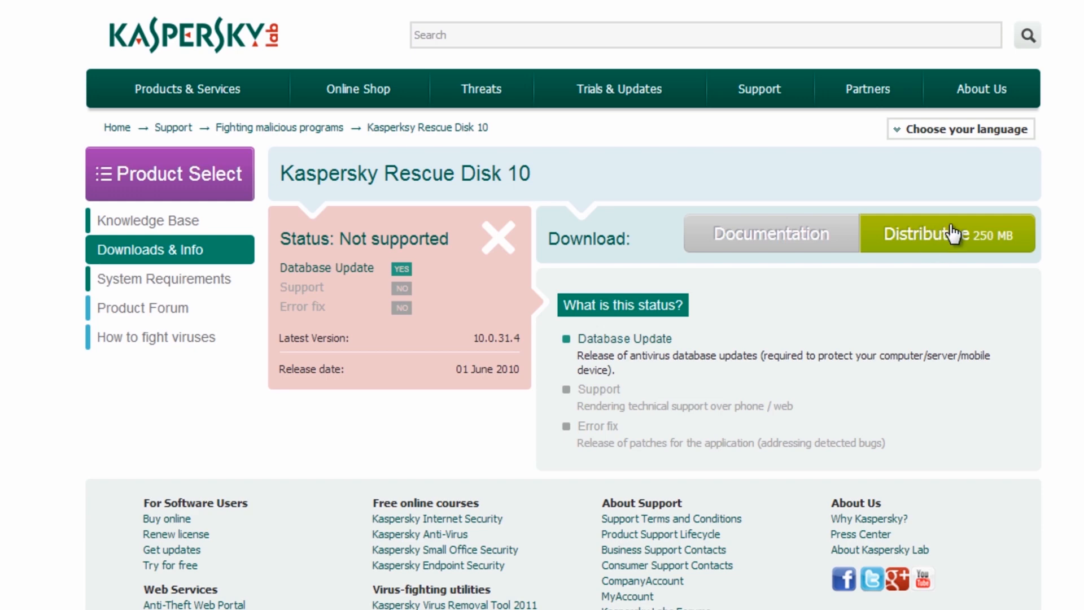
mouse_move(920, 256)
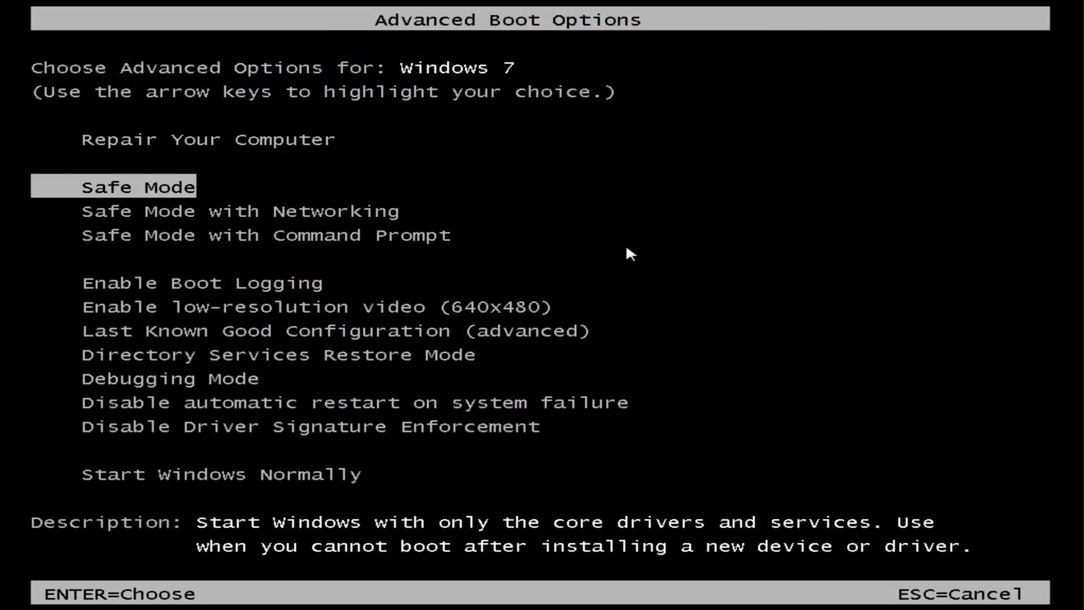
key("Down")
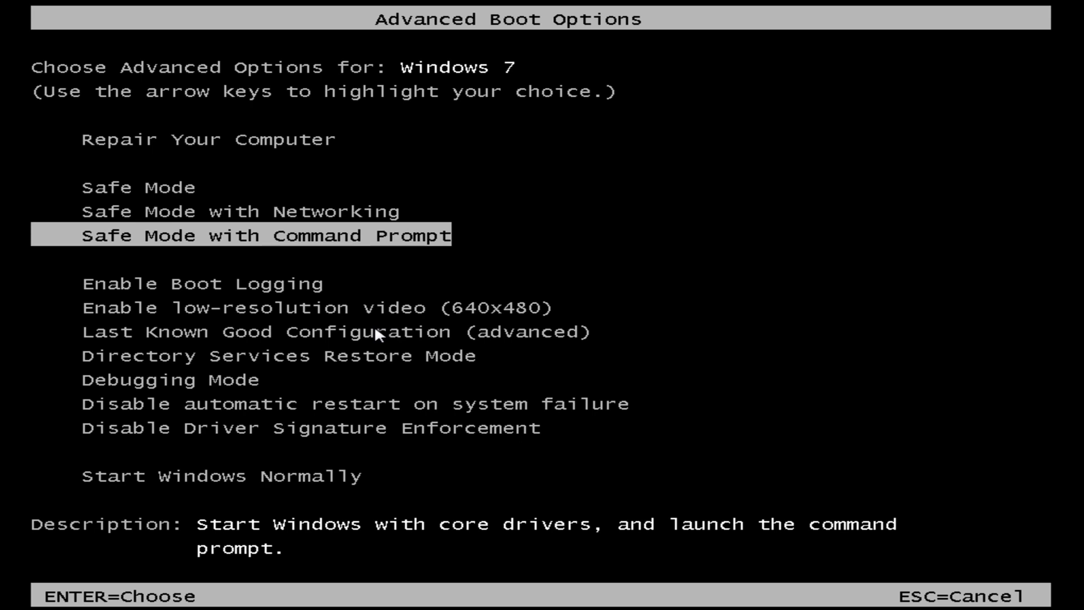
mouse_move(394, 254)
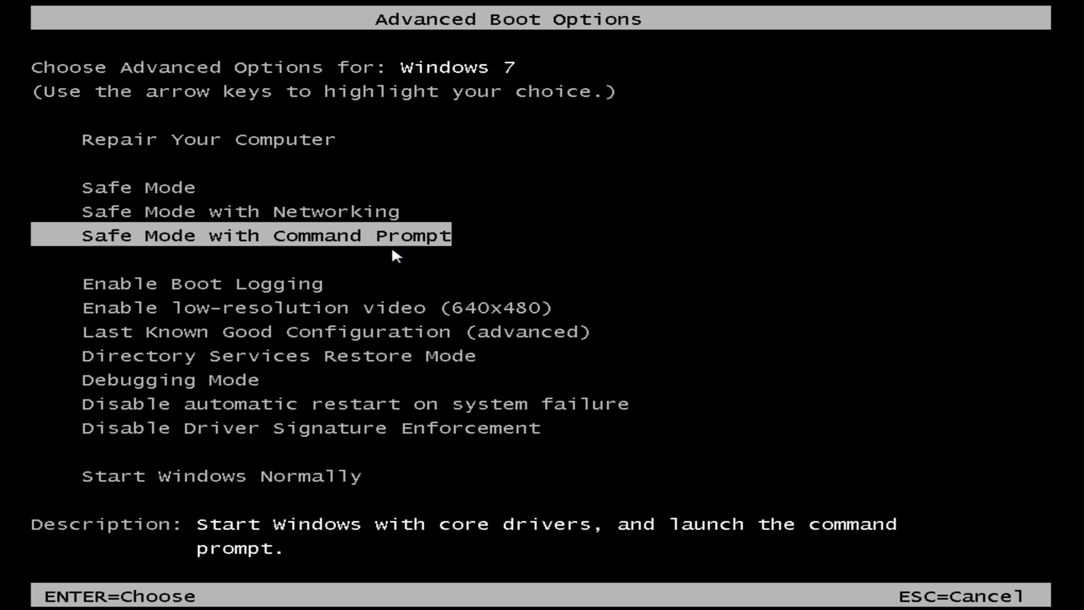
mouse_move(298, 247)
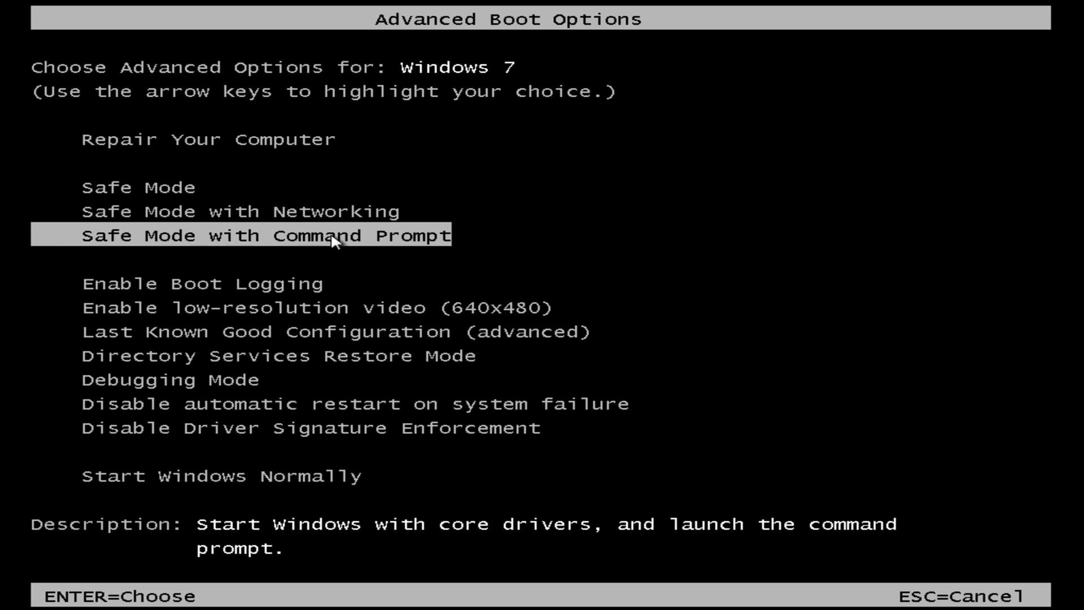
mouse_move(346, 245)
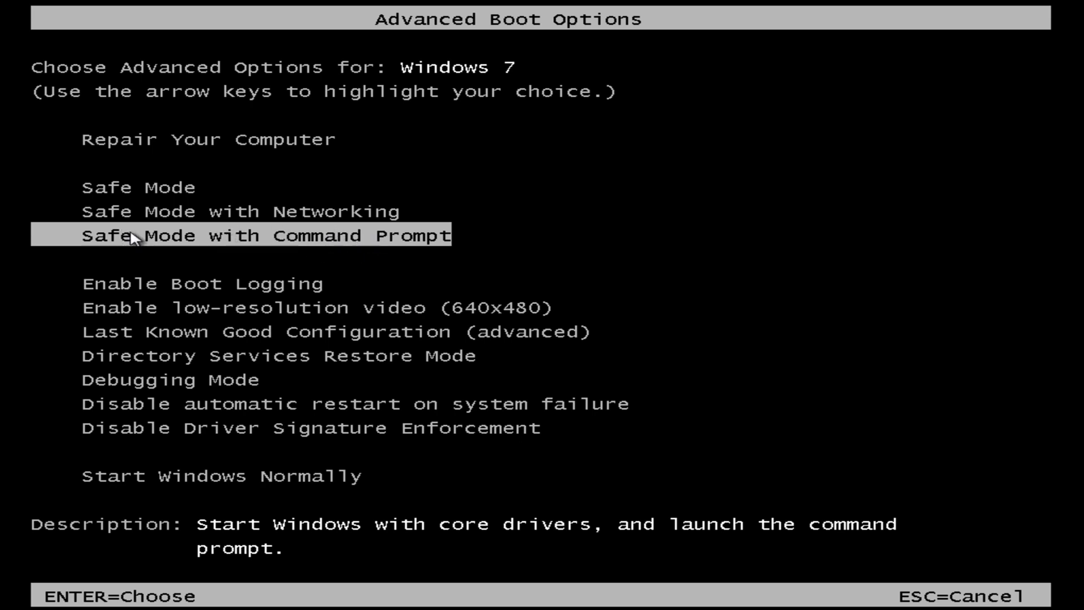
mouse_move(386, 246)
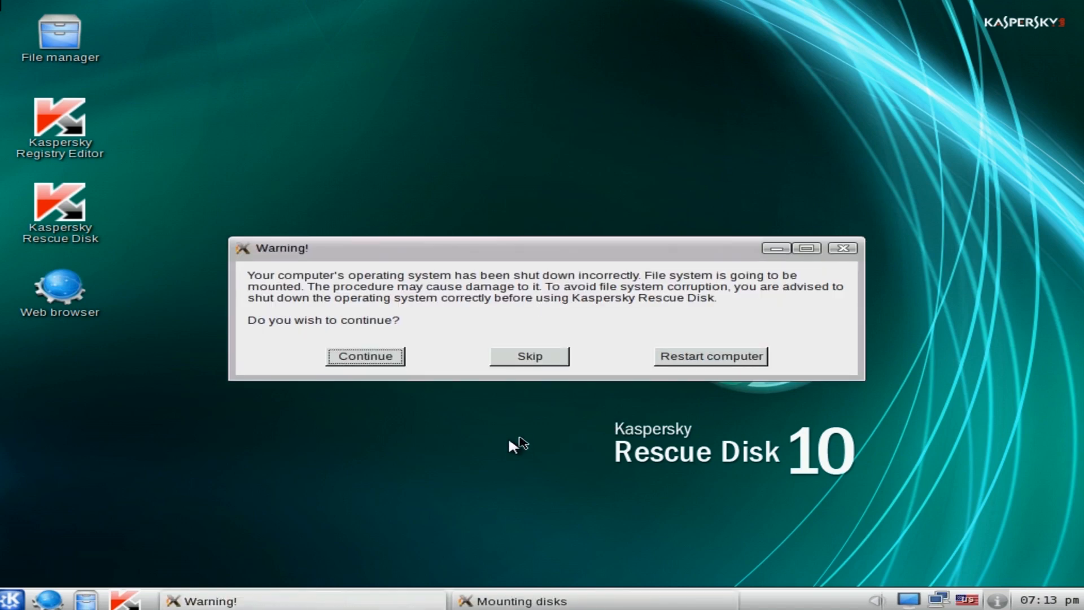
mouse_move(366, 365)
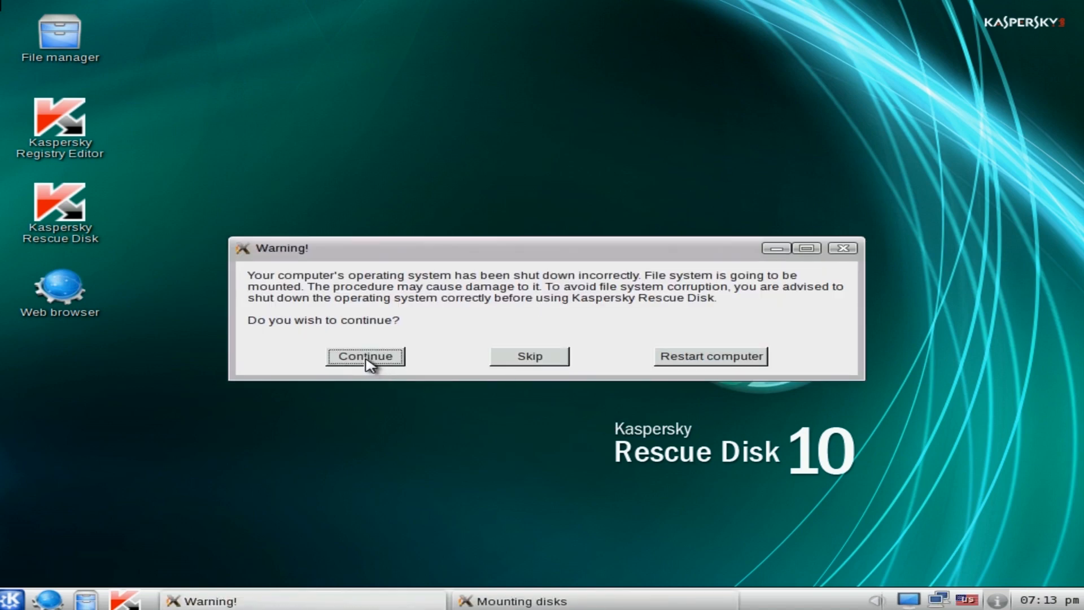
- Continue past the unclean-shutdown warning so the C: and sda1 drives are mounted
left_click(365, 355)
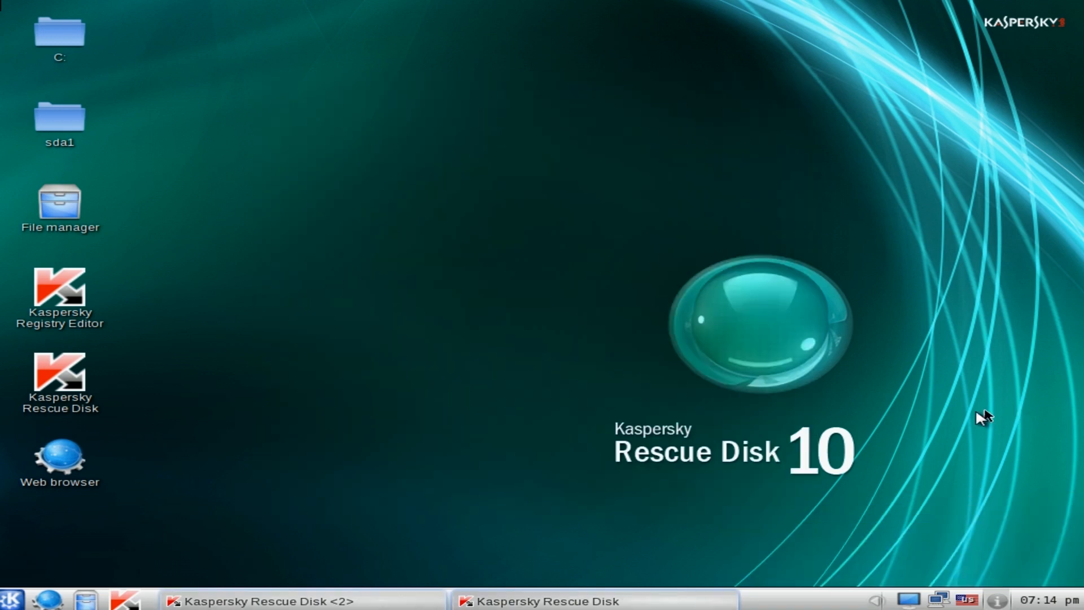
mouse_move(621, 405)
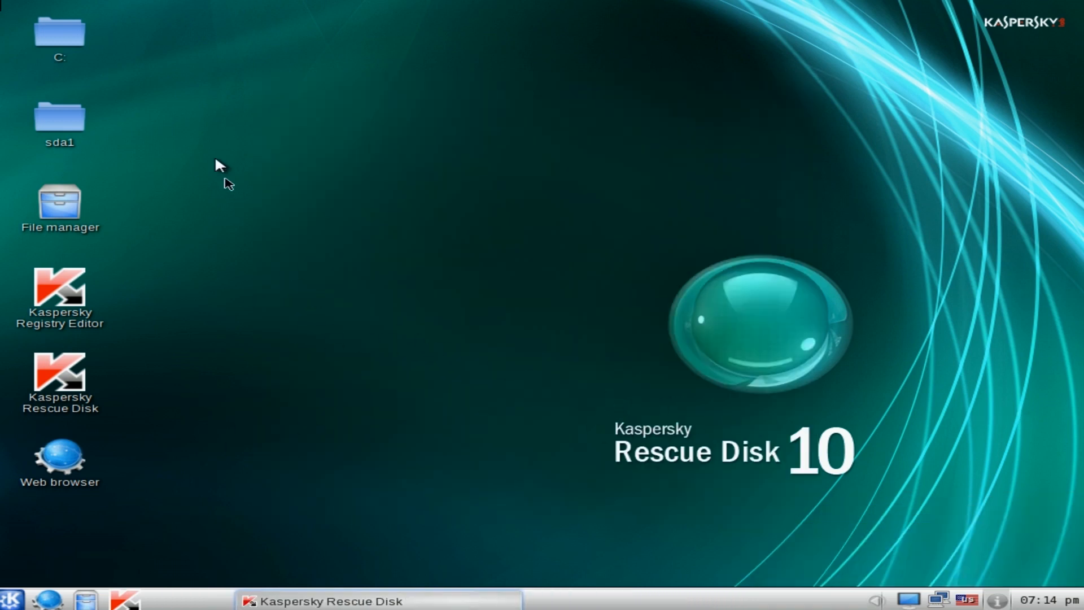
- Browse C:\Users\Britec\AppData\Roaming to reveal skype.dat, then put Dolphin away
double_click(60, 32)
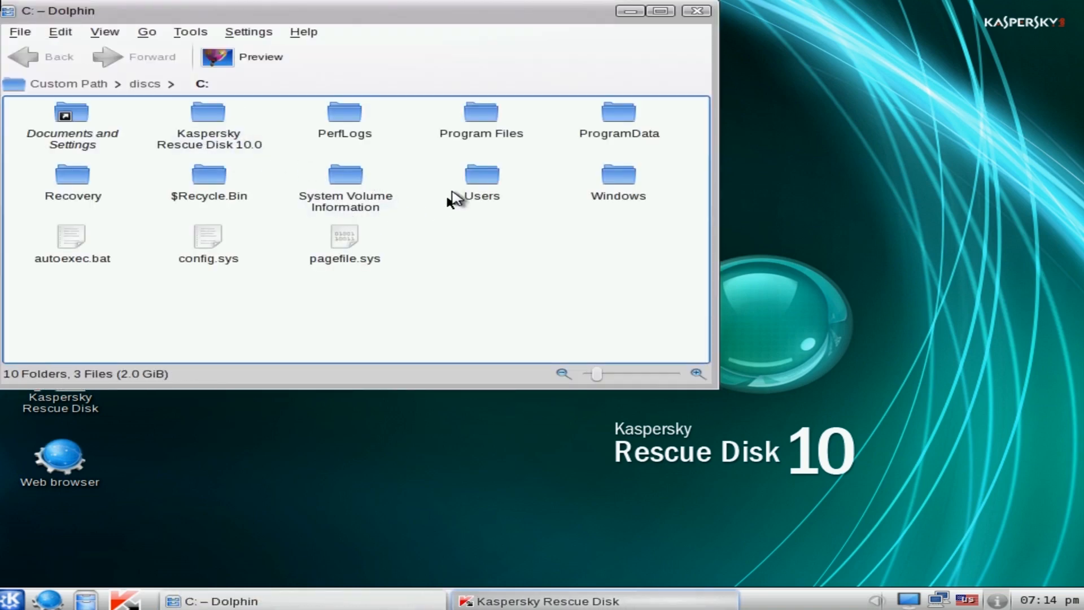
double_click(482, 174)
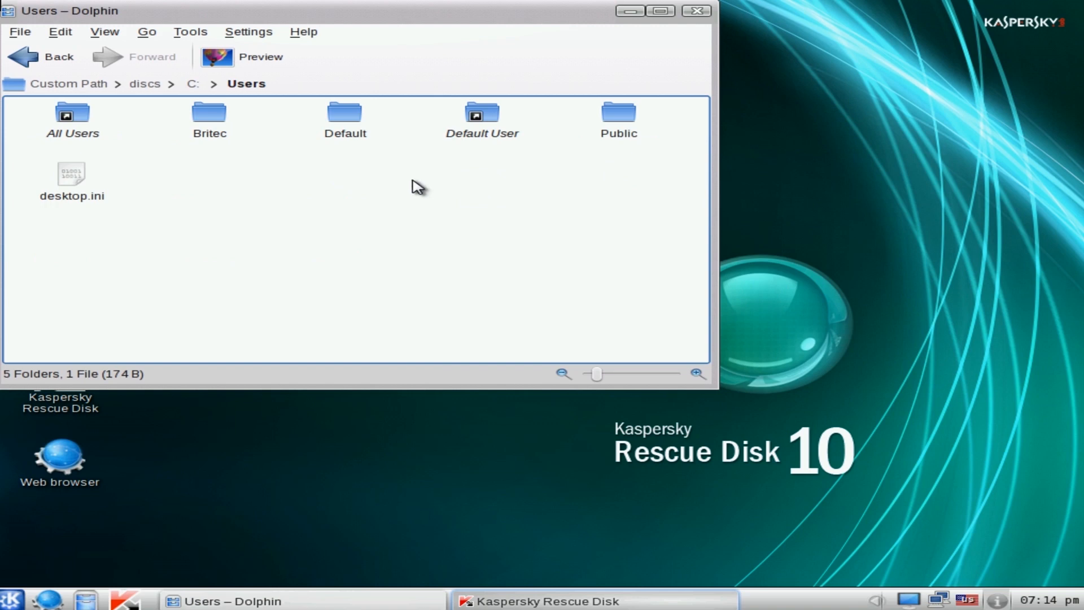
double_click(209, 114)
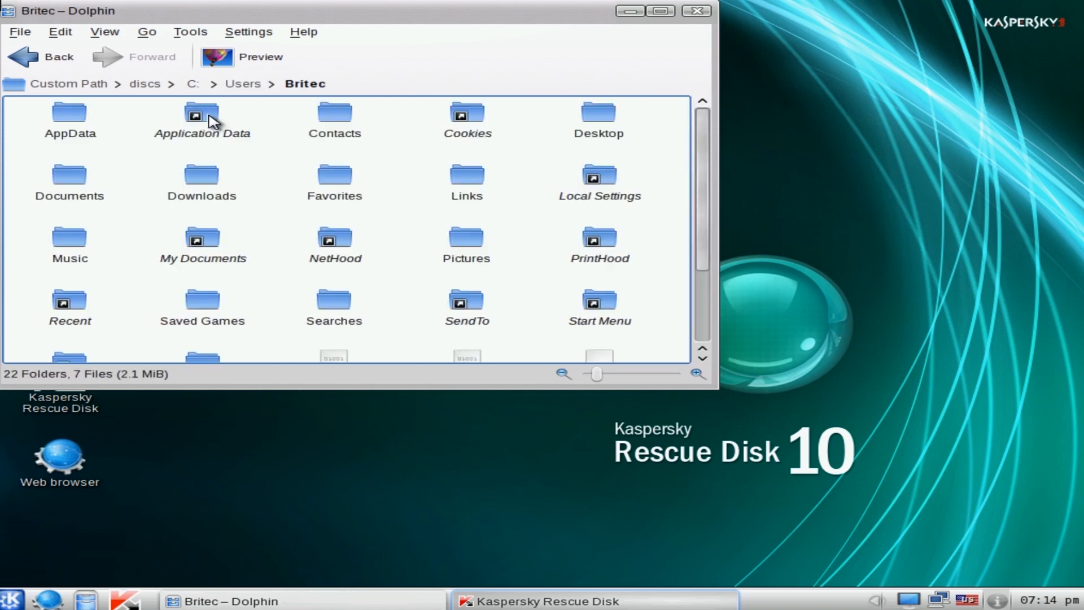
double_click(69, 114)
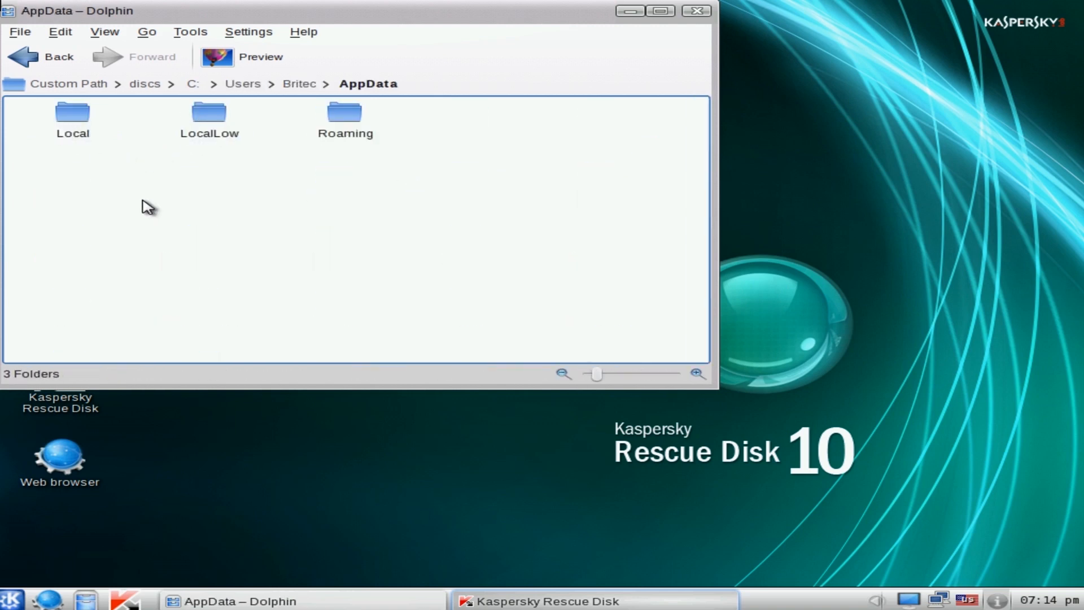
double_click(346, 114)
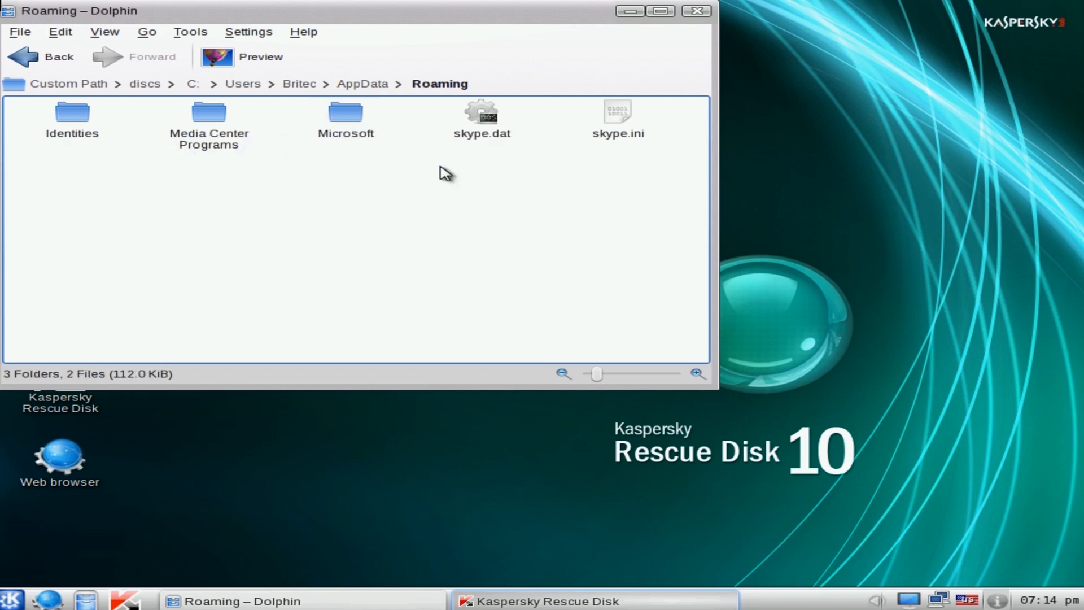
mouse_move(495, 138)
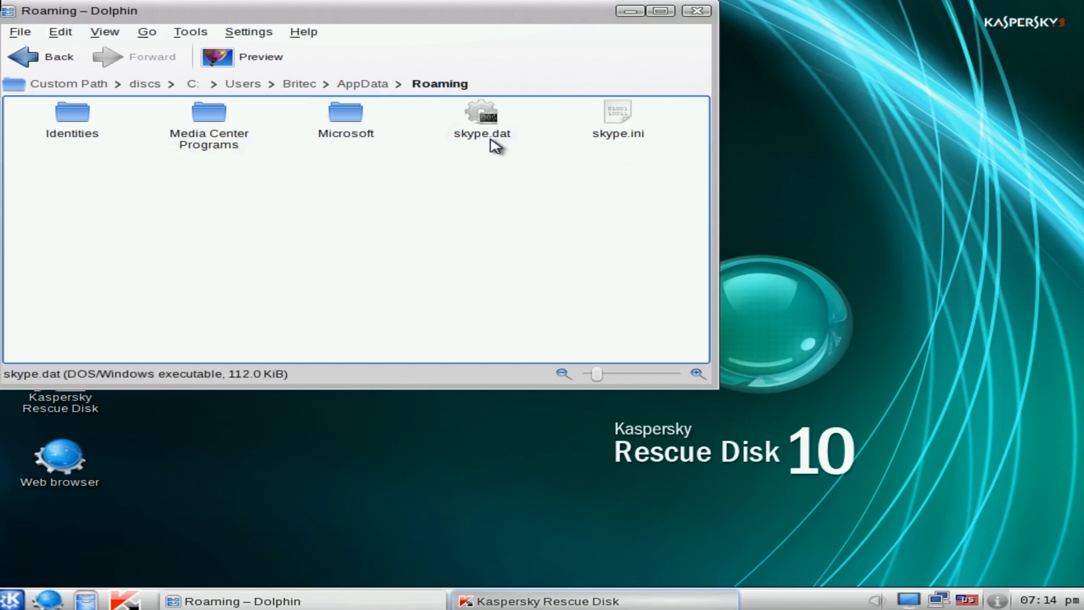
mouse_move(634, 149)
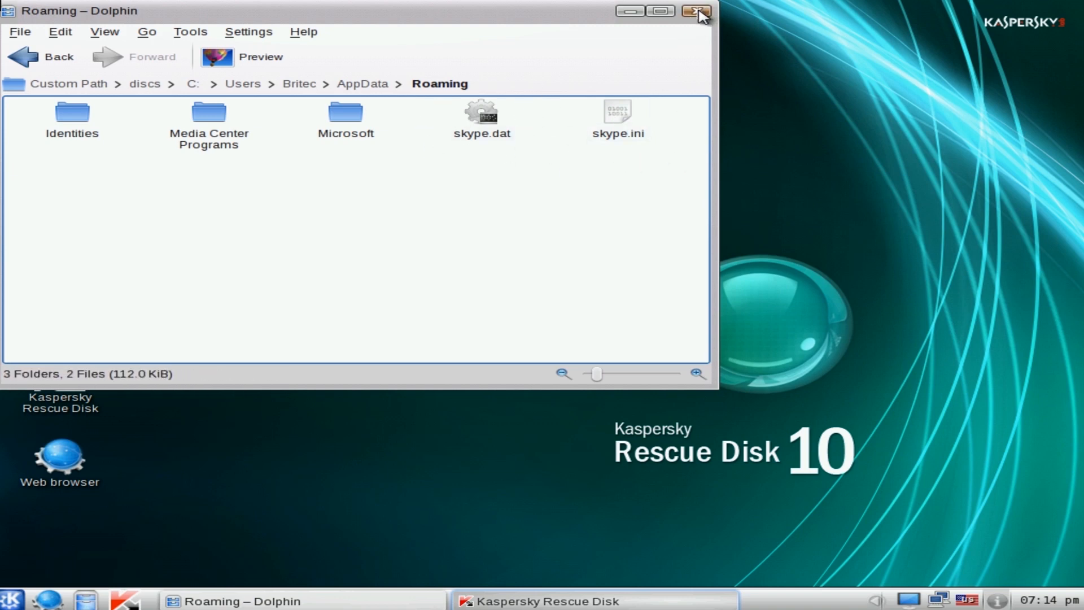
left_click(696, 11)
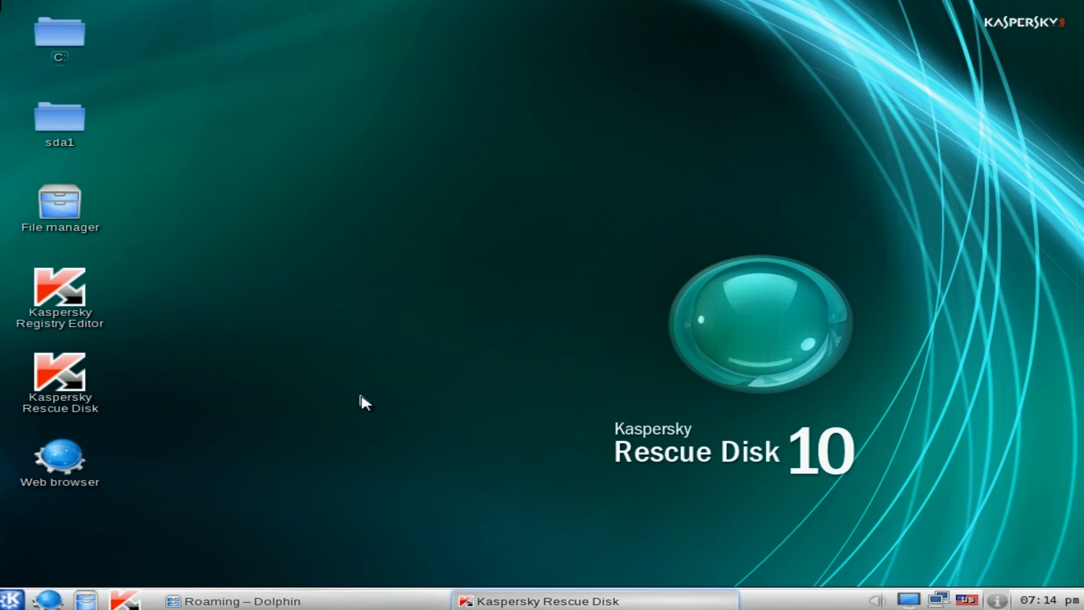
- Launch a root terminal and enter the windowsunlocker command
left_click(11, 600)
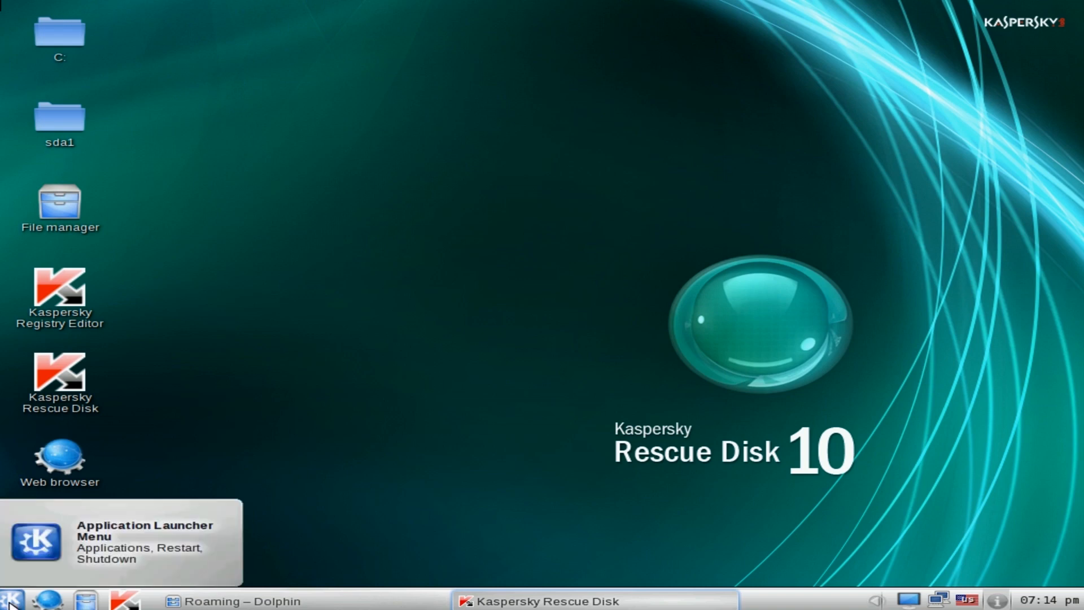
left_click(12, 599)
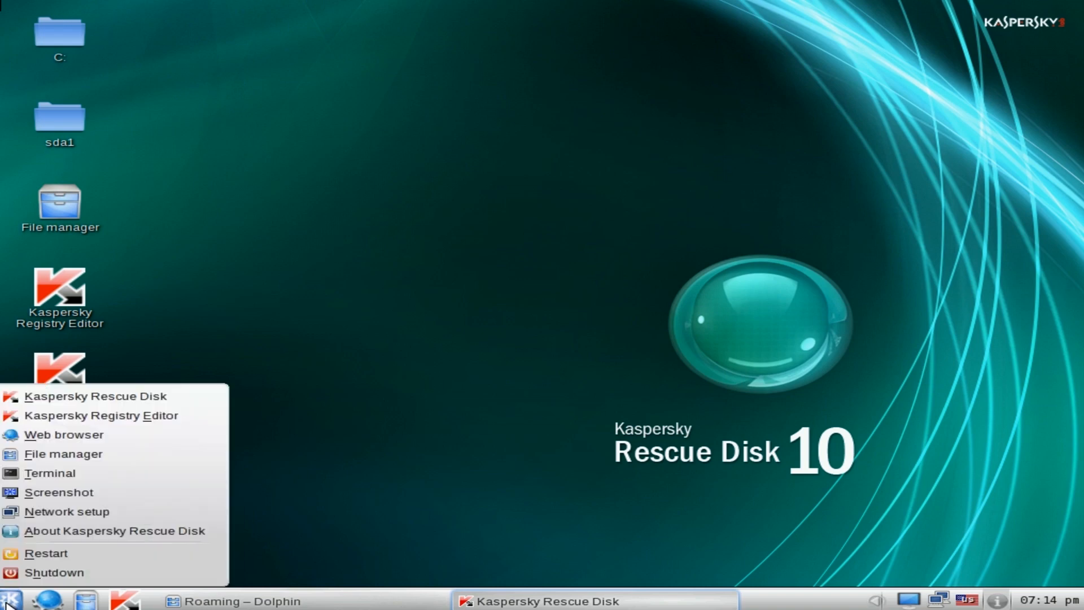
left_click(49, 472)
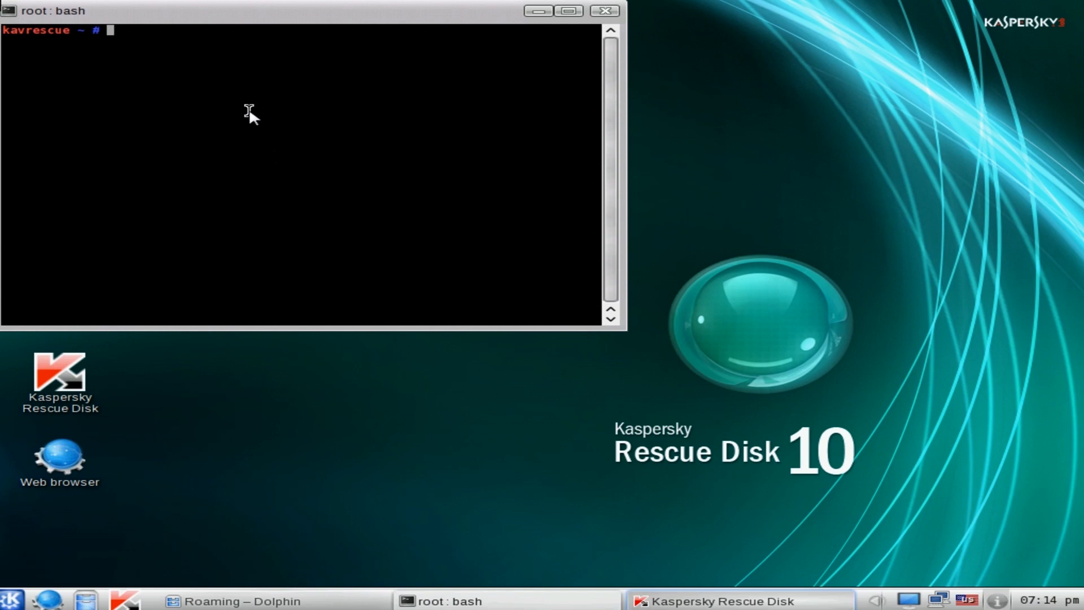
type("windo")
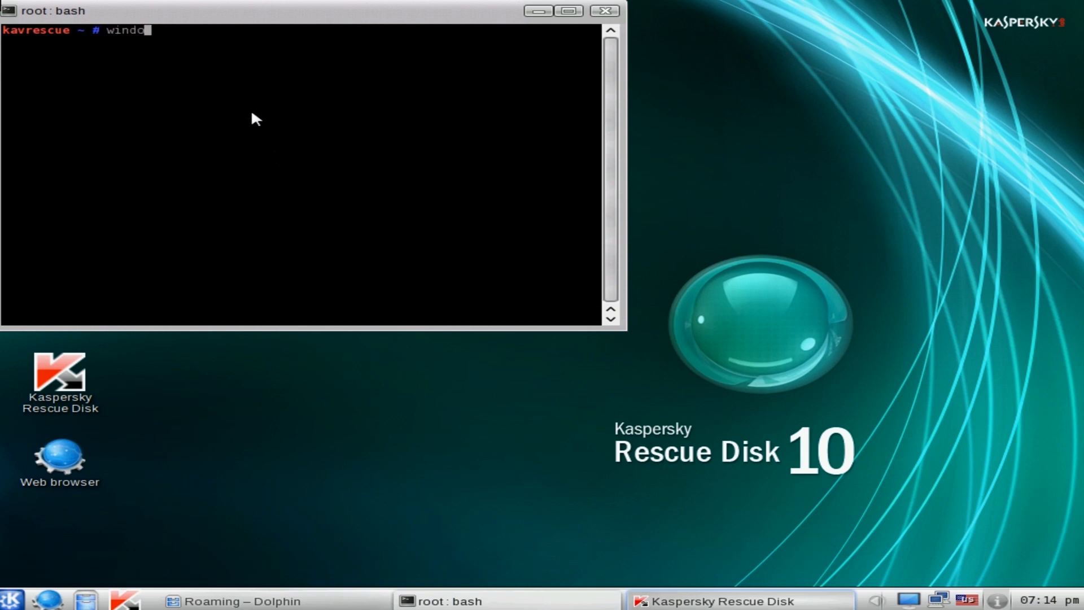
type("sunl")
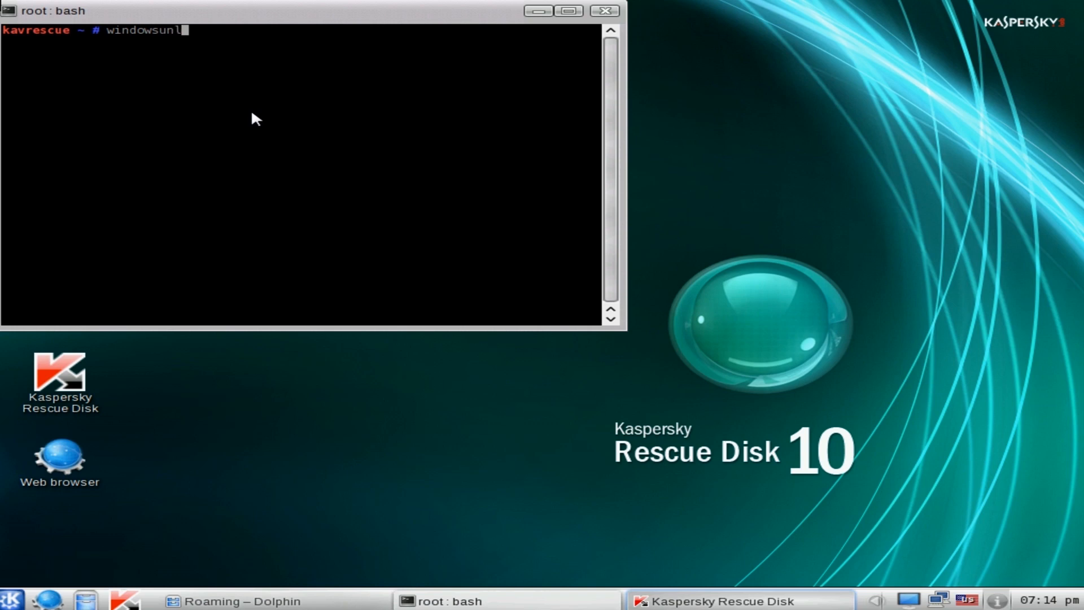
type("ocker")
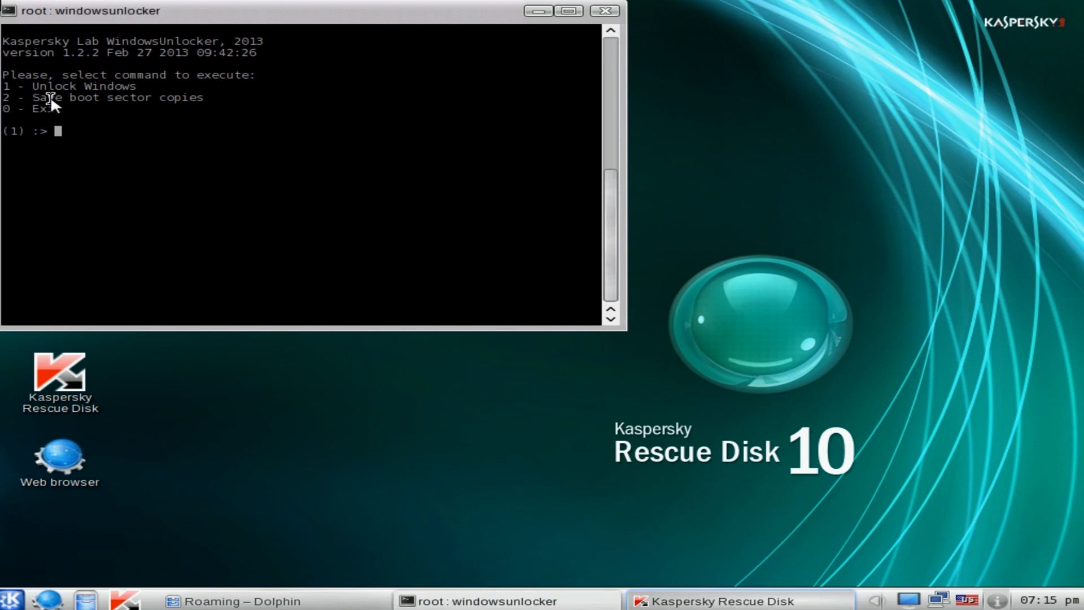
mouse_move(176, 195)
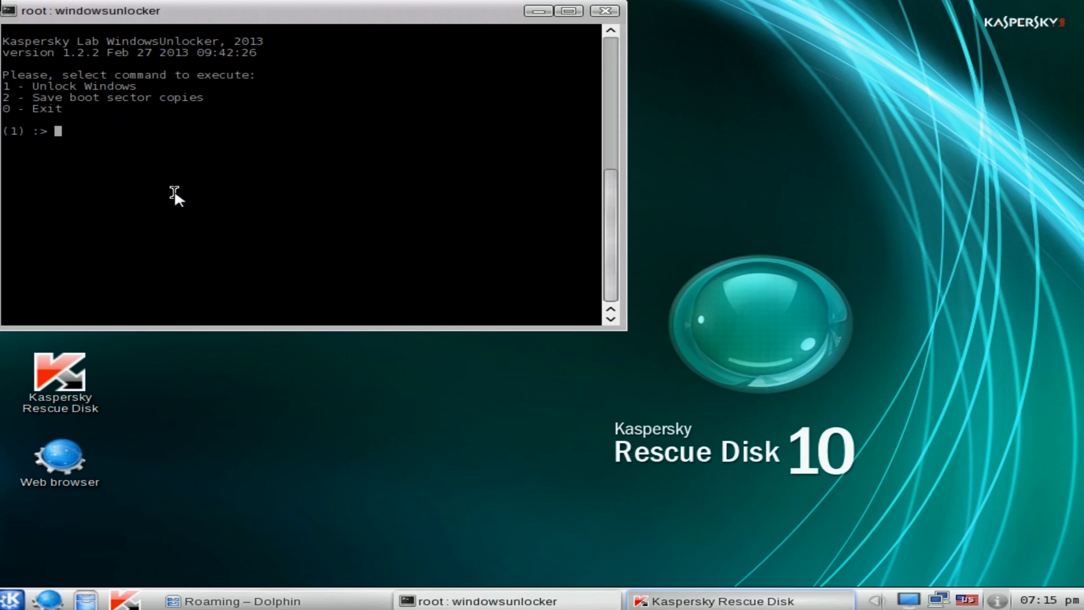
- Choose option 1, Unlock Windows, restoring the hijacked Shell entry to Explorer.exe
type("1")
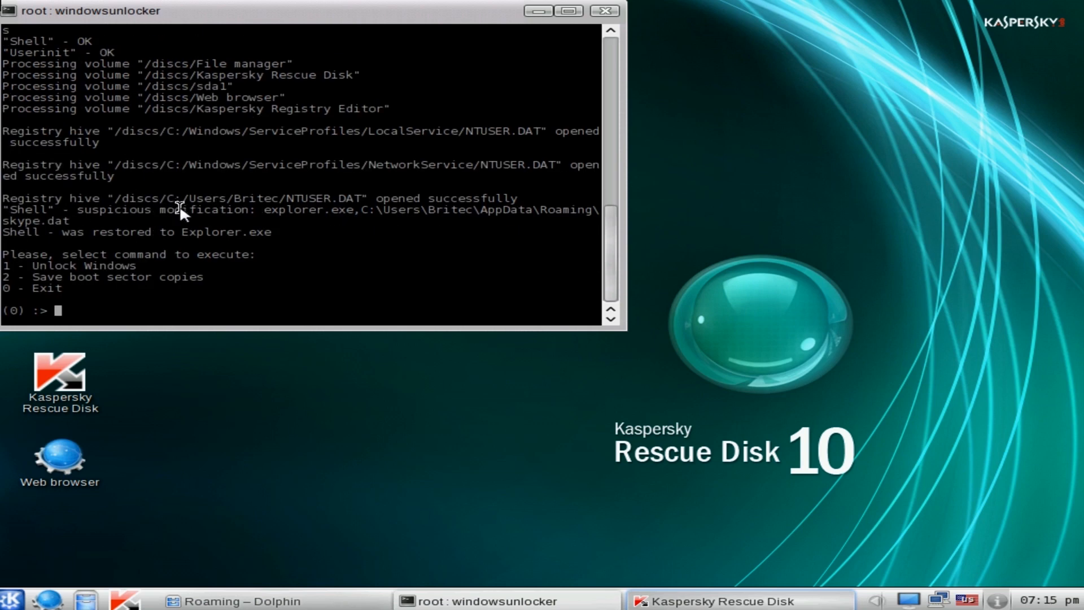
mouse_move(356, 228)
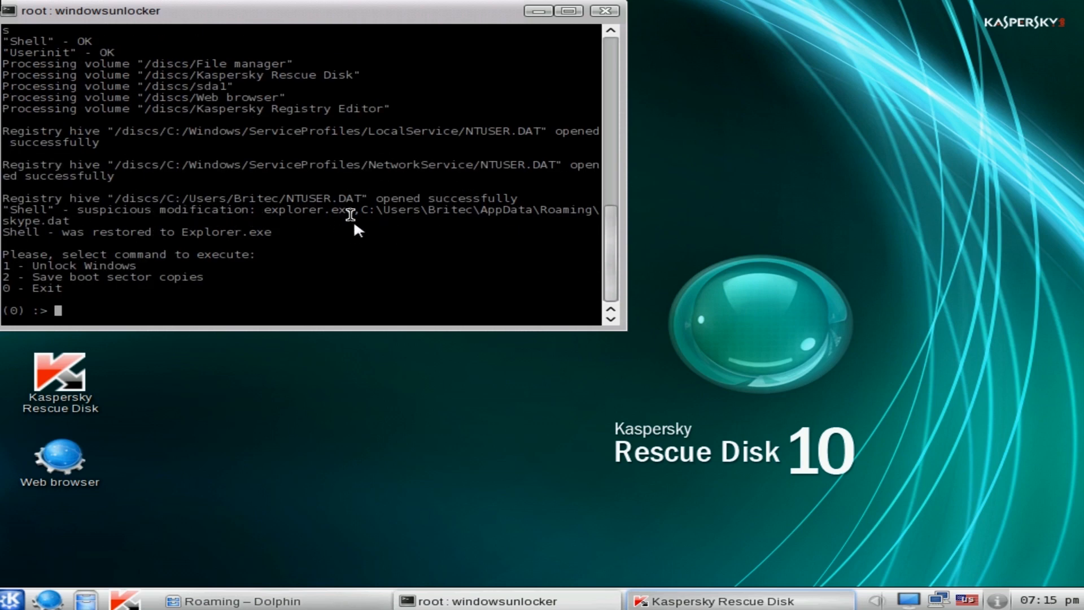
mouse_move(201, 222)
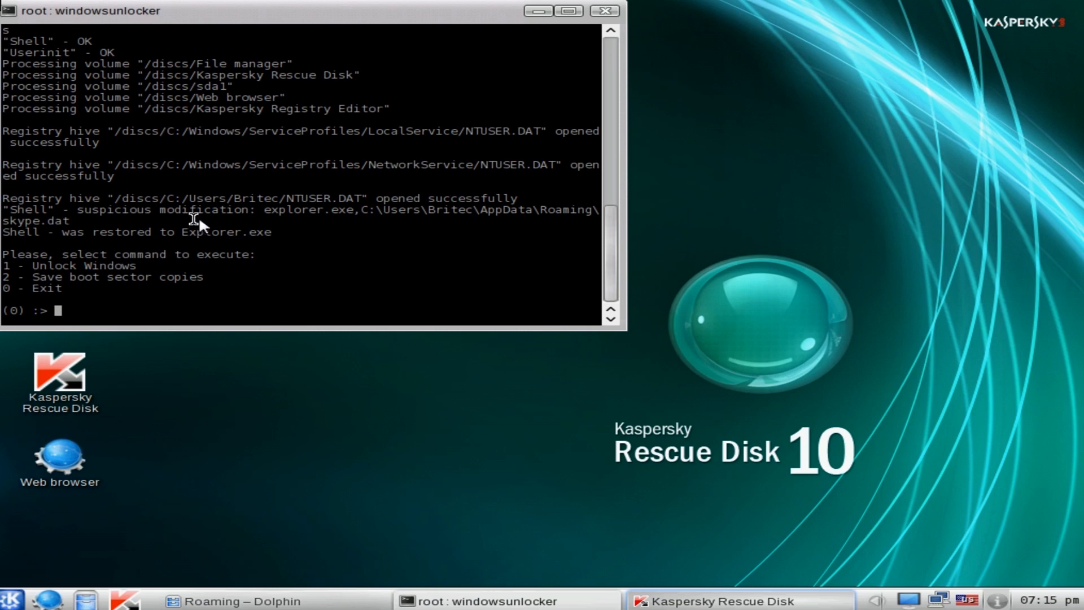
mouse_move(97, 249)
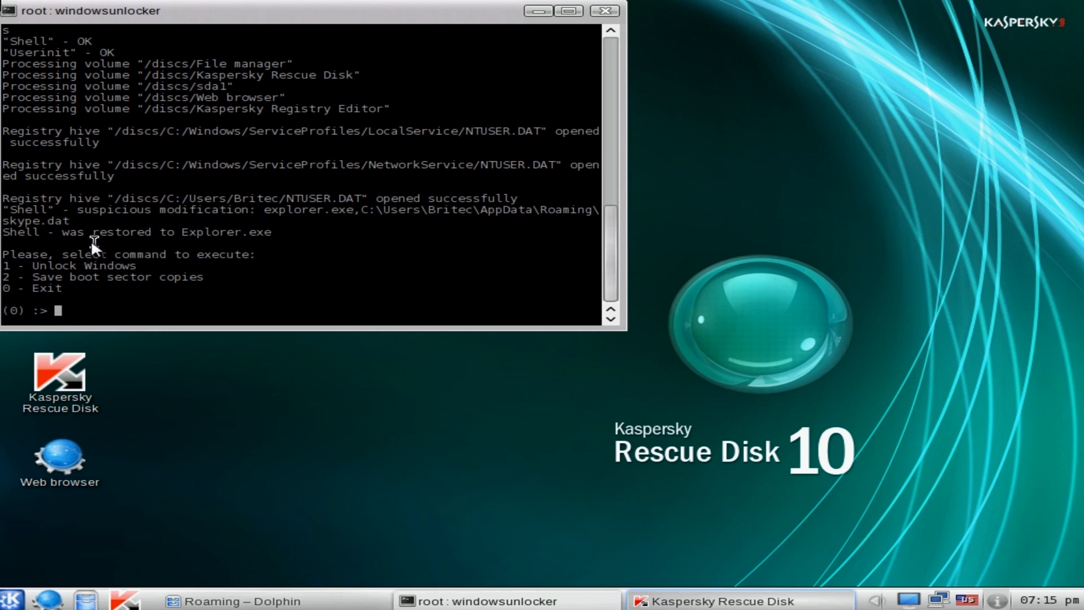
mouse_move(62, 234)
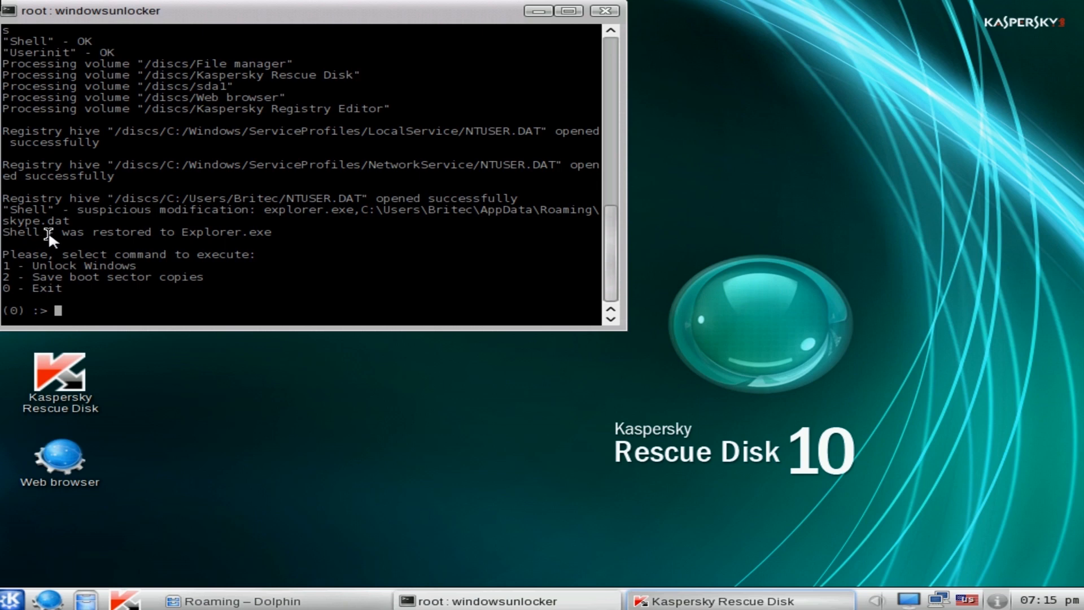
mouse_move(611, 221)
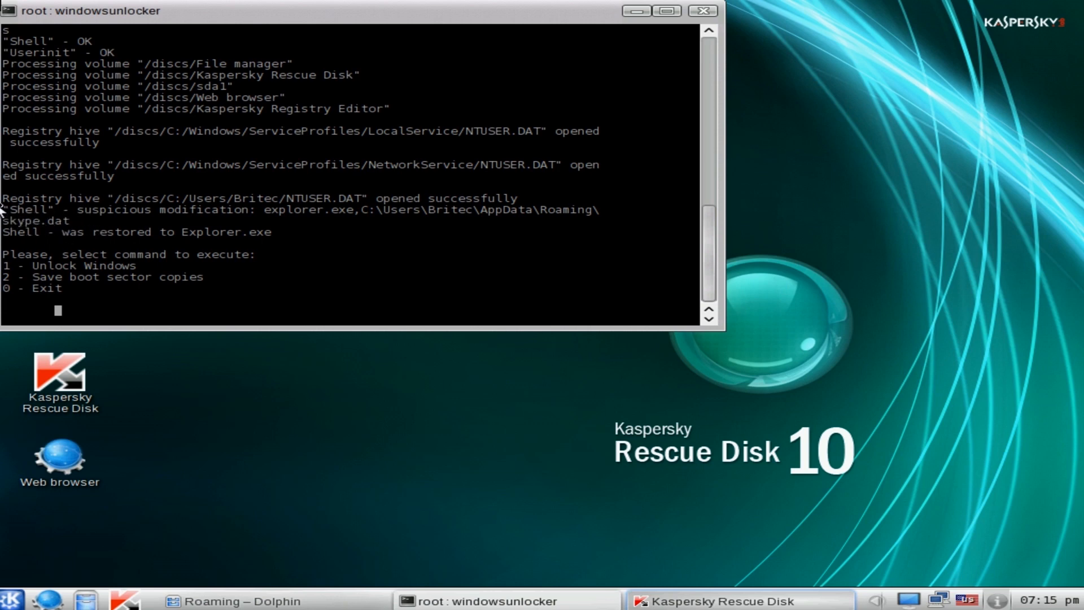
mouse_move(202, 295)
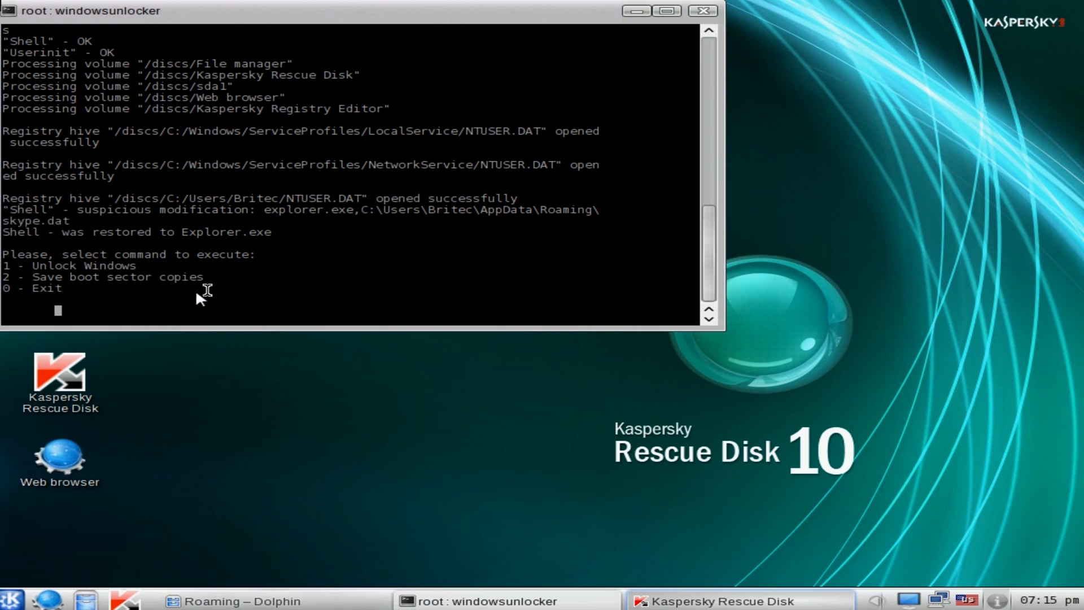
mouse_move(388, 228)
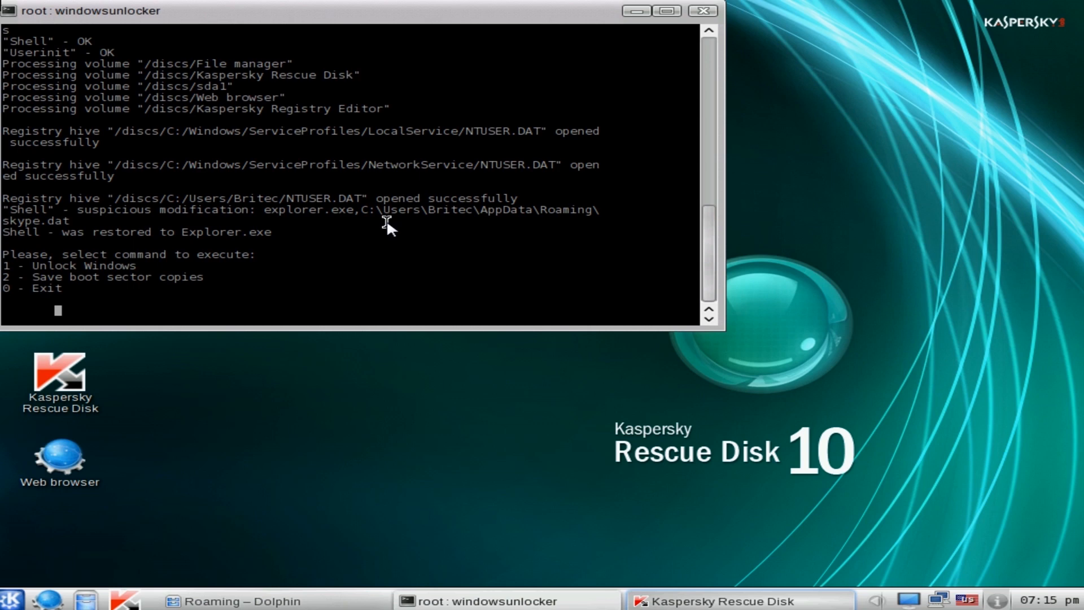
- Exit WindowsUnlocker with option 0 and close the terminal window
type("0")
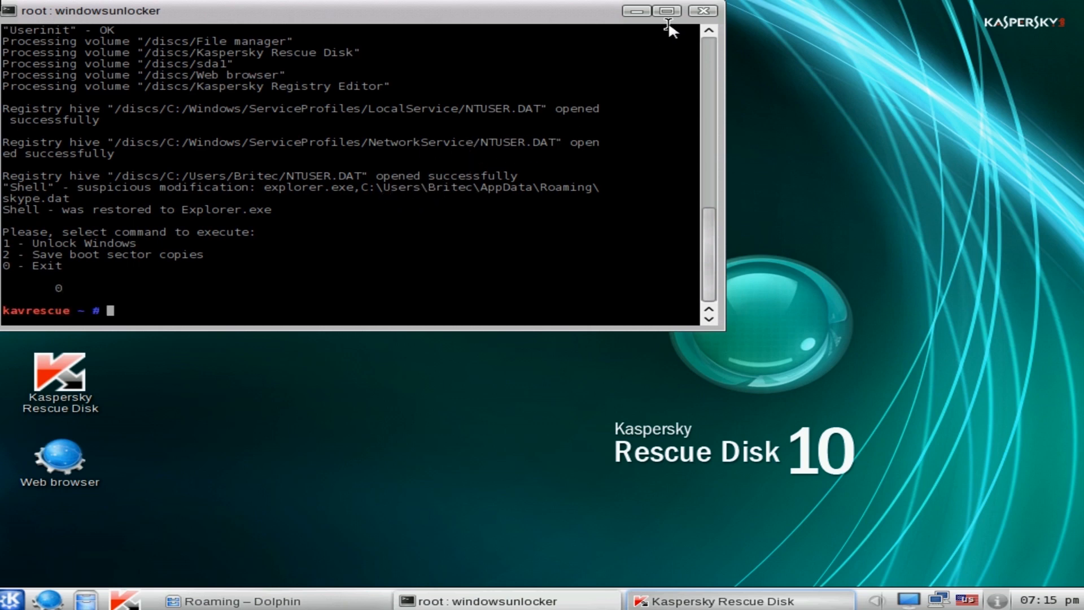
left_click(701, 11)
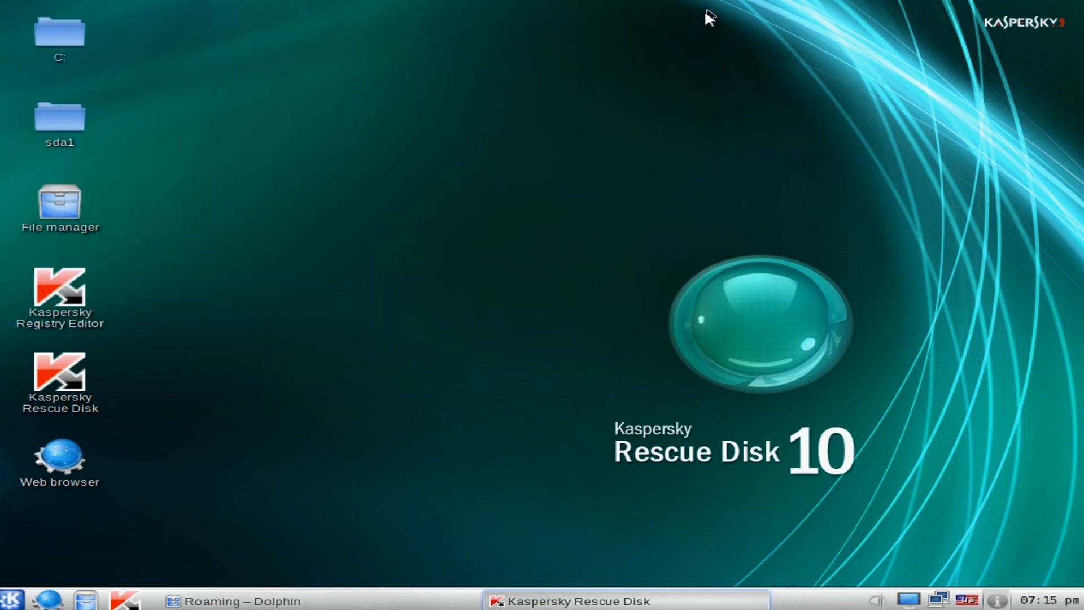
- Delete skype.dat and skype.ini from the Roaming folder and return to AppData
left_click(242, 600)
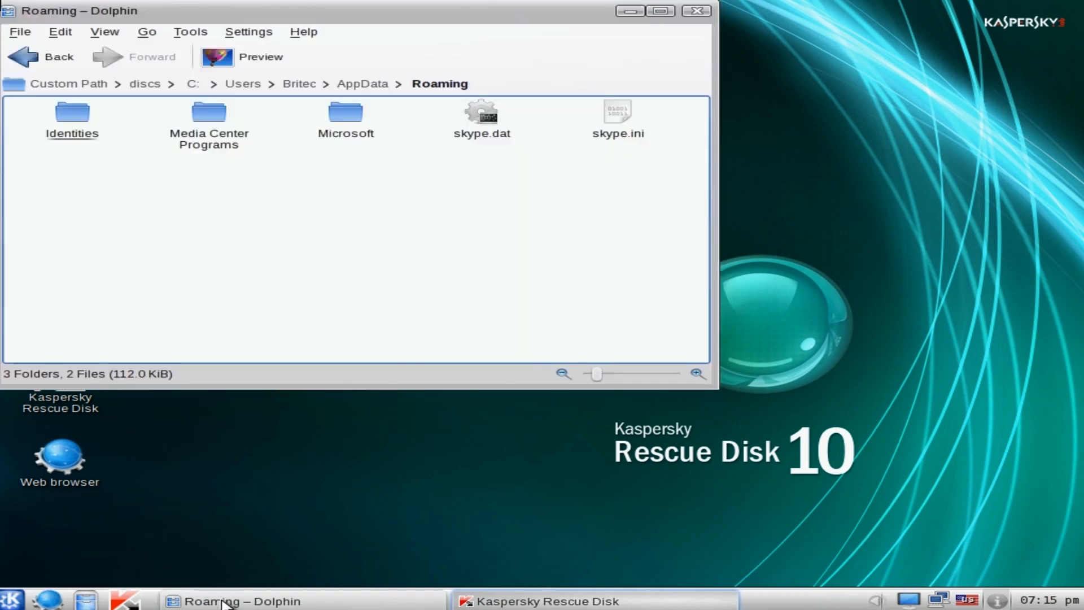
left_click(44, 57)
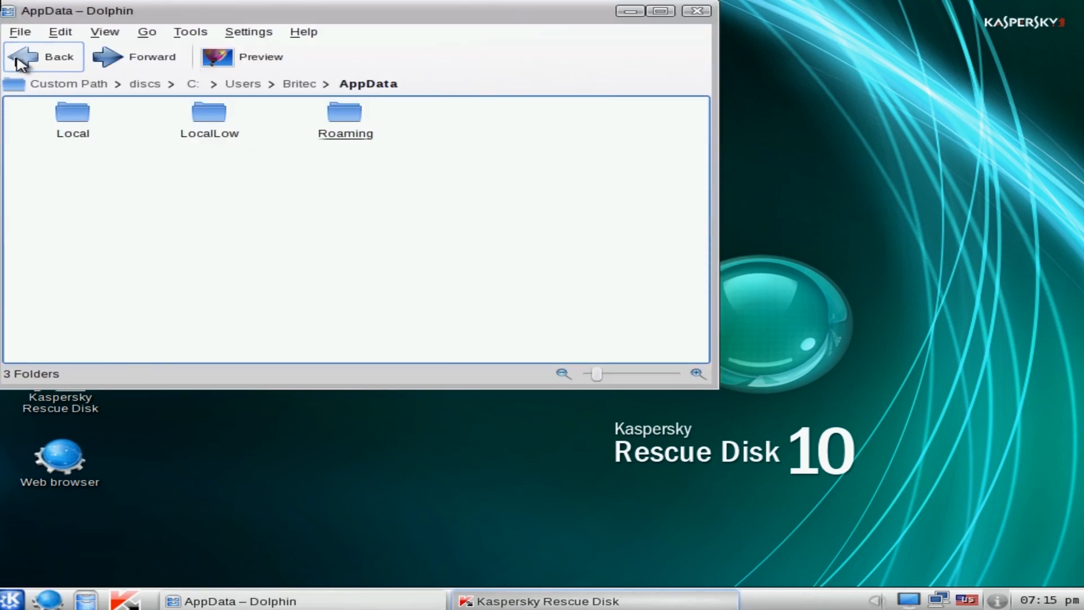
double_click(346, 118)
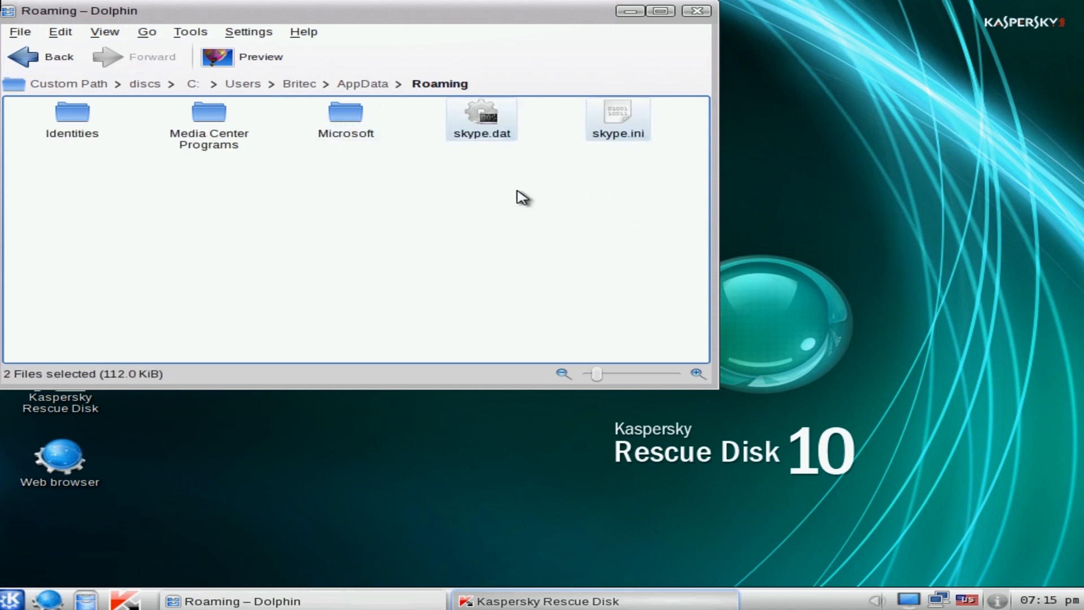
mouse_move(579, 196)
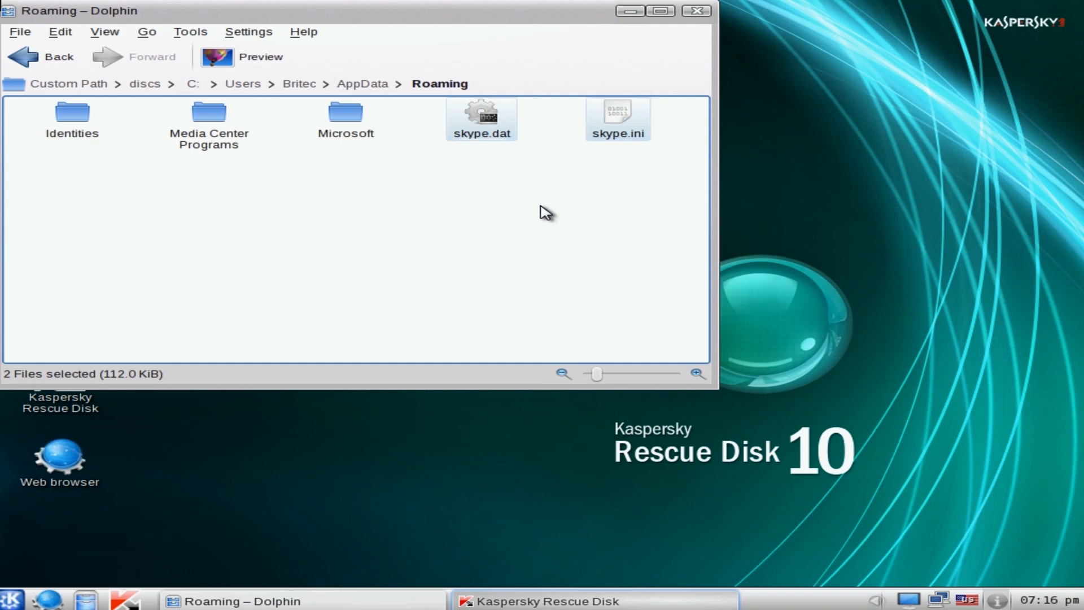
key("Delete")
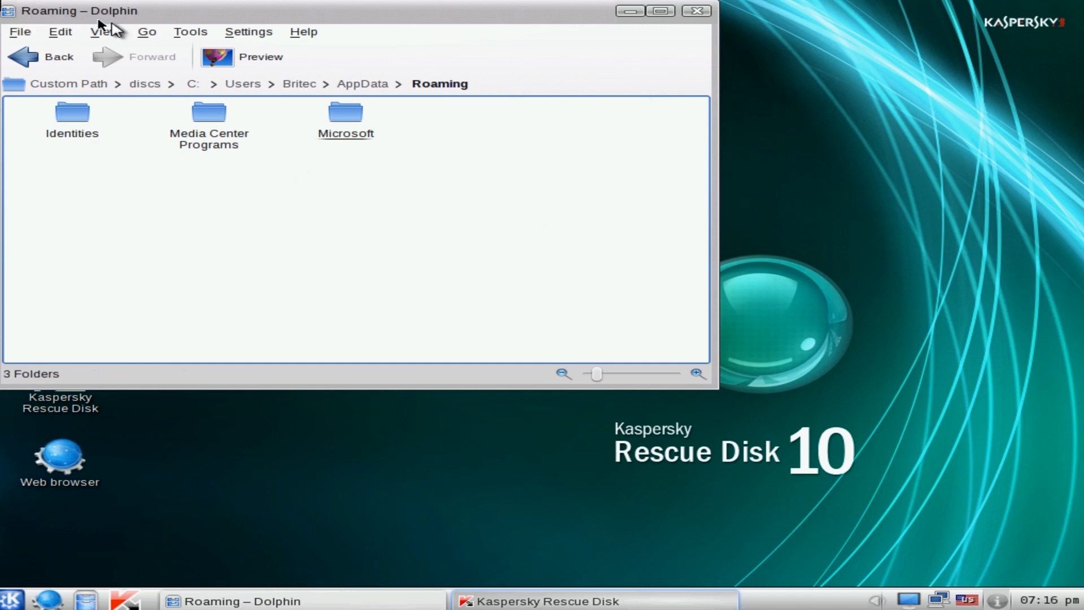
left_click(43, 56)
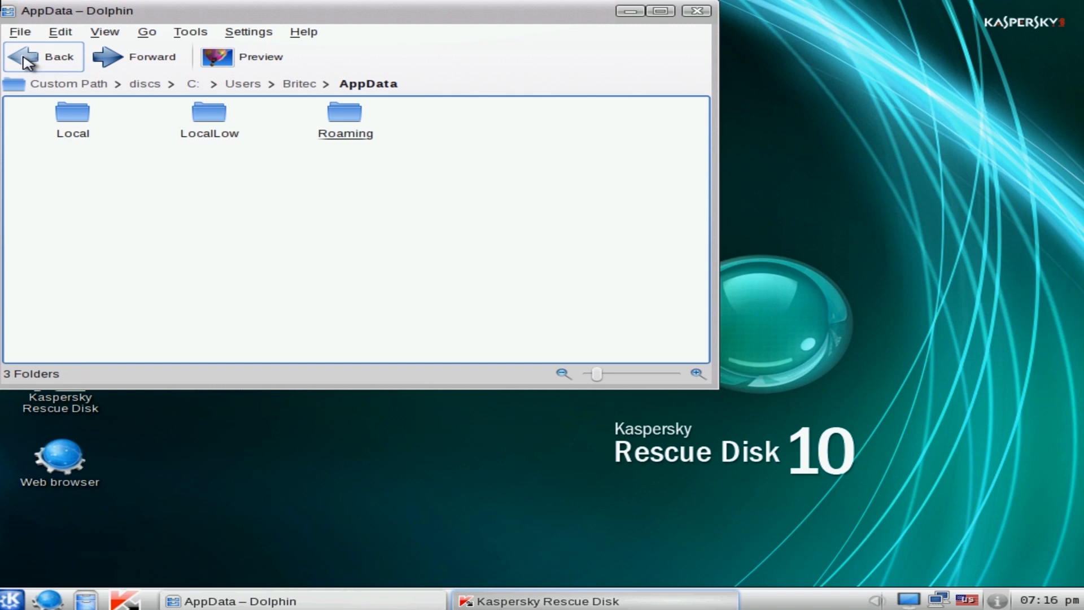
- Select and delete everything in AppData\Local\Temp, leaving only VBoxGuestAdditions, then close Dolphin
double_click(73, 117)
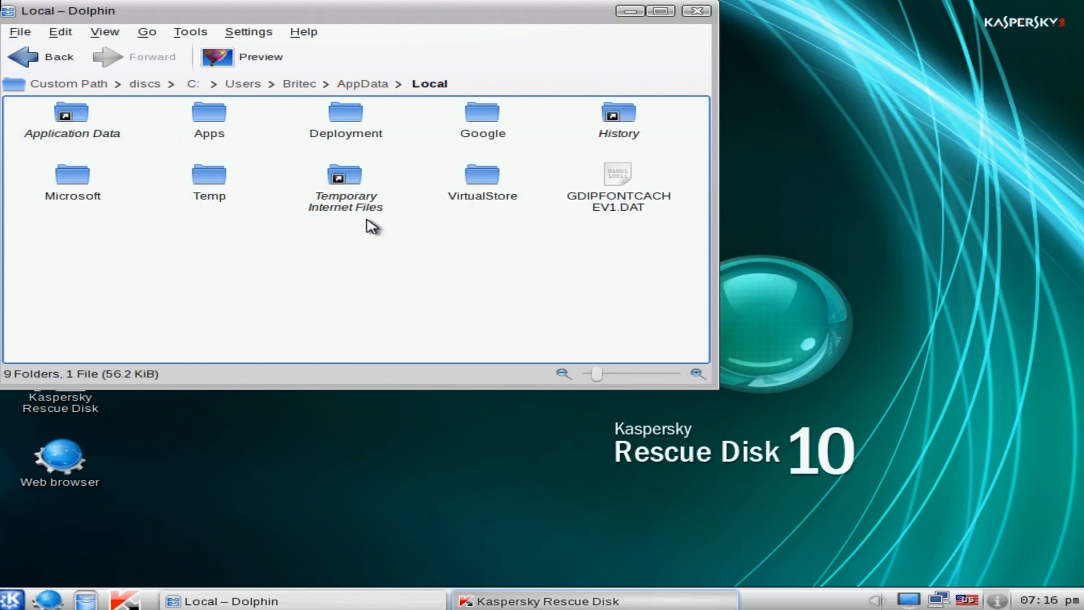
mouse_move(394, 243)
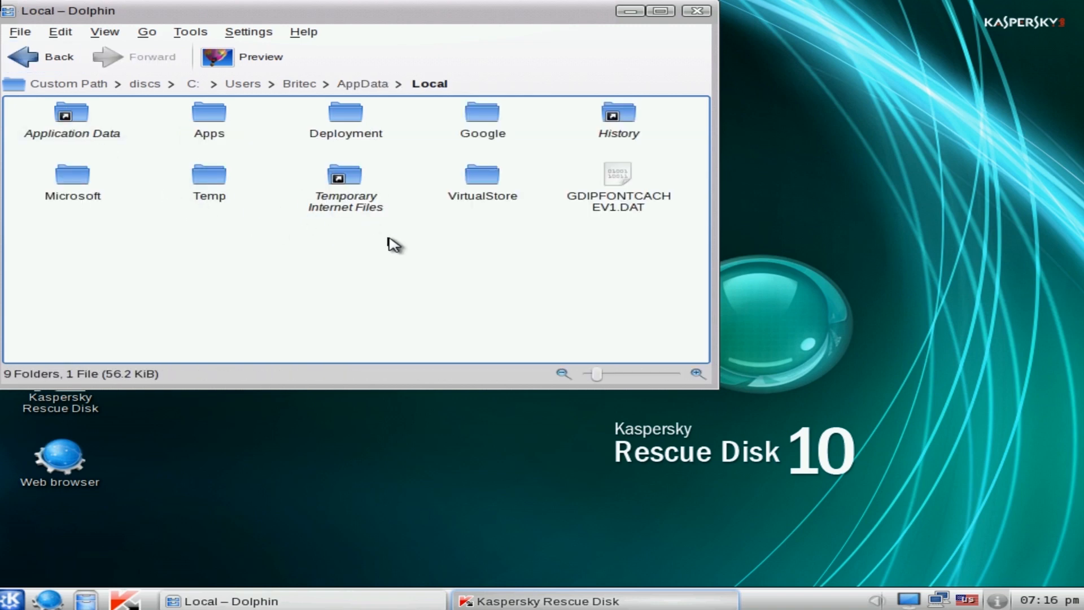
double_click(209, 174)
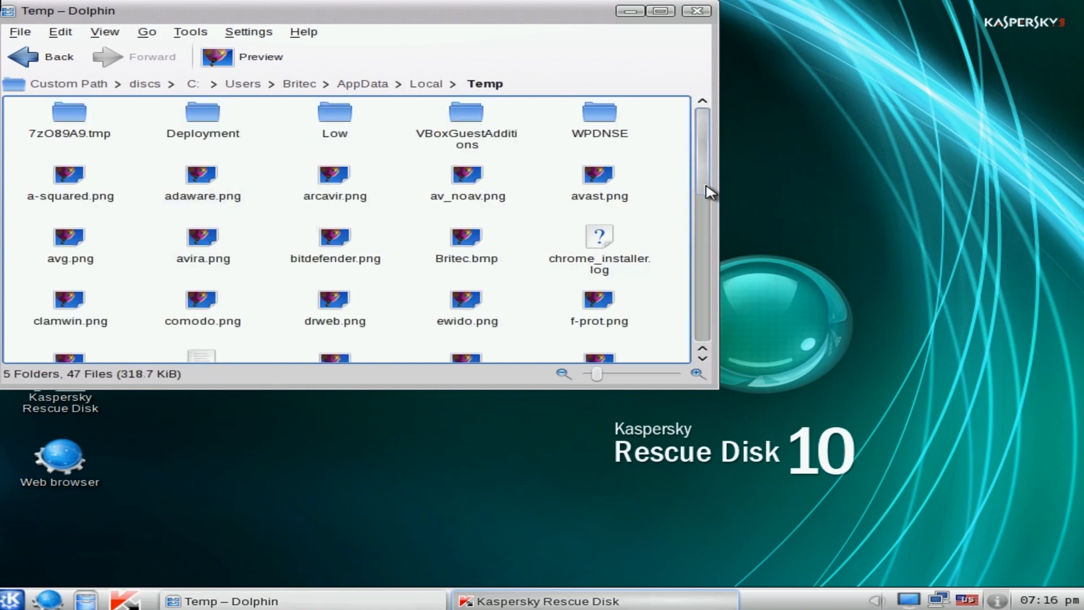
left_click(467, 244)
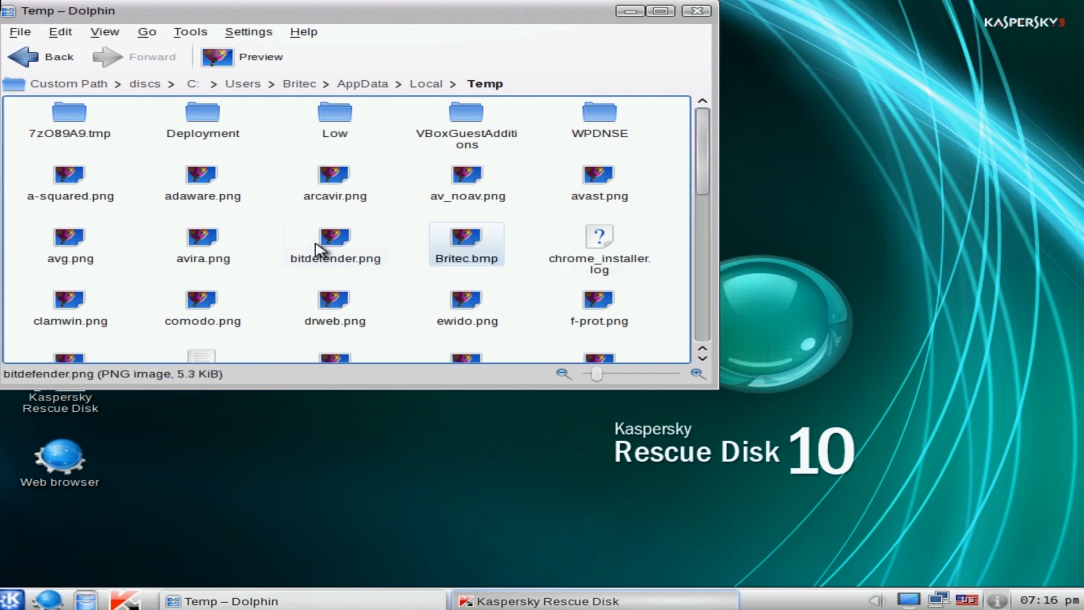
scroll("down", 3)
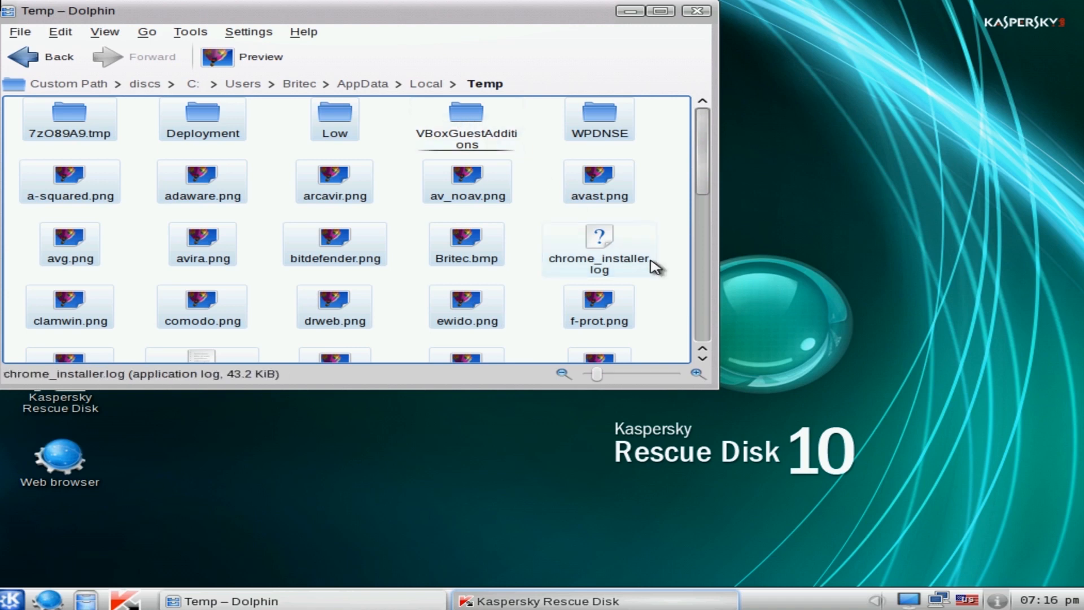
key("ctrl+a")
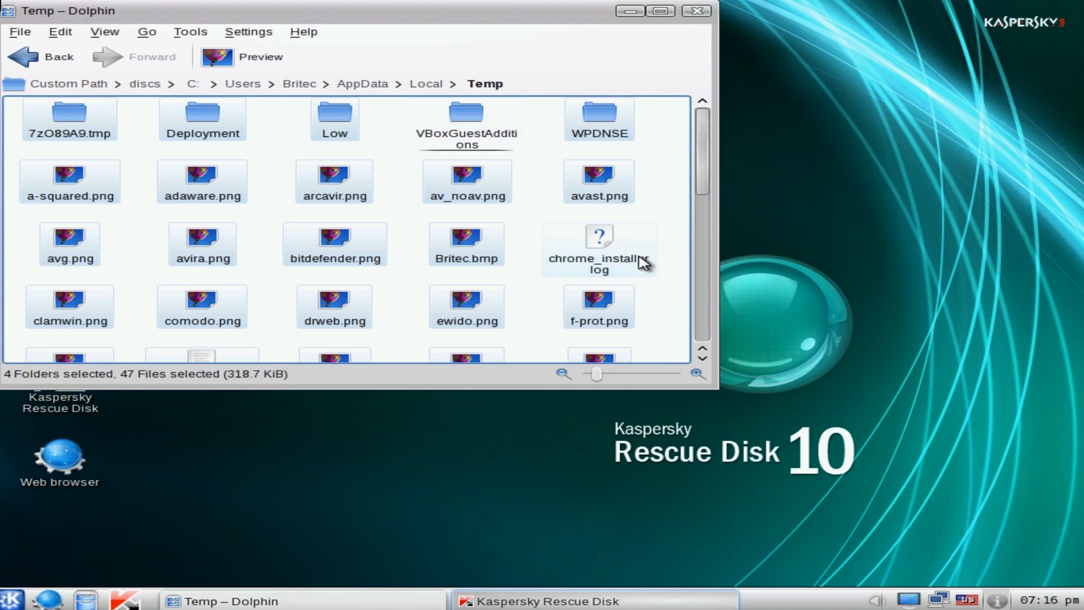
scroll("down", 3)
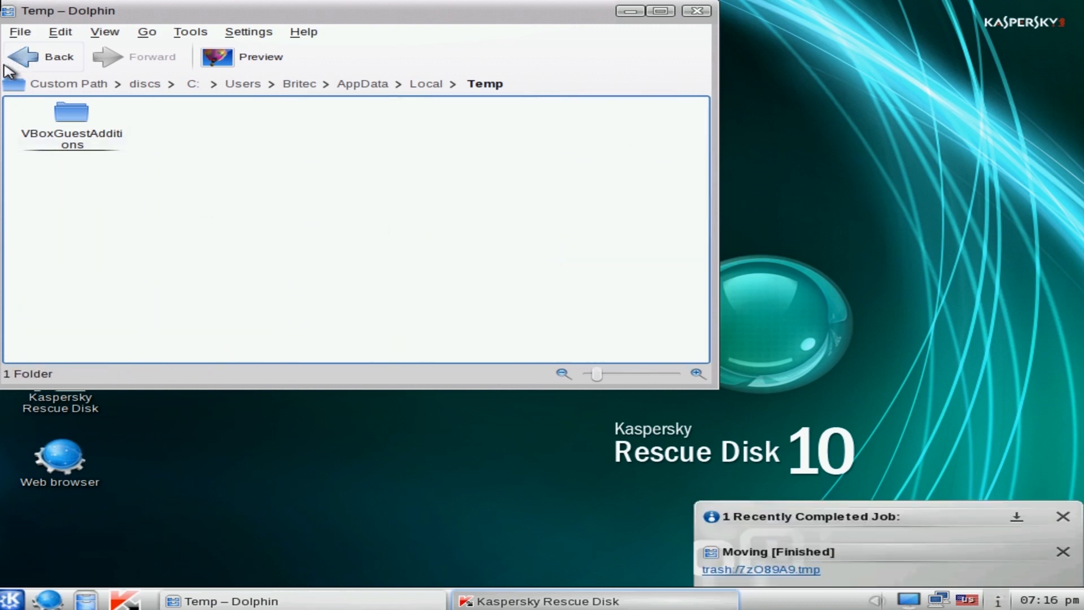
left_click(43, 57)
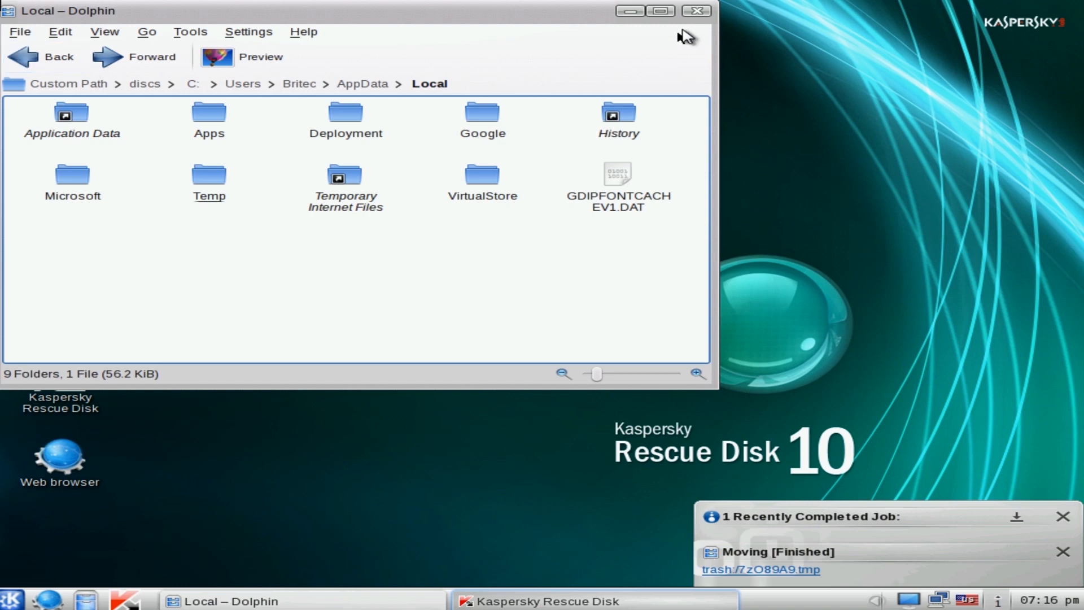
left_click(697, 10)
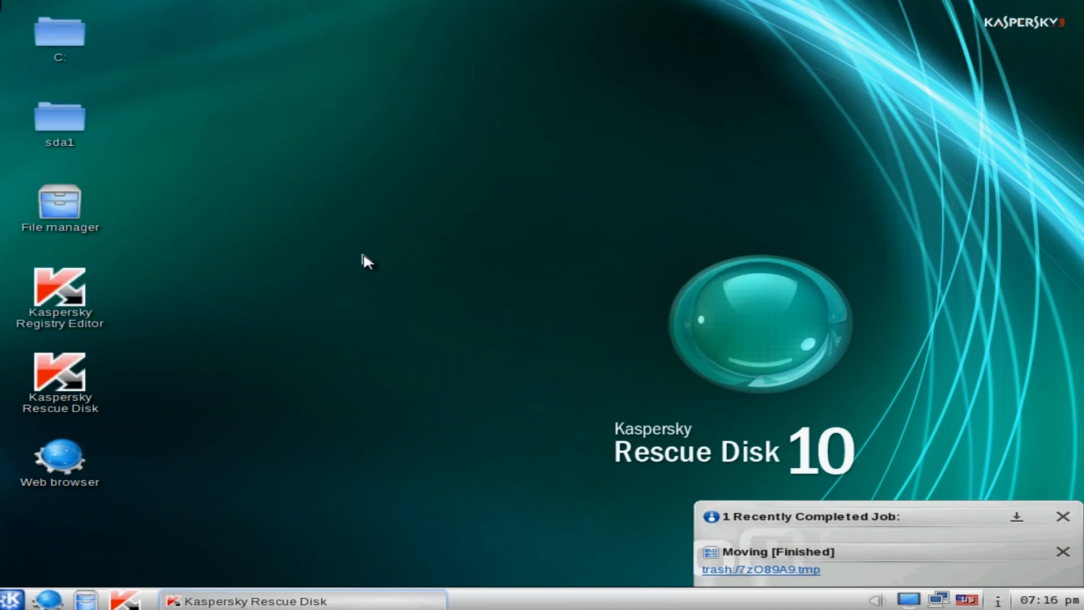
- Launch Kaspersky Registry Editor and expand the Windows 7 Ultimate registry
left_click(1064, 516)
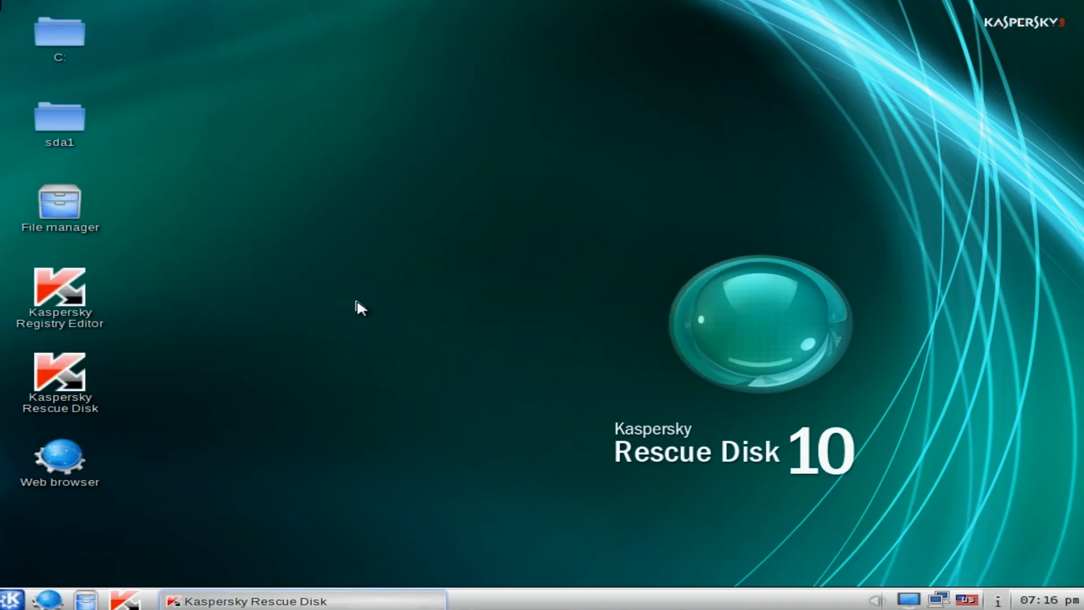
mouse_move(359, 325)
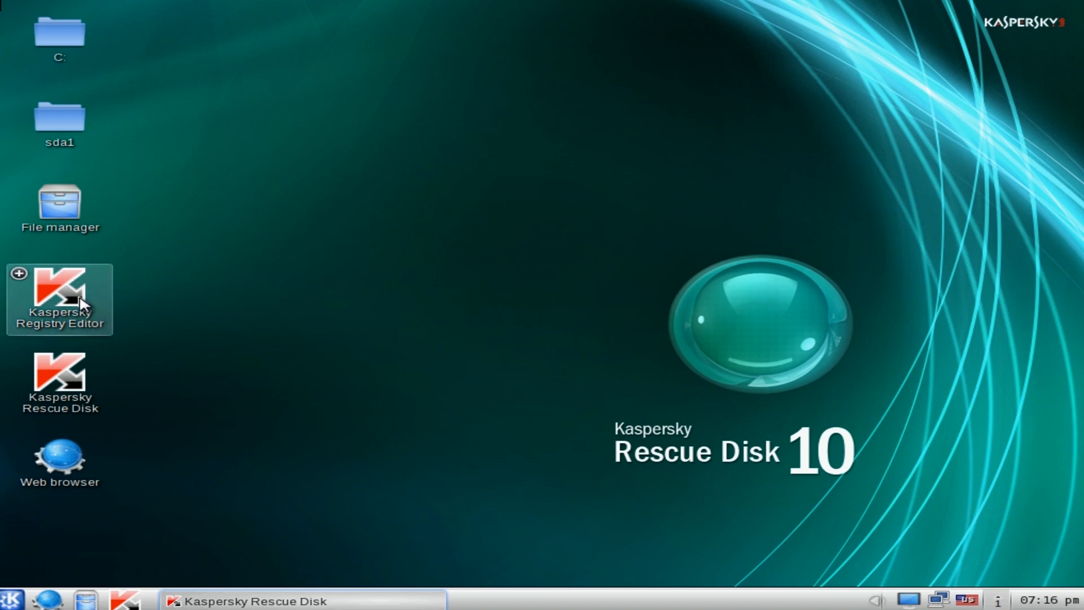
double_click(58, 286)
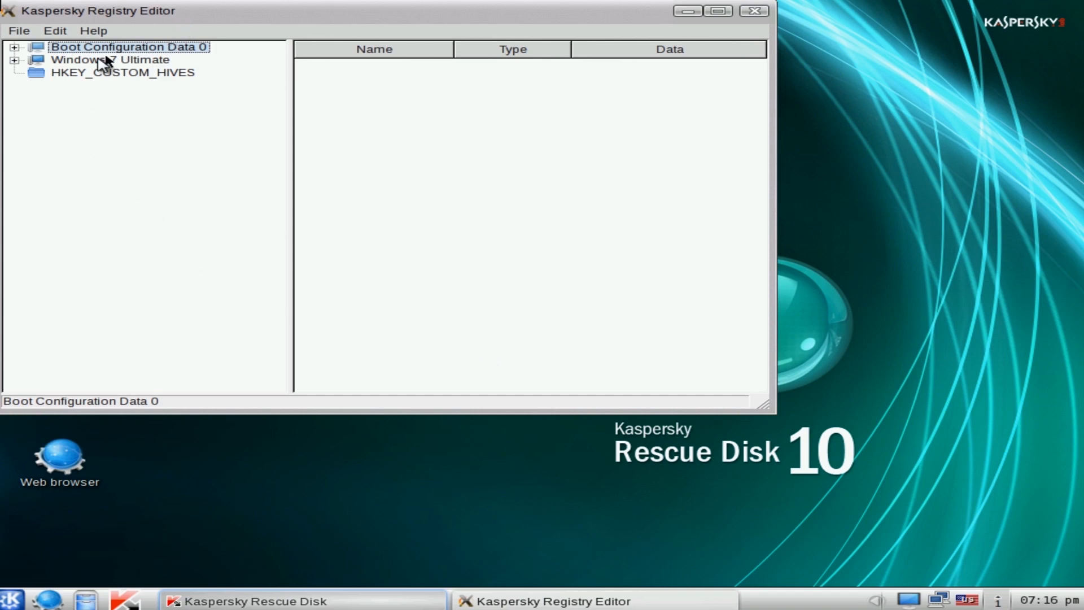
mouse_move(20, 65)
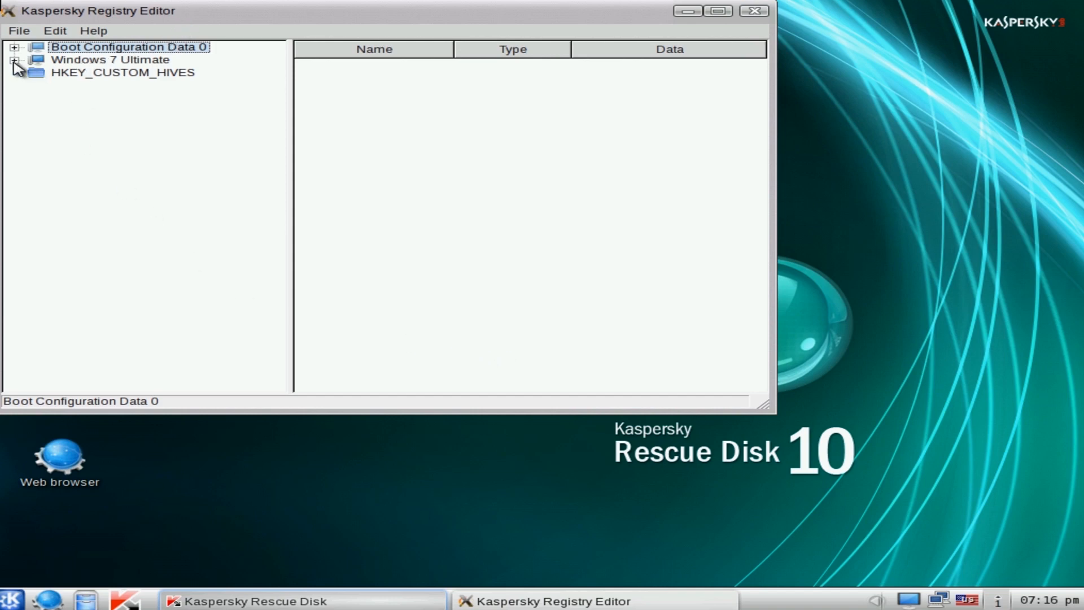
left_click(111, 60)
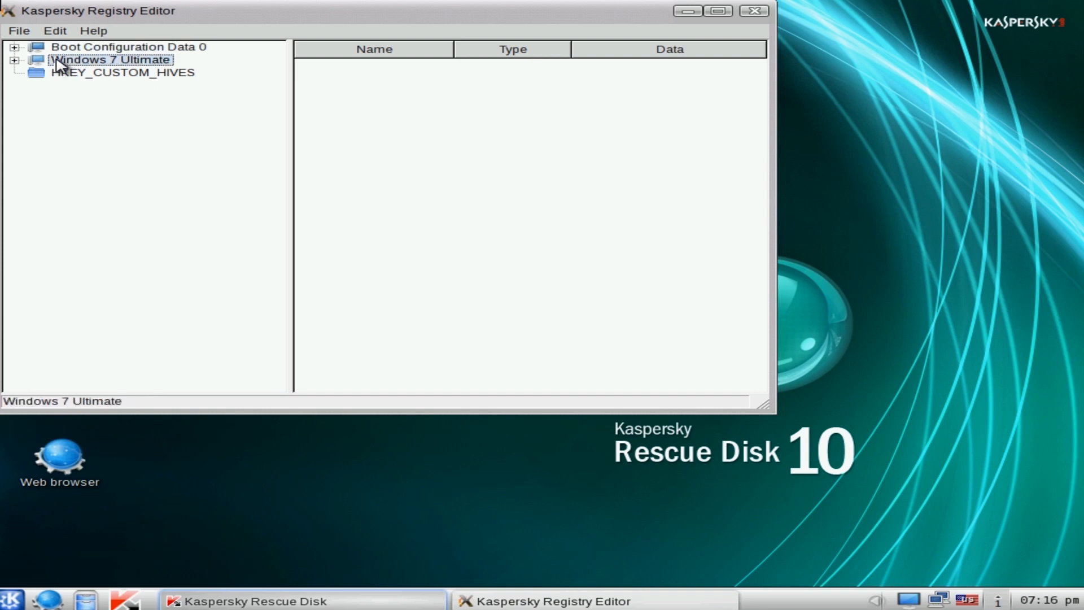
left_click(14, 60)
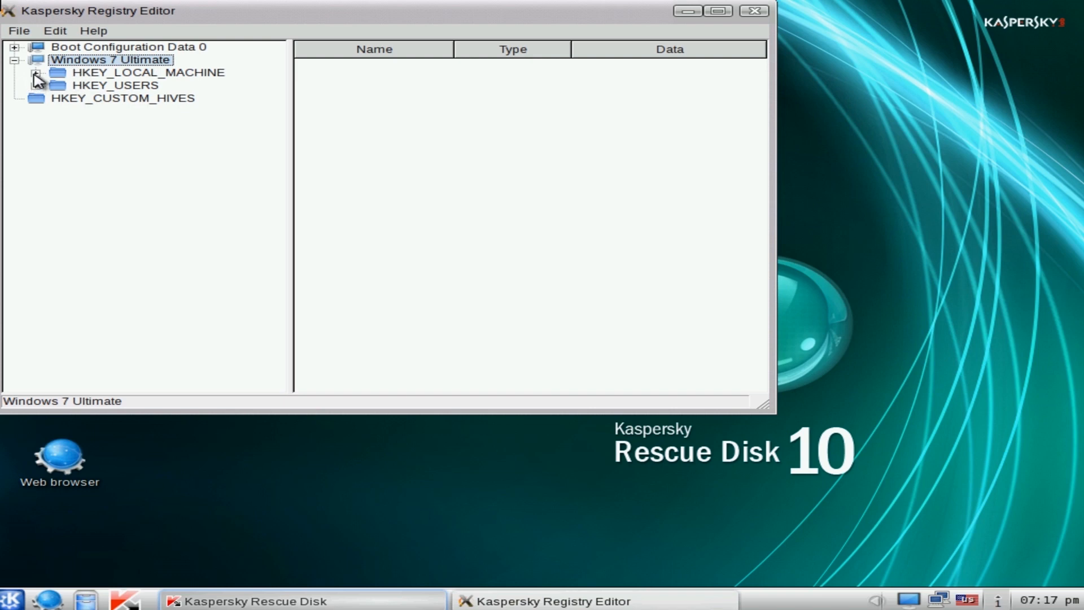
- Expand HKEY_LOCAL_MACHINE\SOFTWARE\Microsoft to show its subkey list
left_click(36, 72)
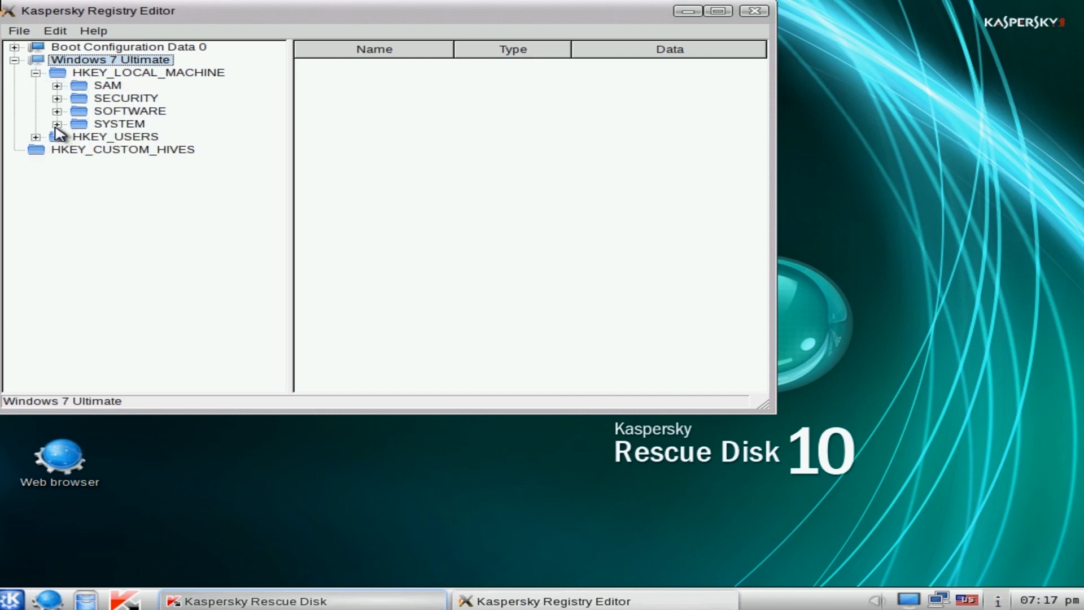
left_click(58, 111)
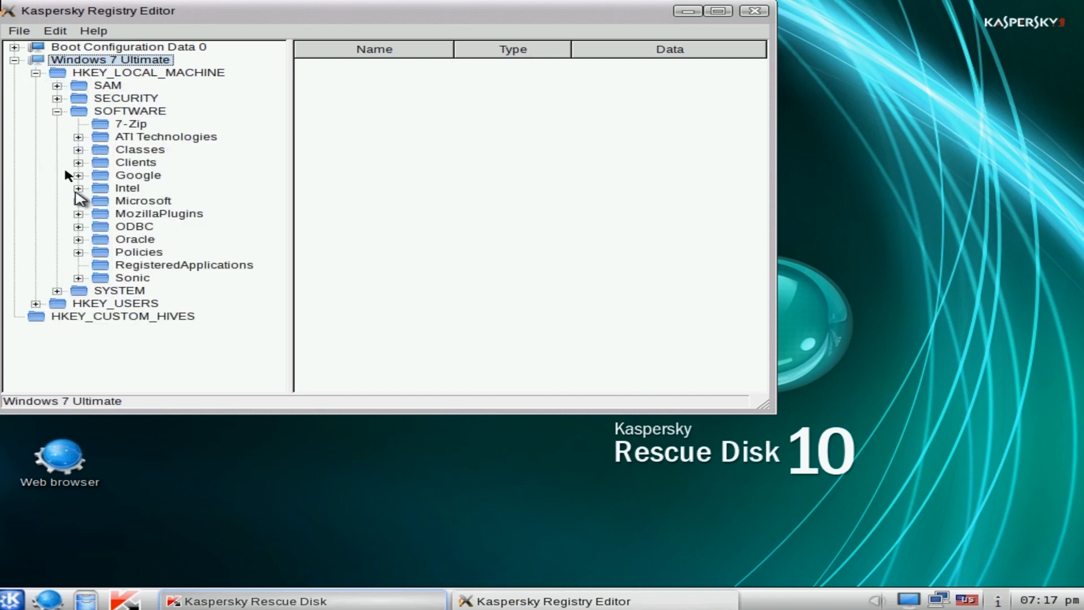
left_click(78, 201)
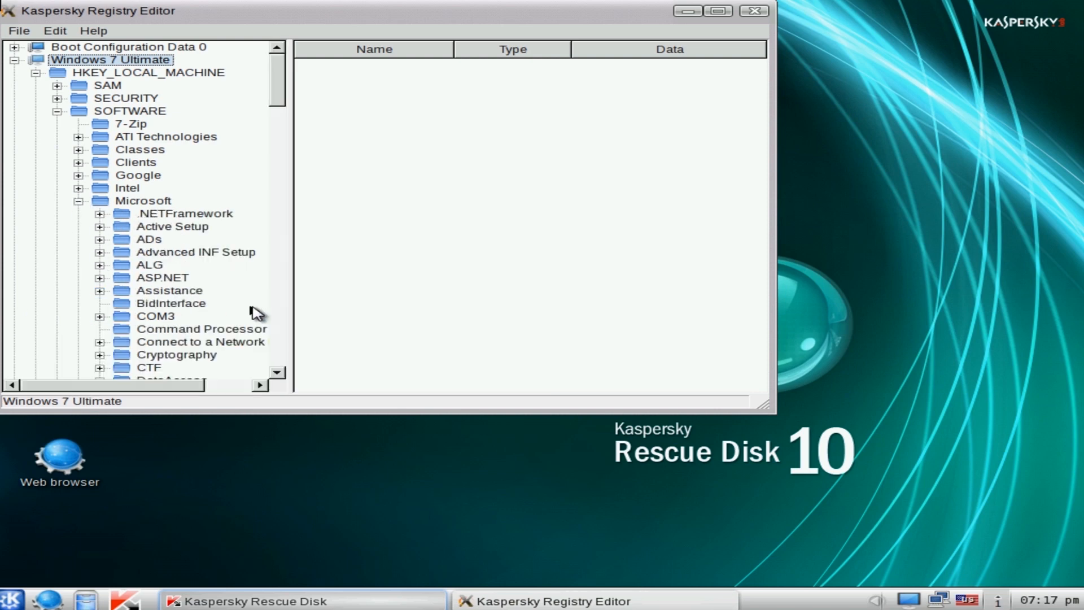
scroll("down", 3)
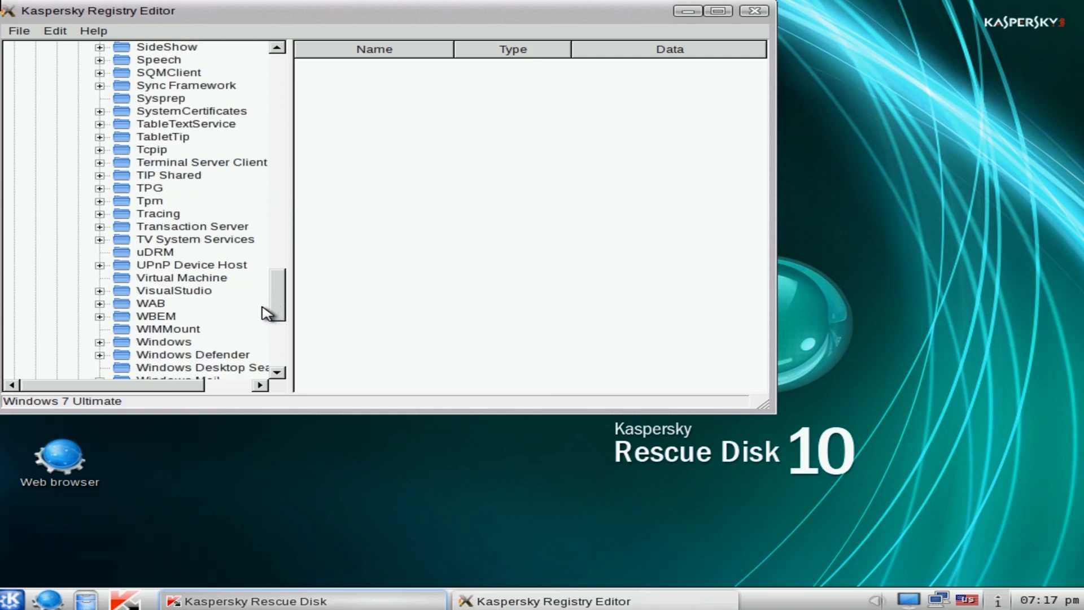
scroll("down", 3)
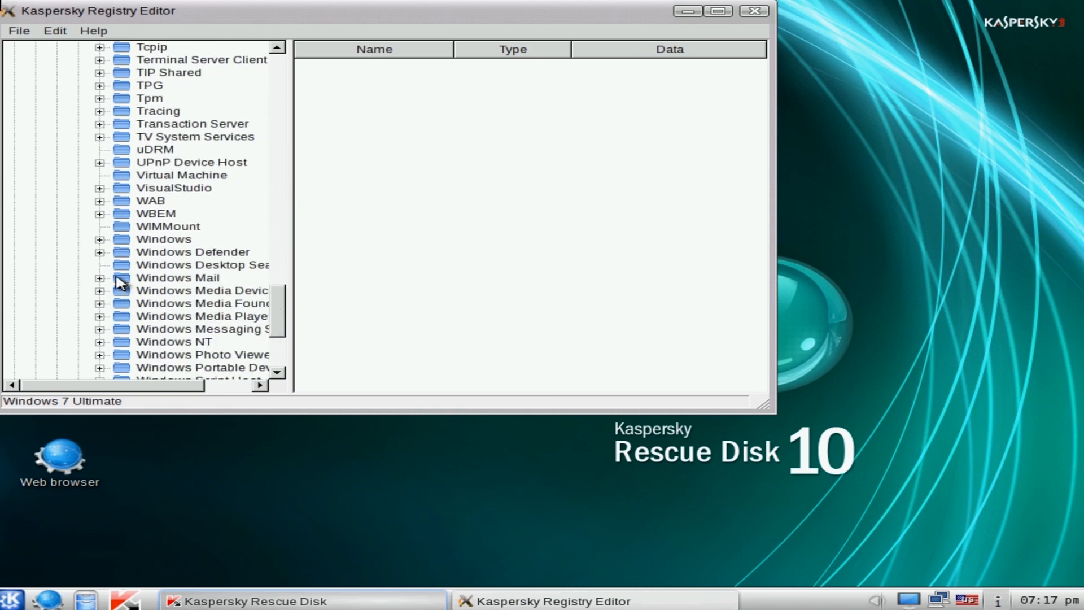
- Expand Windows\CurrentVersion to reach the Run key listing only VBoxTray
left_click(99, 240)
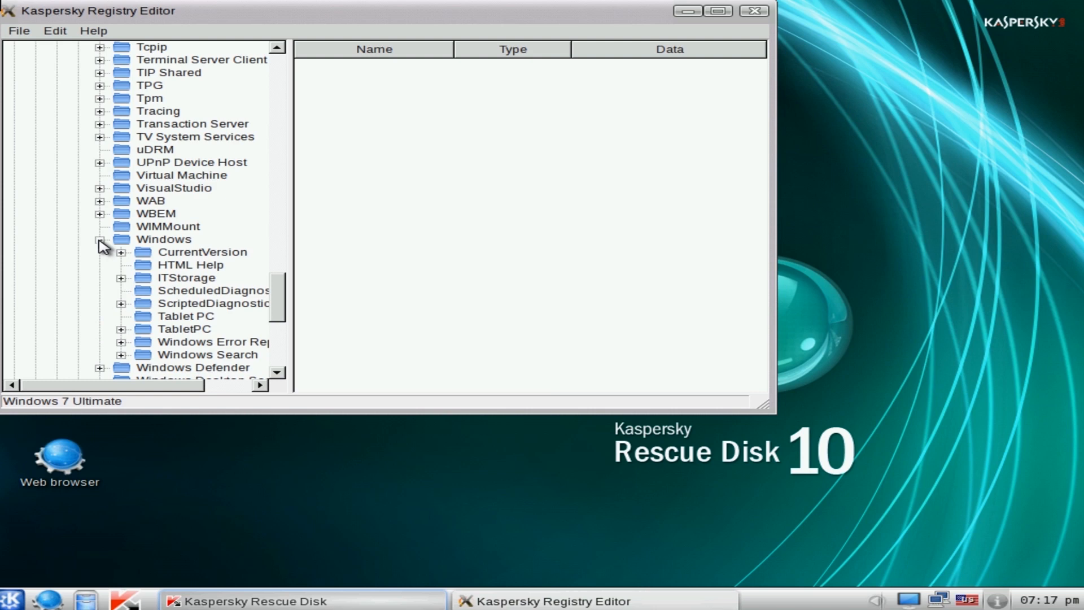
left_click(121, 252)
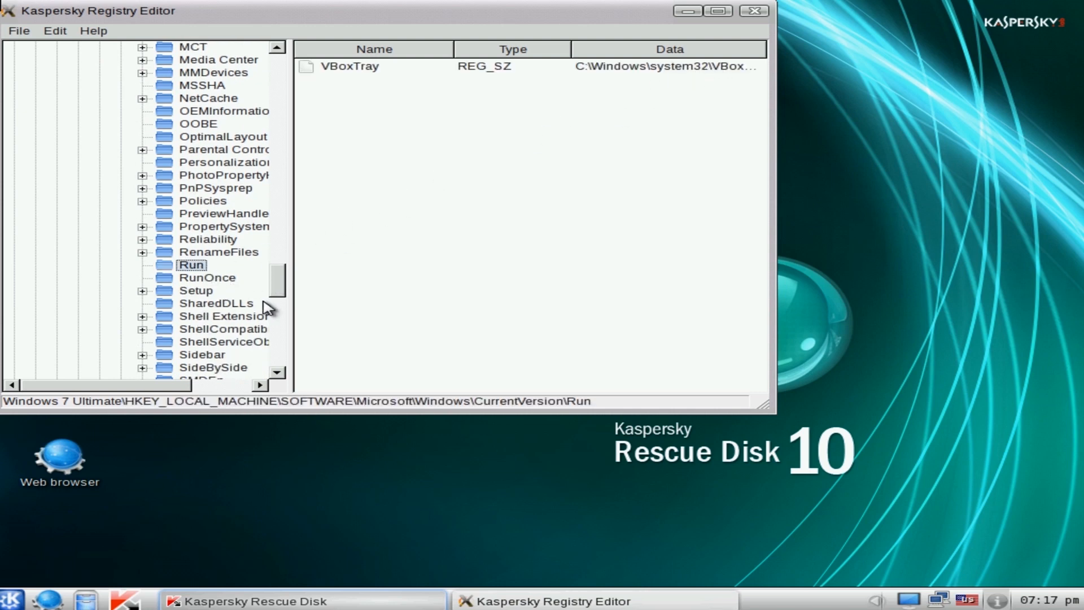
scroll("down", 3)
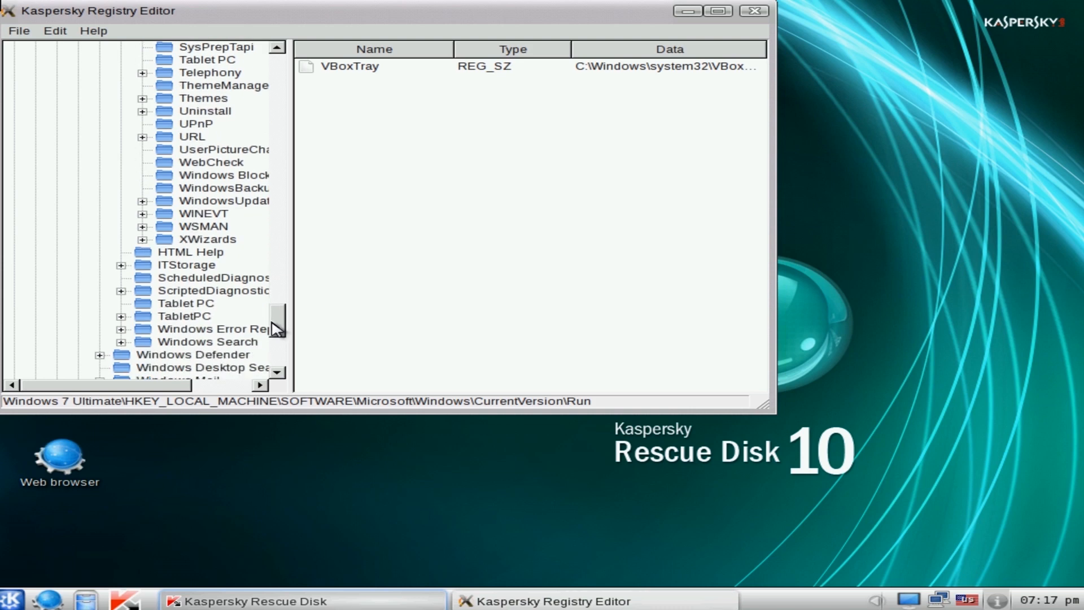
scroll("down", 3)
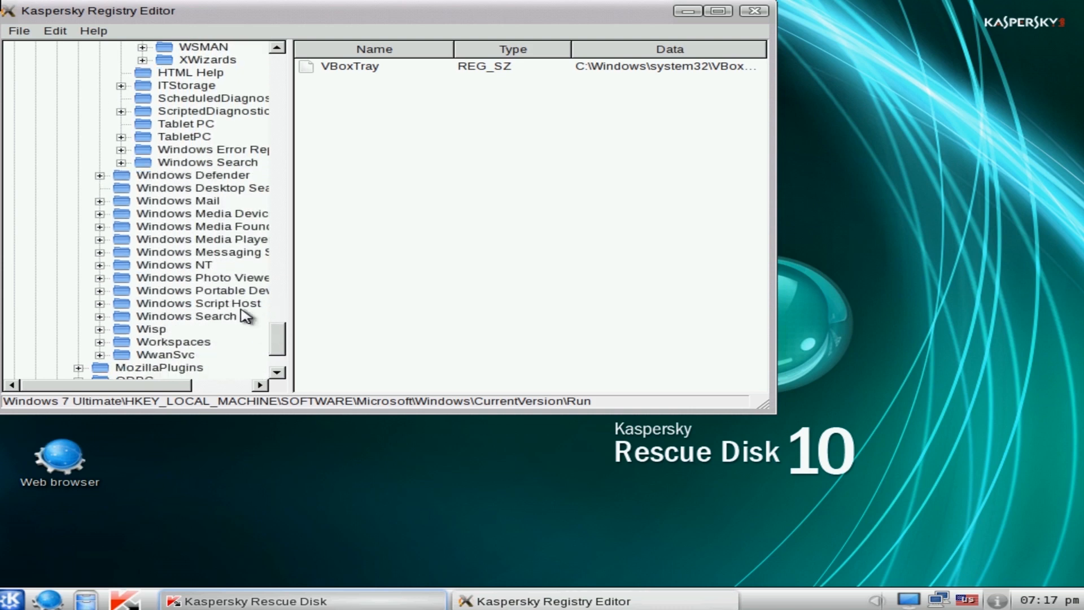
- Navigate to the Windows NT\CurrentVersion\Winlogon key and show its values
left_click(99, 264)
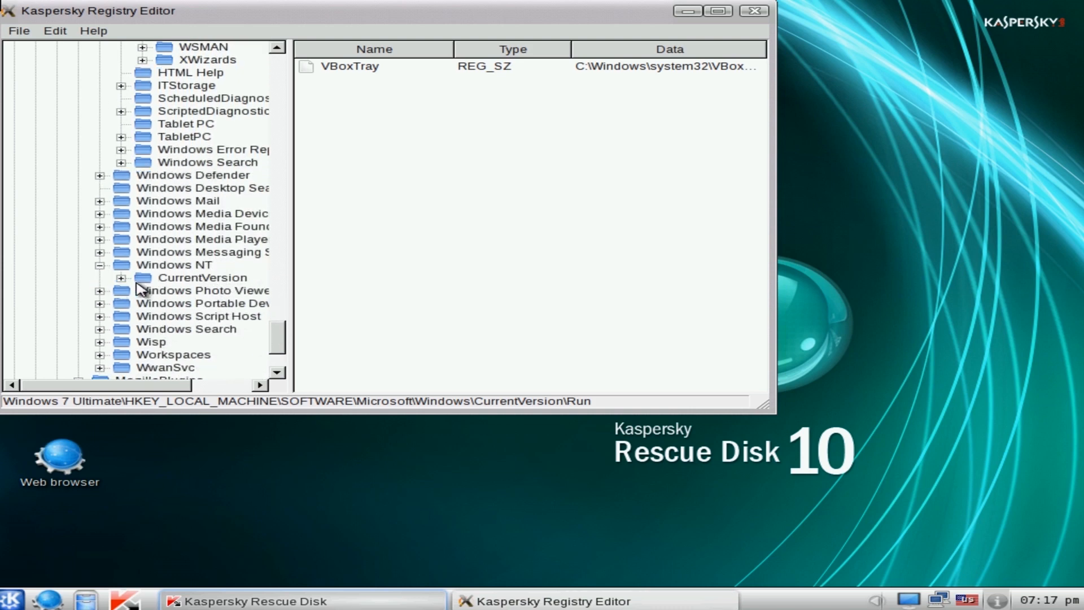
left_click(121, 278)
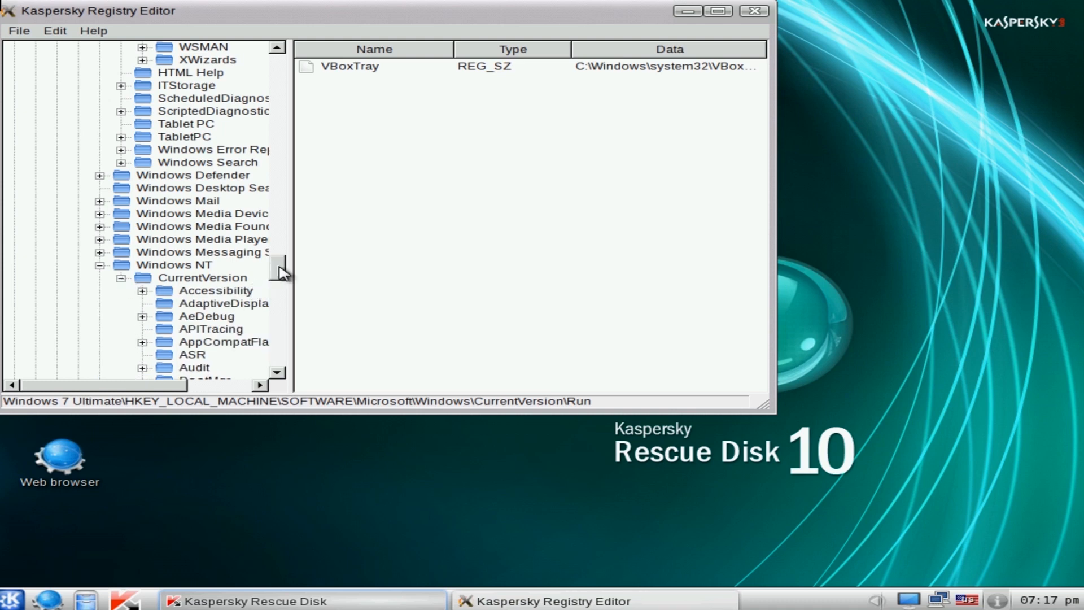
scroll("down", 3)
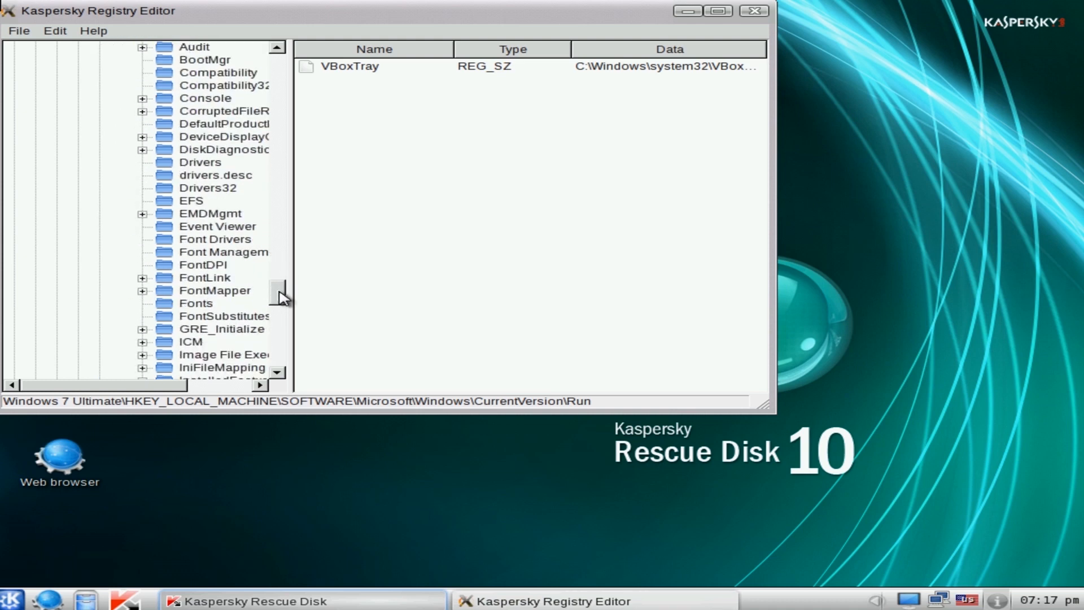
scroll("down", 3)
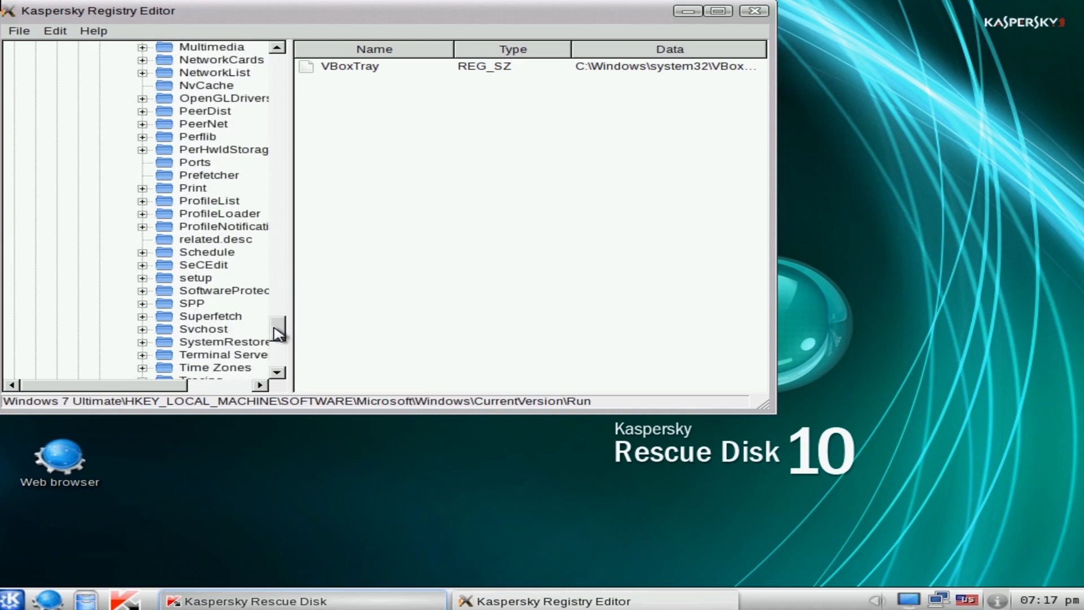
scroll("down", 3)
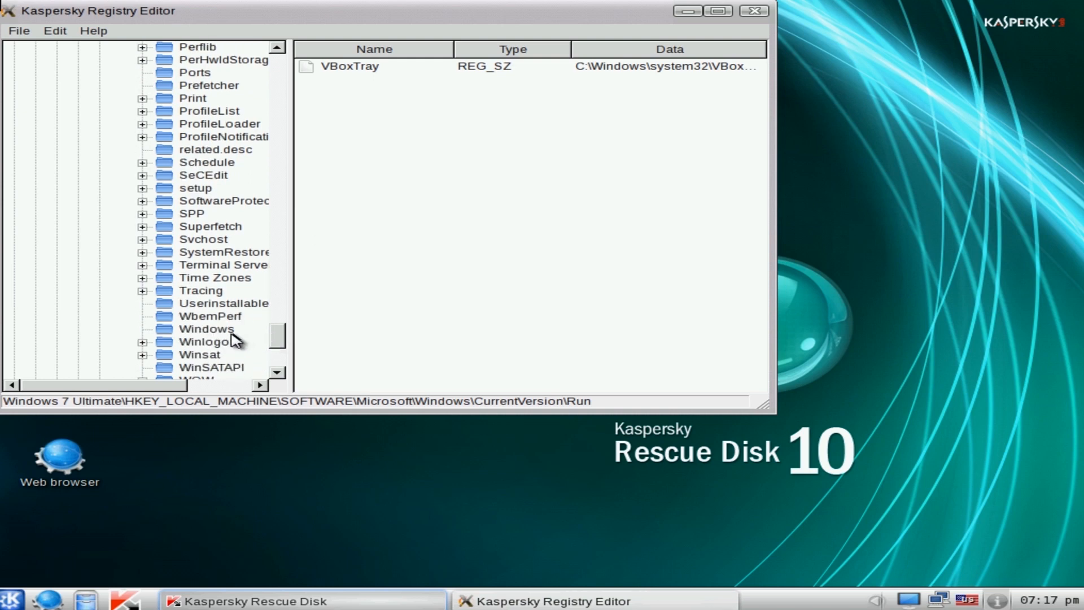
left_click(206, 342)
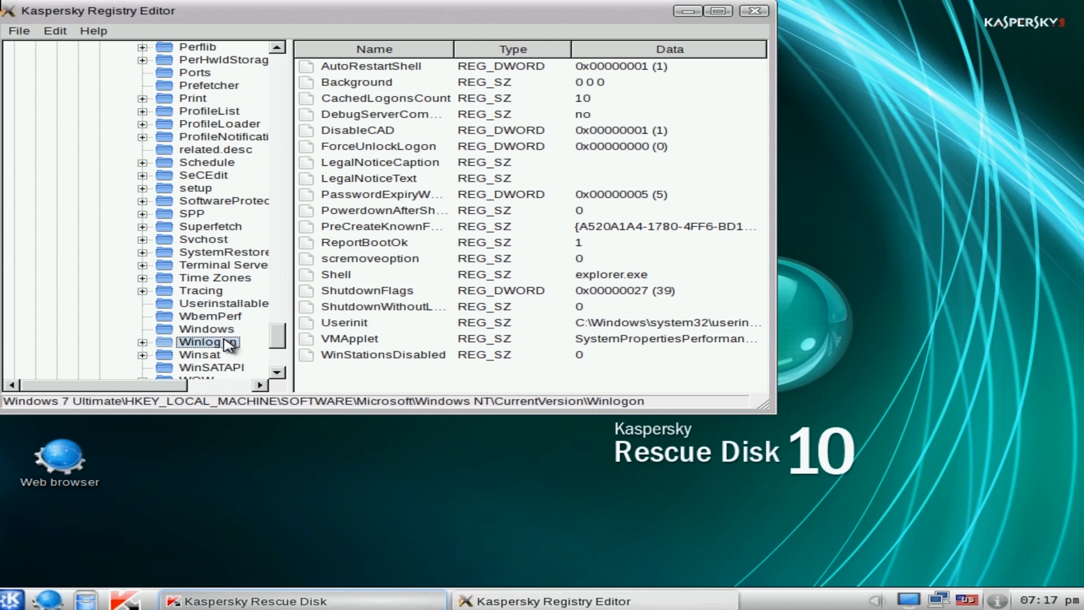
- Inspect Userinit (userinit.exe) without changing it, then check the Shell value reads explorer.exe
double_click(343, 322)
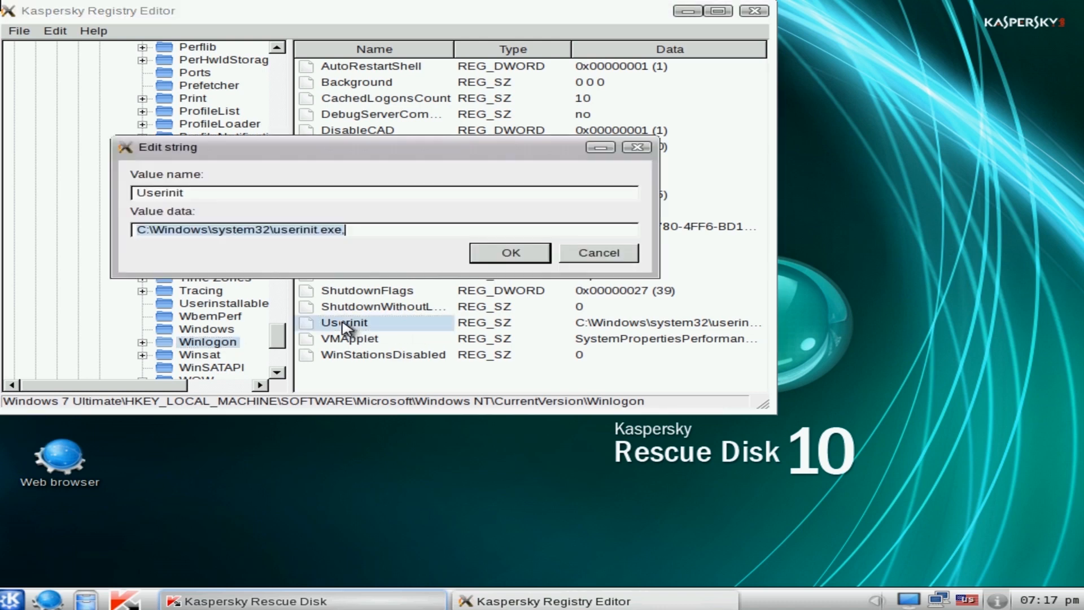
left_click(510, 251)
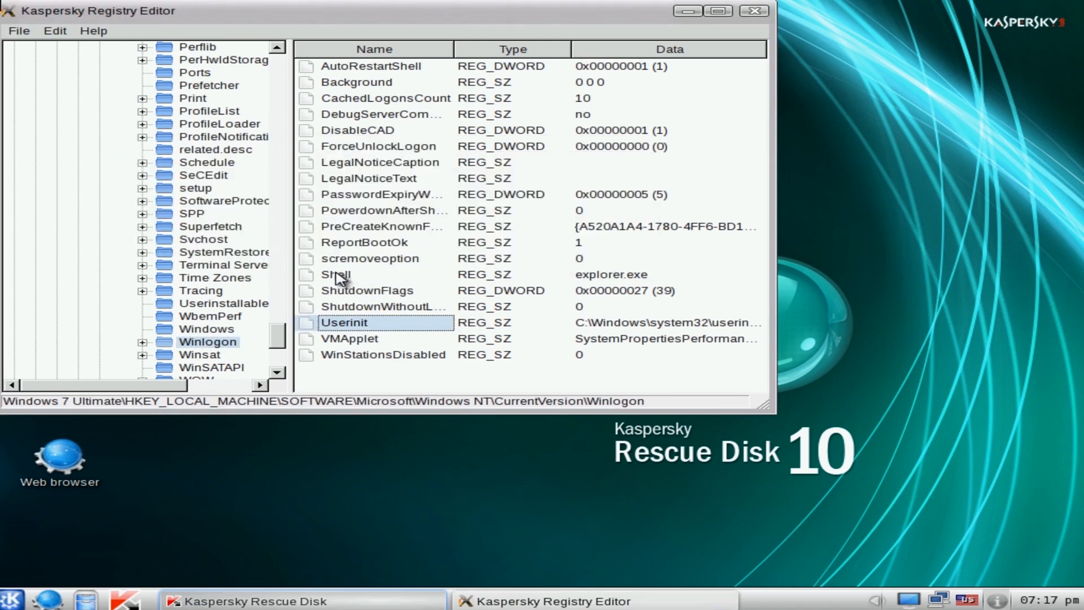
left_click(336, 273)
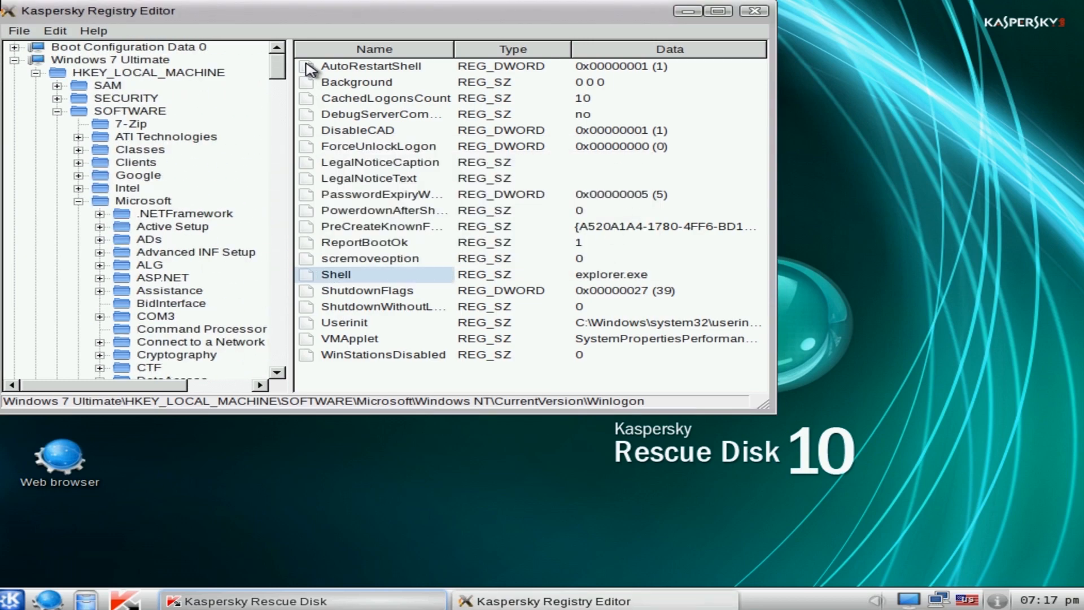
- Collapse the machine branch and expand HKEY_USERS > user > Software > Microsoft
left_click(36, 73)
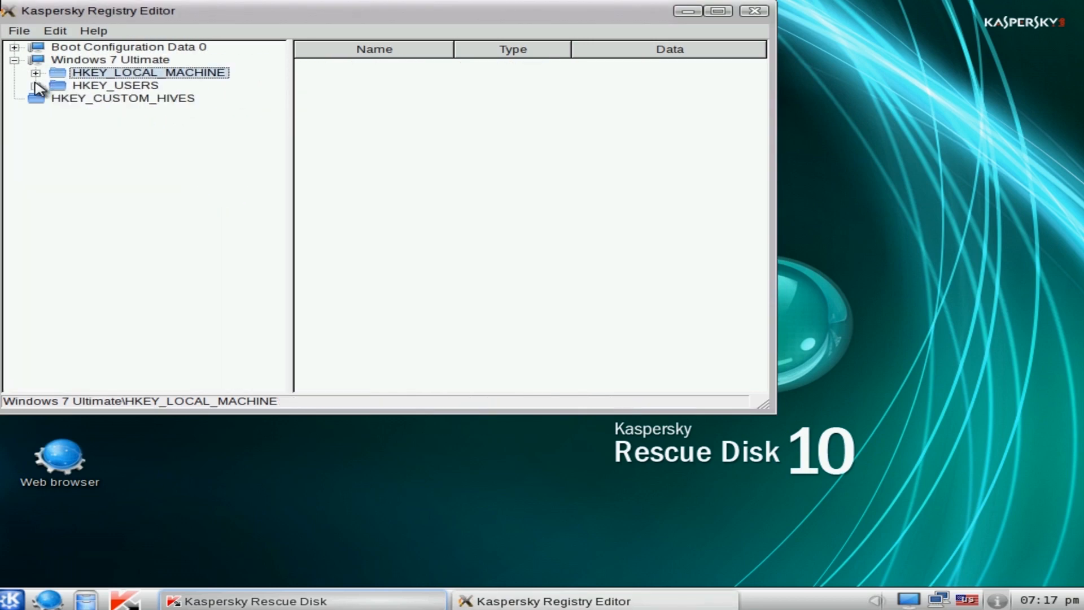
left_click(35, 85)
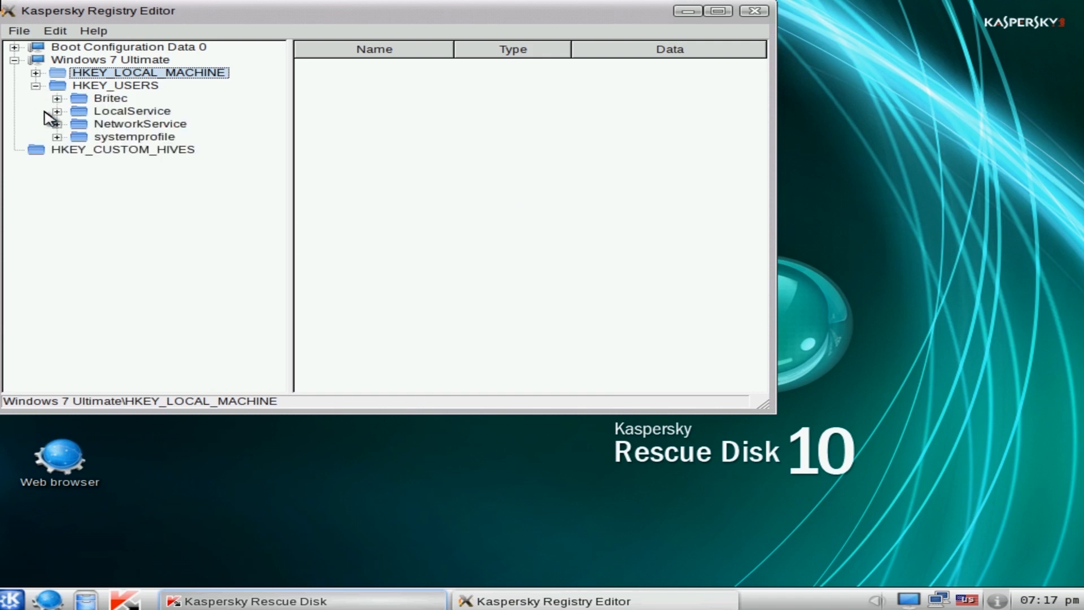
left_click(58, 97)
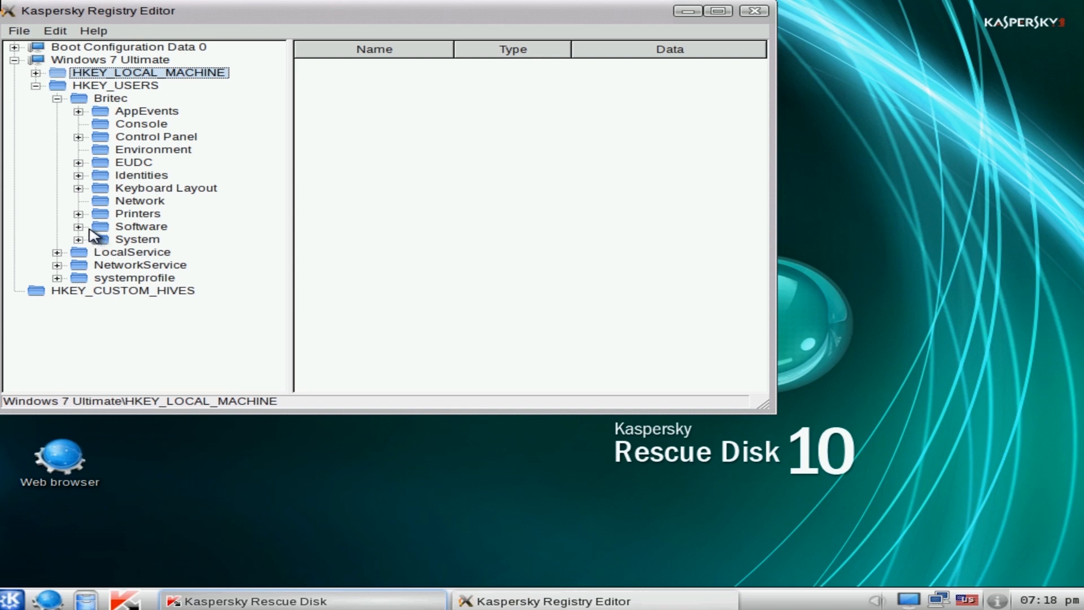
left_click(79, 226)
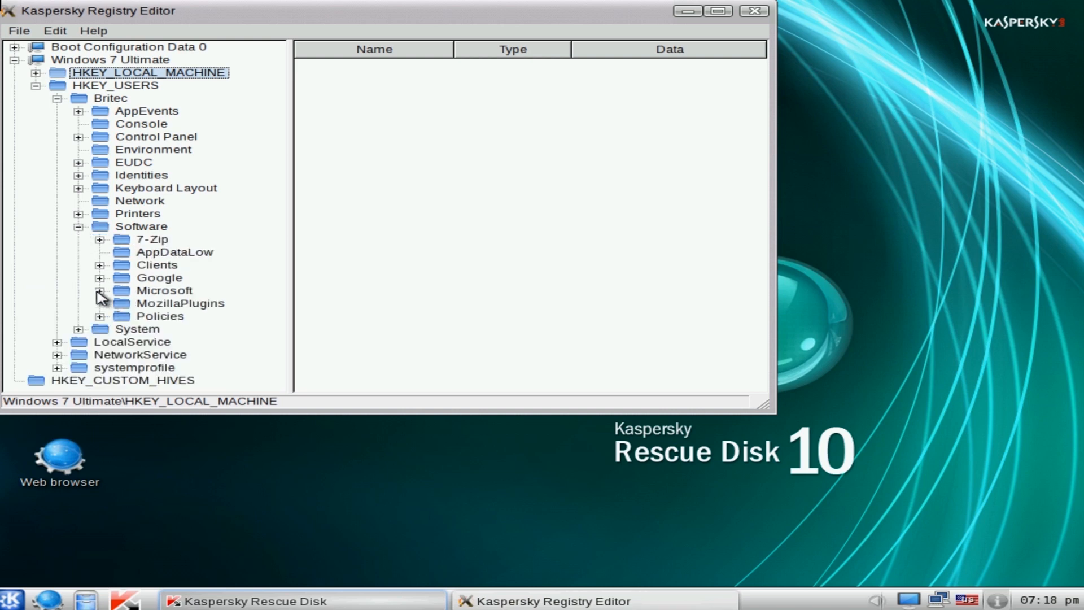
left_click(99, 290)
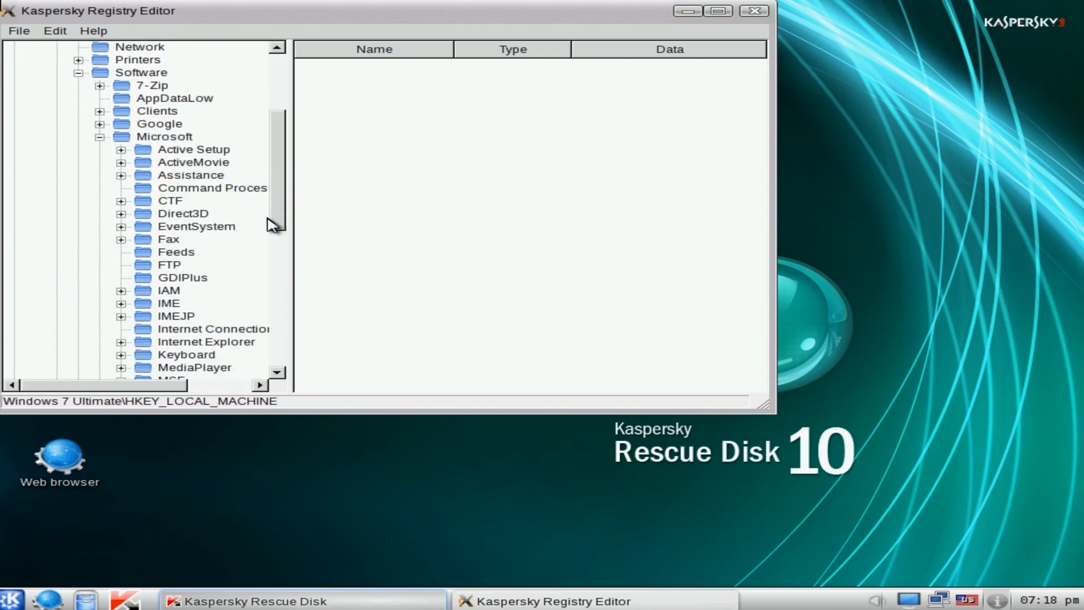
- Expand Windows\CurrentVersion and select the user's Run key listing Adobe ARM and swg
scroll("down", 3)
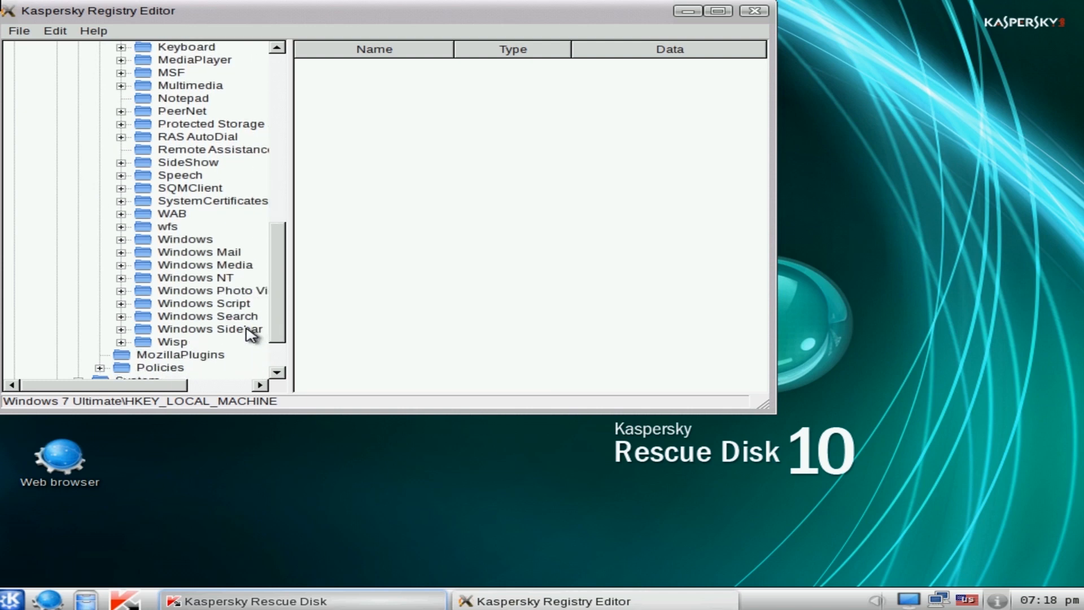
left_click(121, 240)
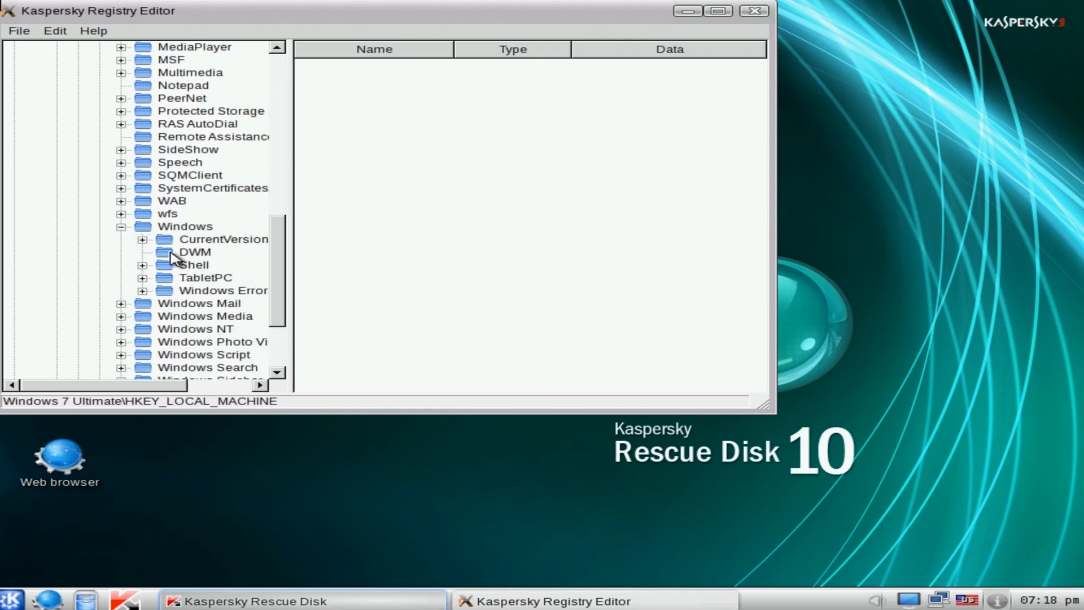
left_click(143, 149)
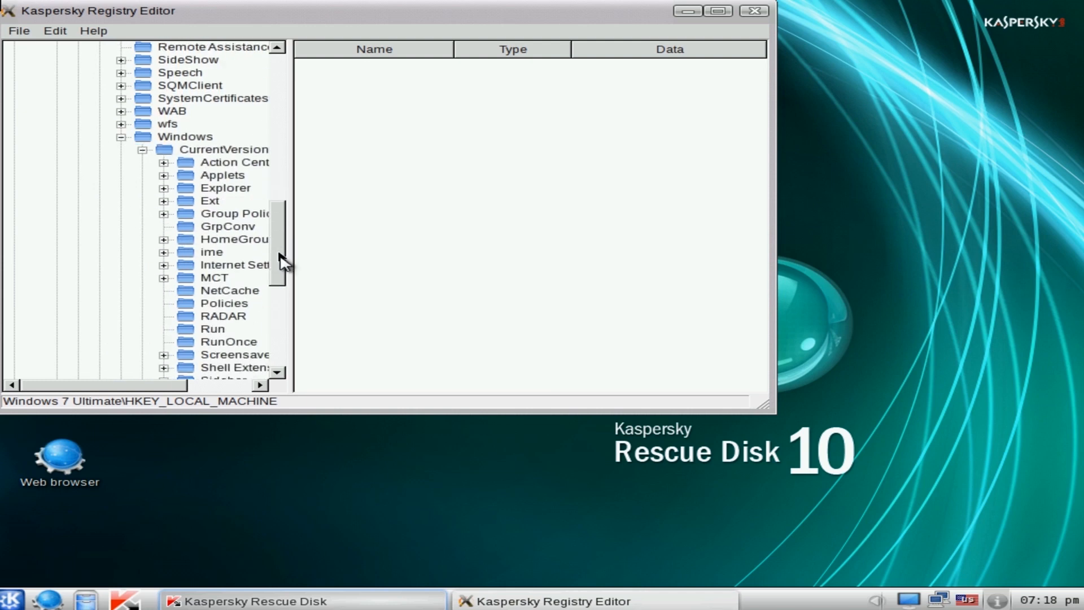
left_click(214, 214)
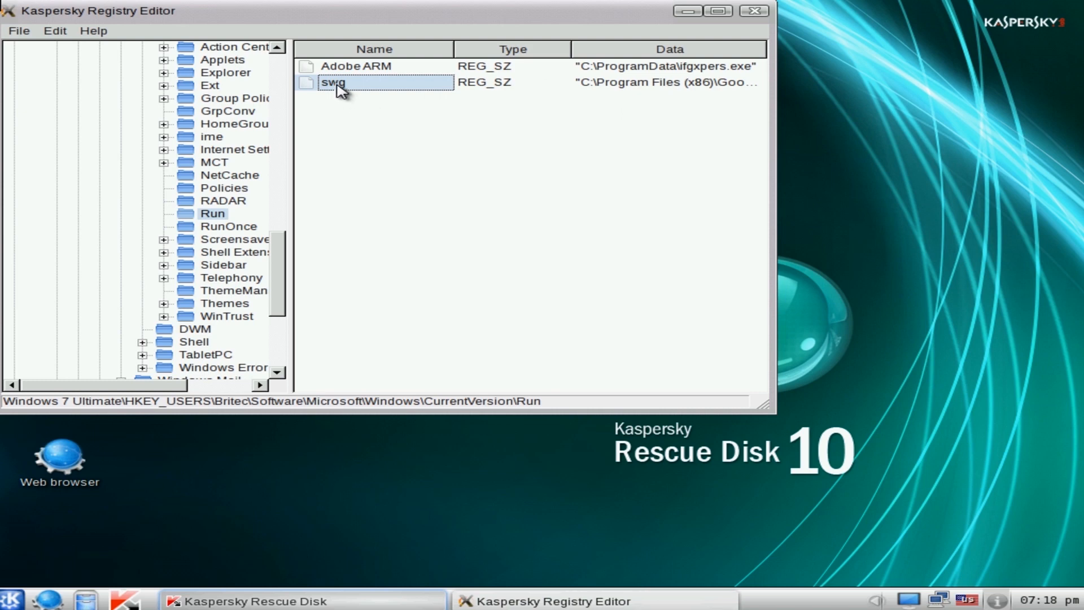
mouse_move(777, 142)
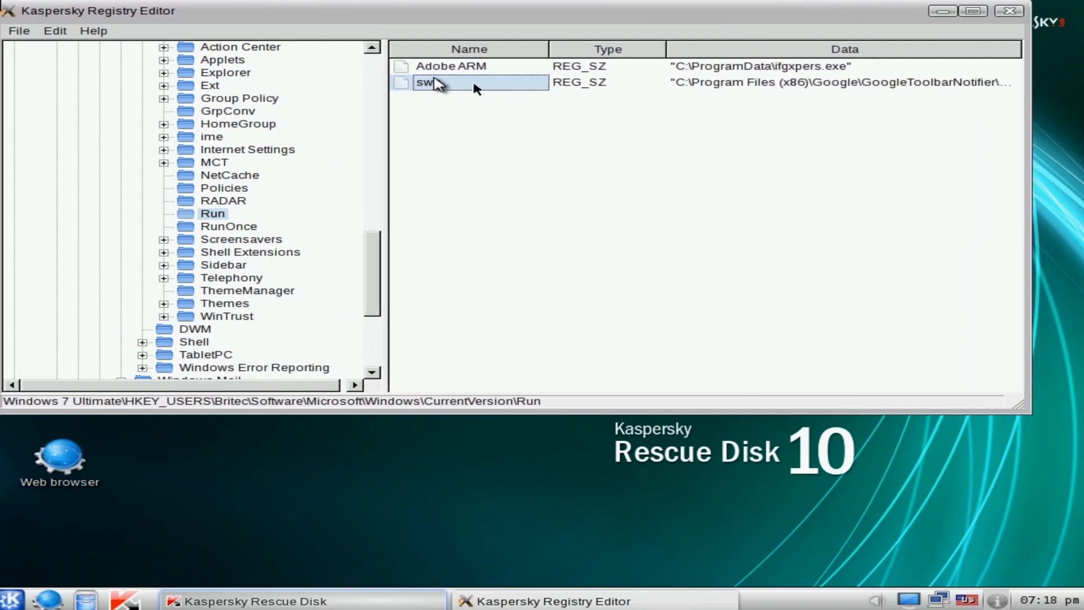
- Delete the swg startup value from the Run key and confirm the deletion
right_click(429, 83)
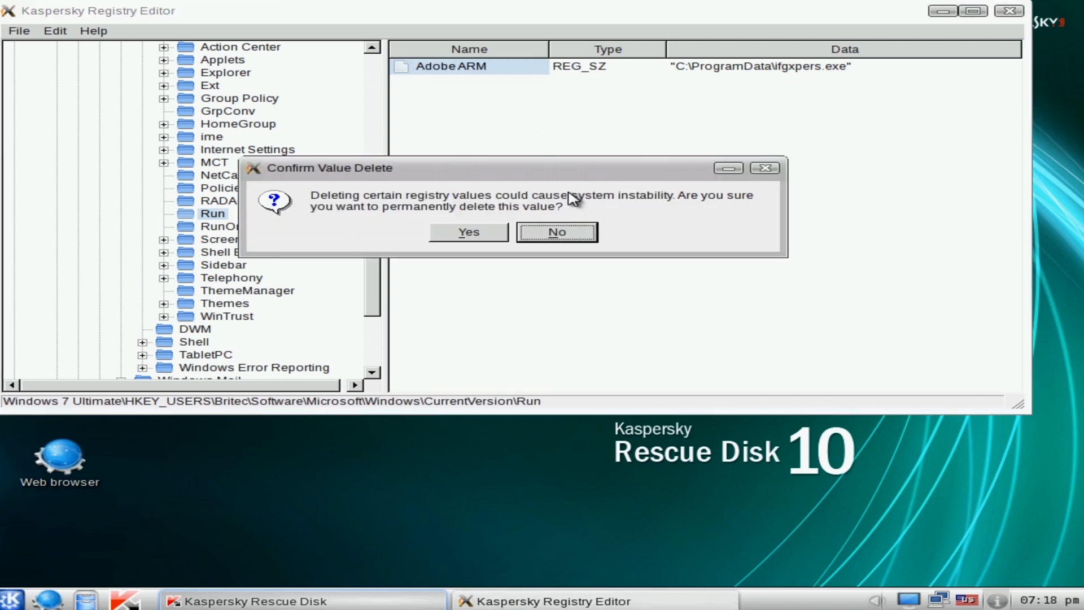
left_click(468, 231)
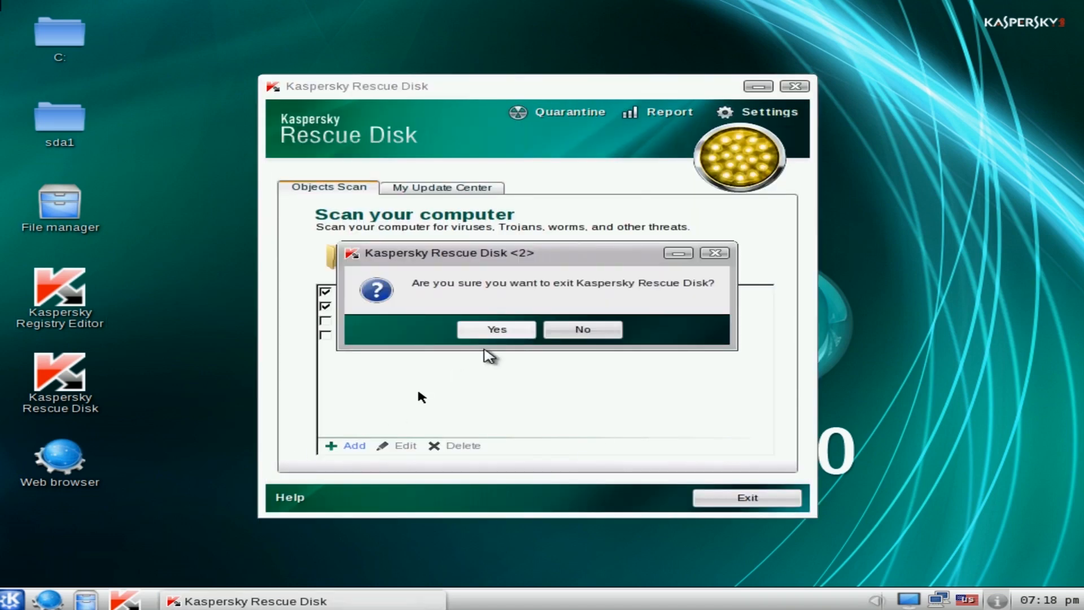
- Confirm exiting Kaspersky Rescue Disk and restart the computer back into Windows
left_click(9, 599)
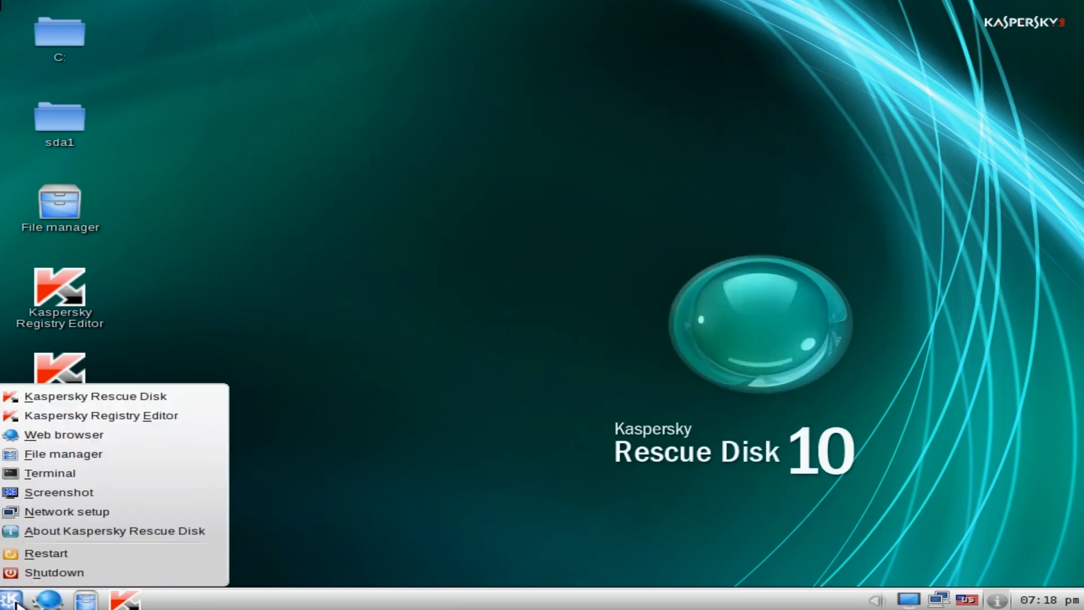
left_click(46, 552)
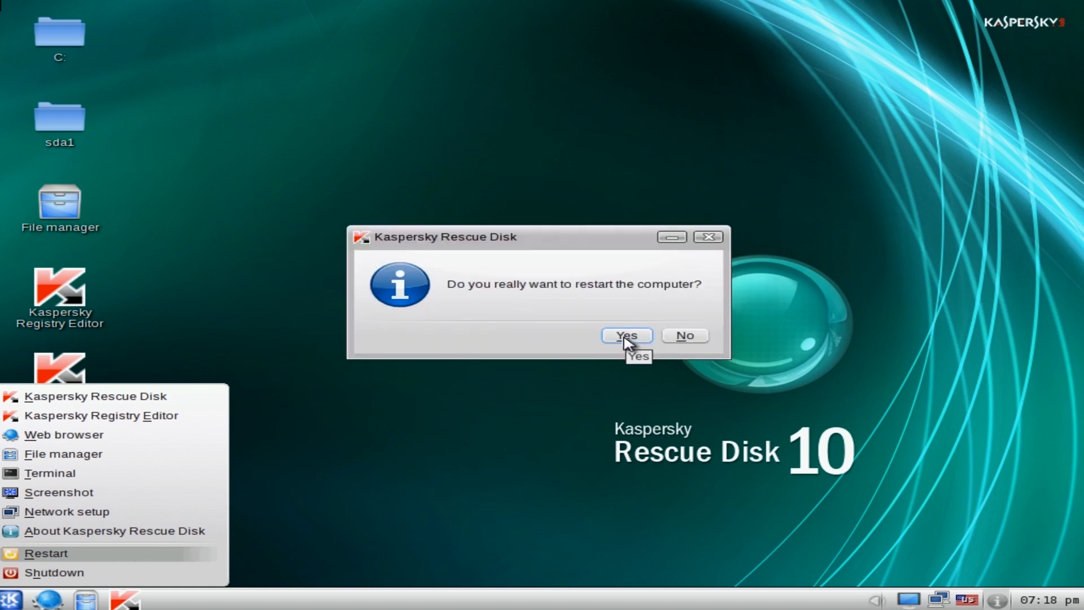
left_click(625, 336)
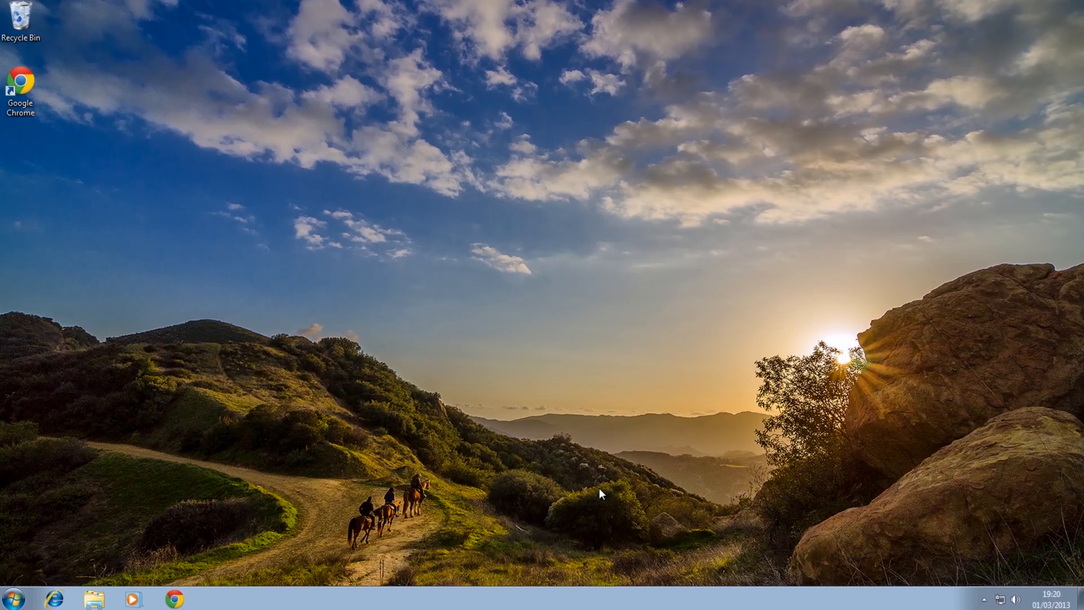
mouse_move(569, 336)
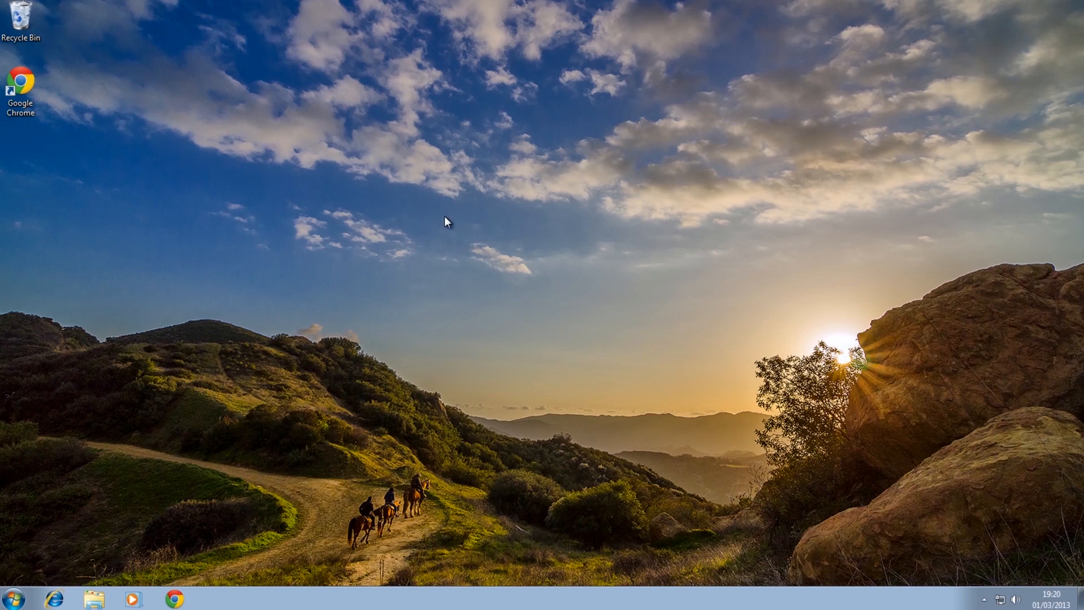
mouse_move(461, 349)
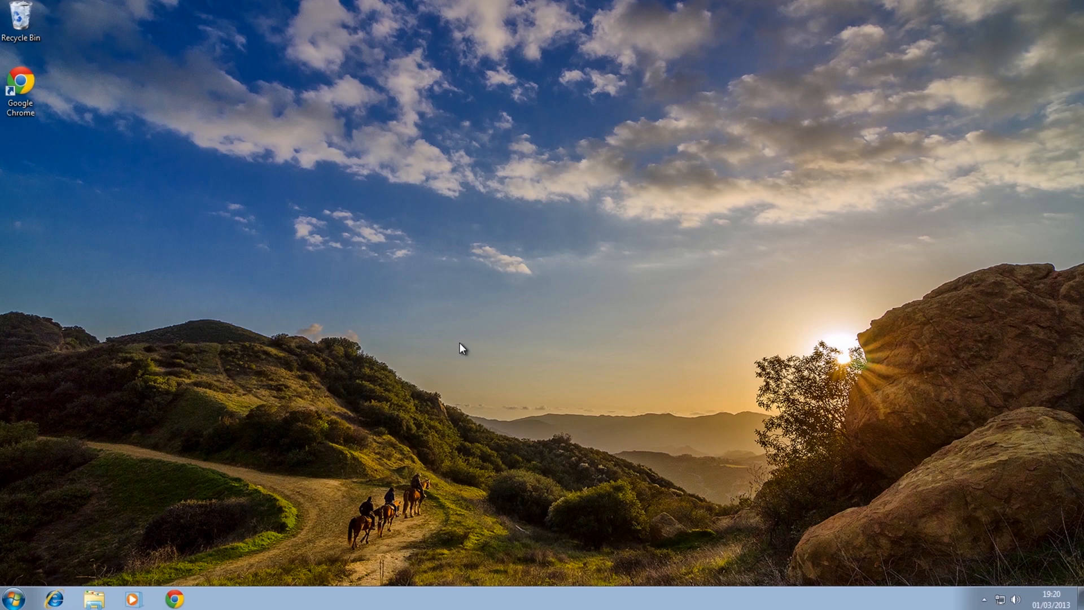
- Launch Google Chrome from the taskbar onto a New Tab page
left_click(174, 599)
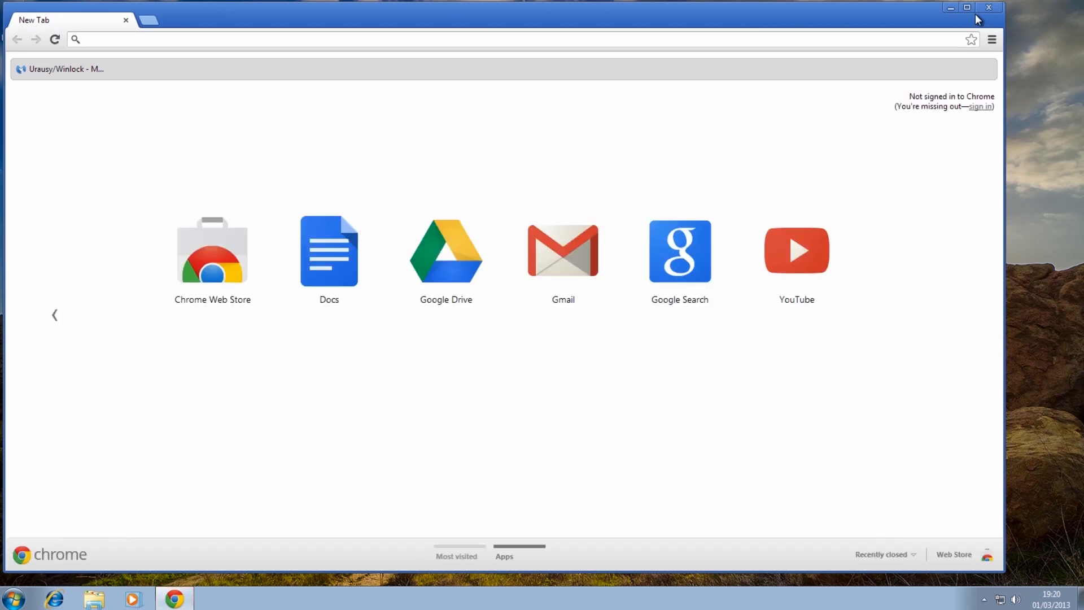
- Search Google for 'malwarebytes'
left_click(679, 251)
type("malwar")
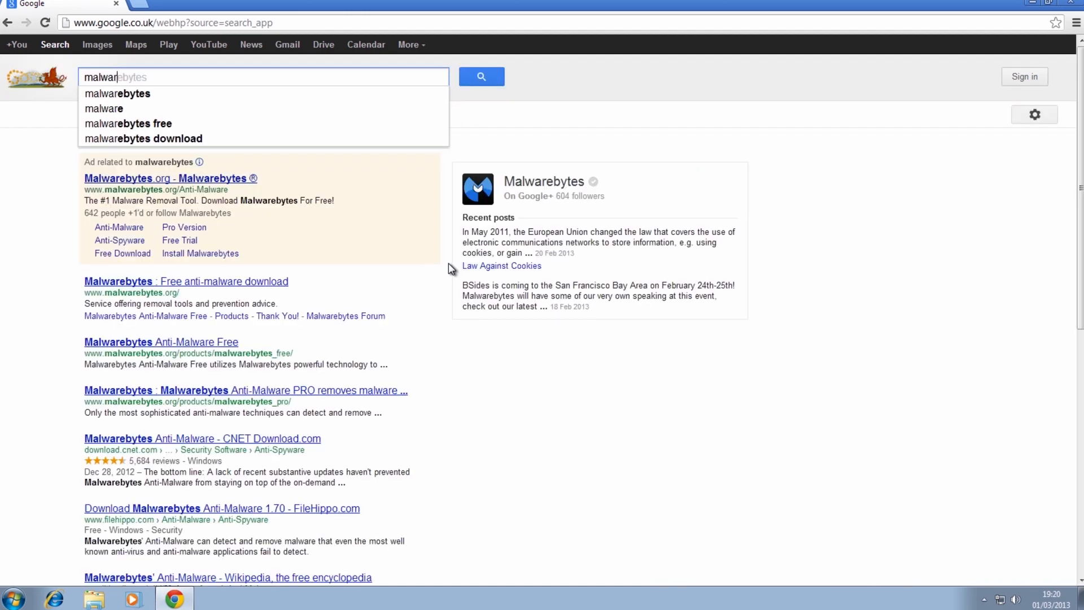
type("bytes")
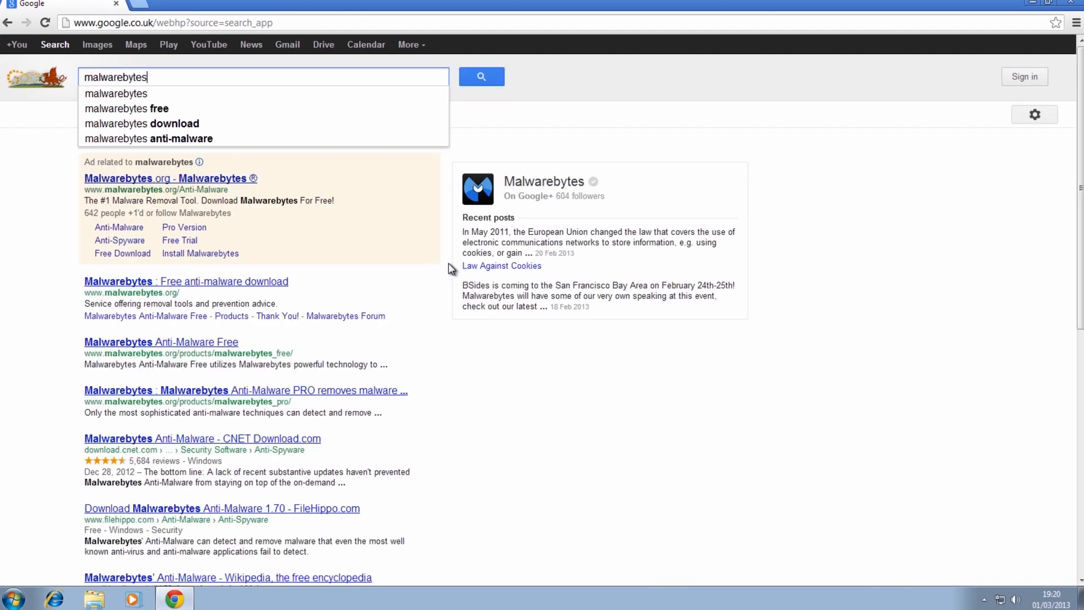
key("enter")
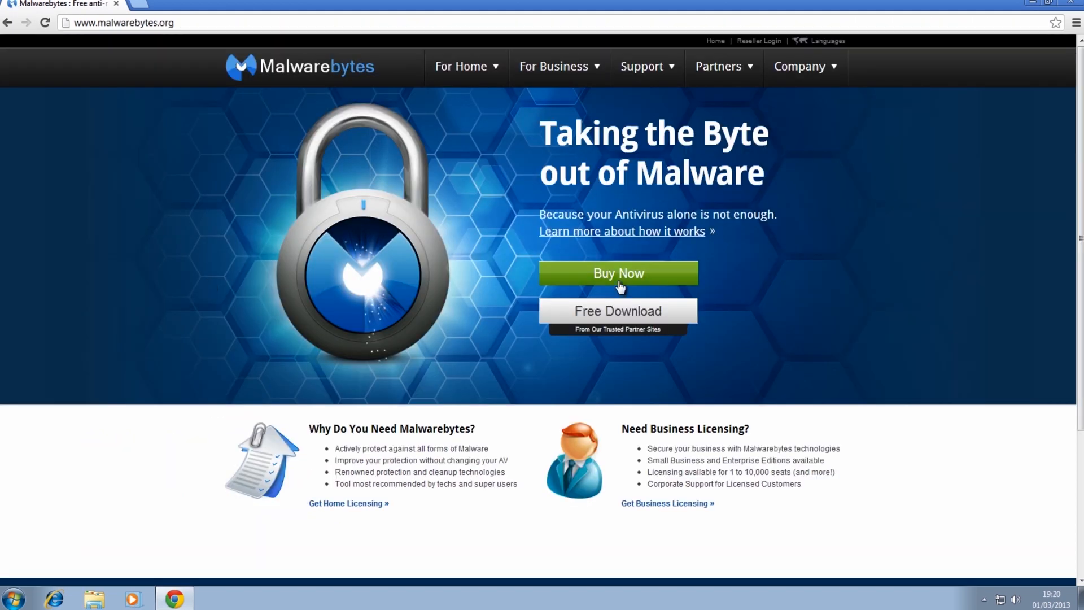
- Get the free Malwarebytes download from CNET and open the downloaded mbam-setup installer
left_click(617, 310)
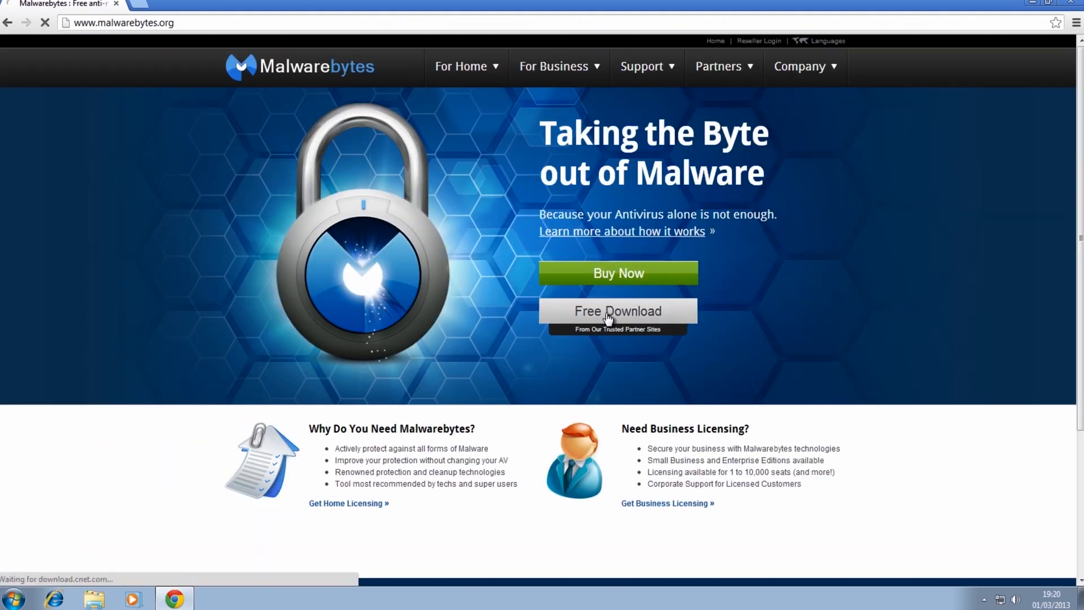
left_click(617, 311)
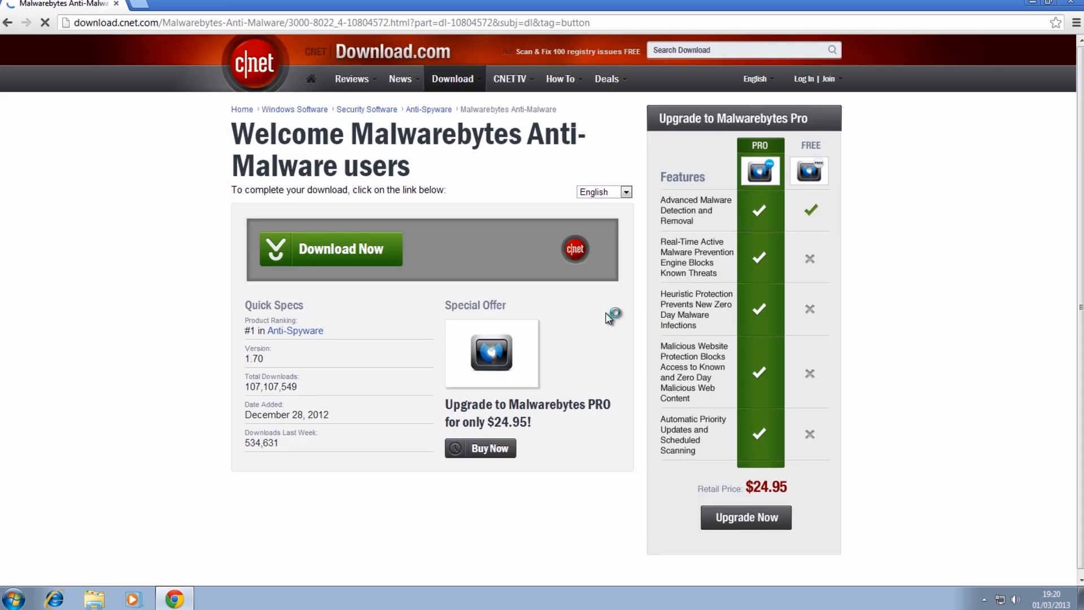
left_click(331, 249)
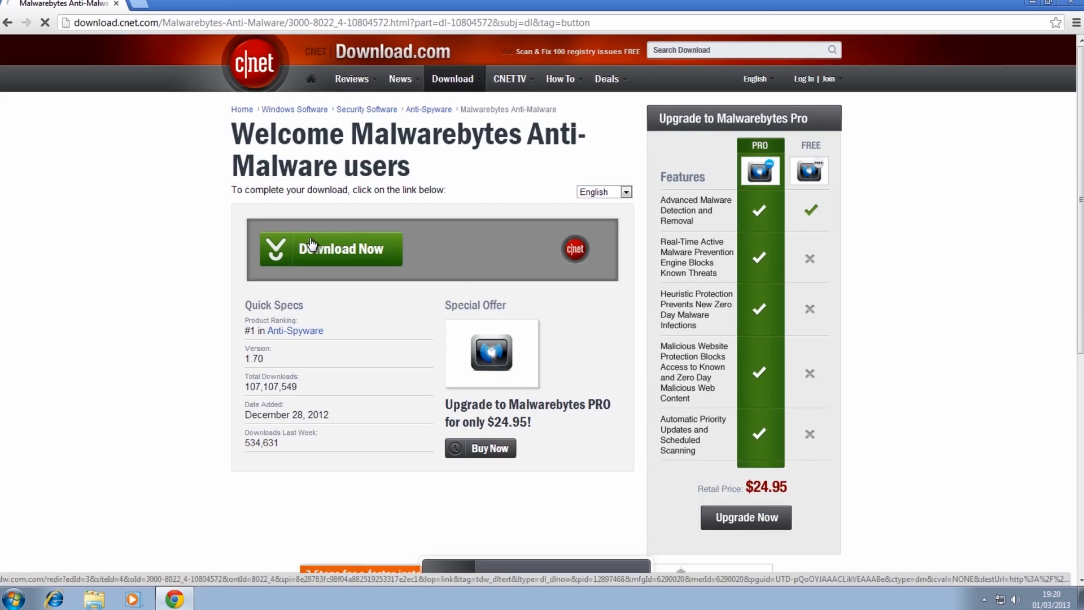
left_click(330, 249)
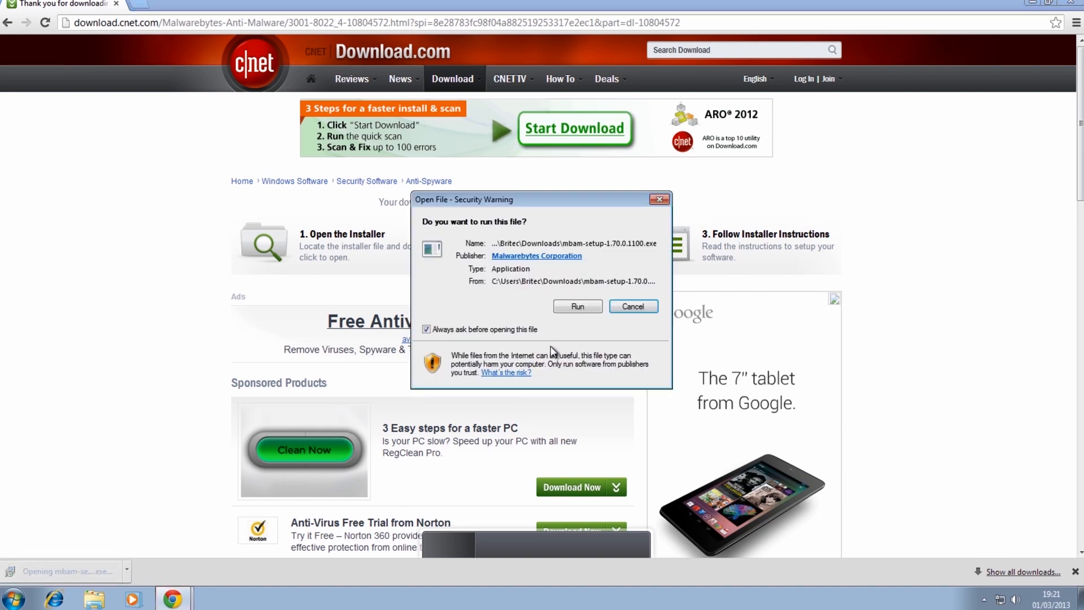
- Run the installer, allow UAC changes and accept English as the setup language
left_click(577, 306)
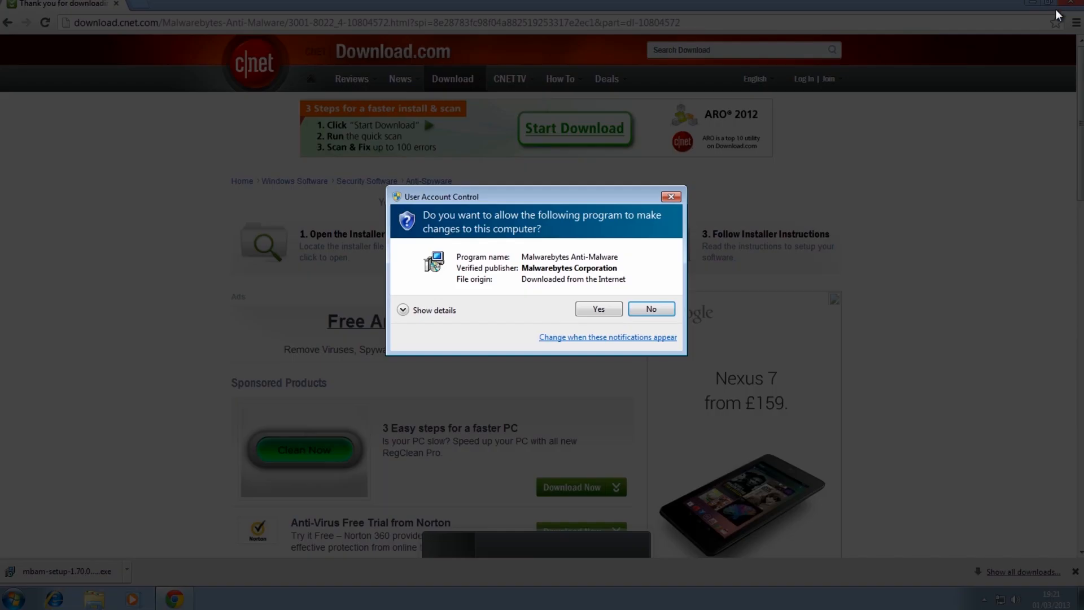
left_click(596, 310)
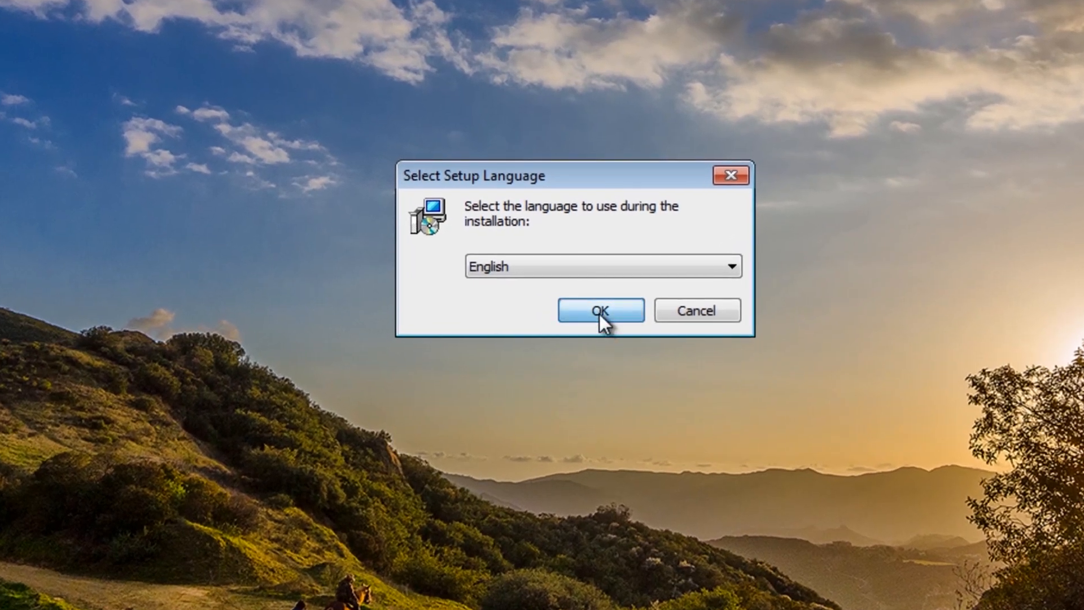
left_click(599, 309)
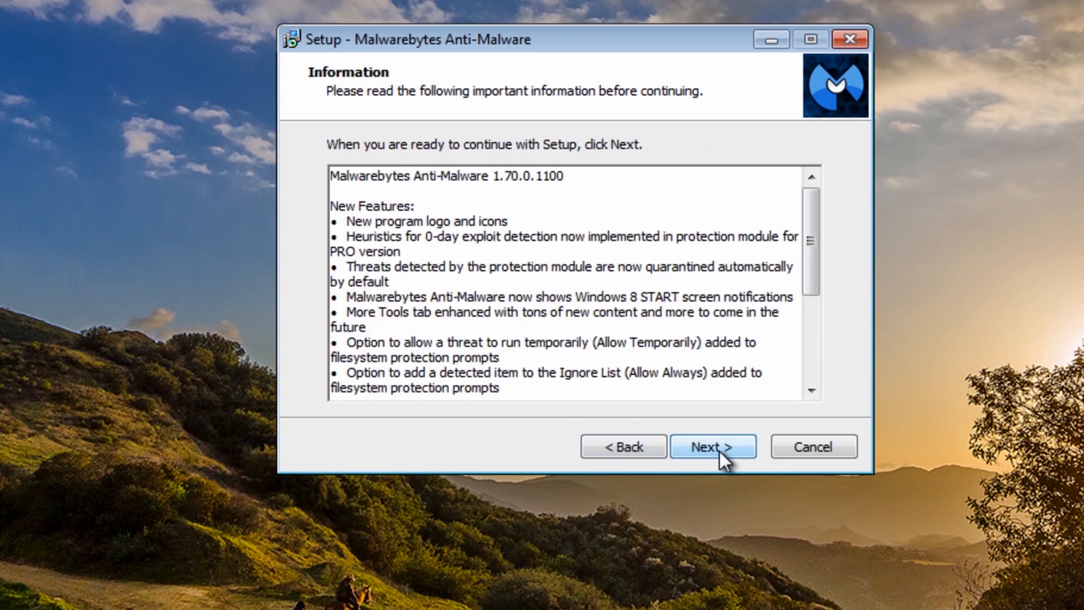
- Step through the wizard, decline the free PRO trial and finish, launching Malwarebytes
left_click(712, 446)
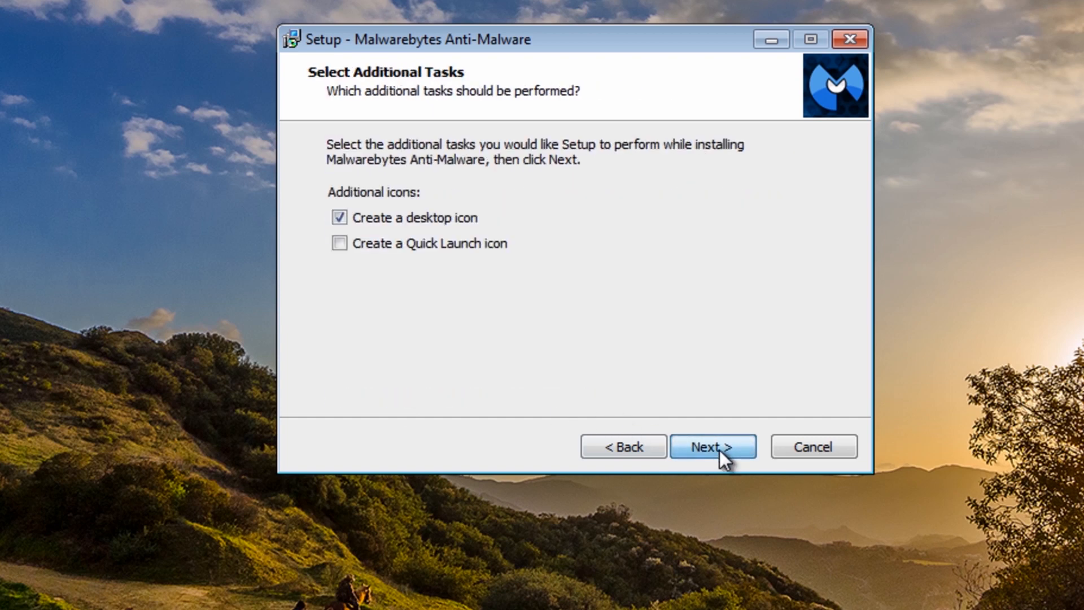
left_click(712, 446)
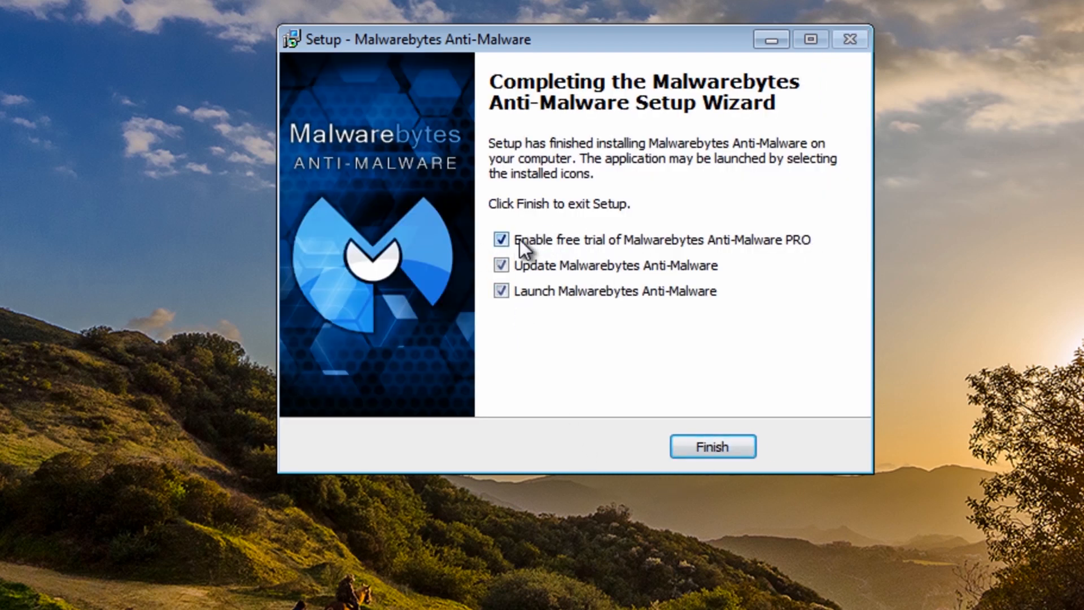
left_click(500, 240)
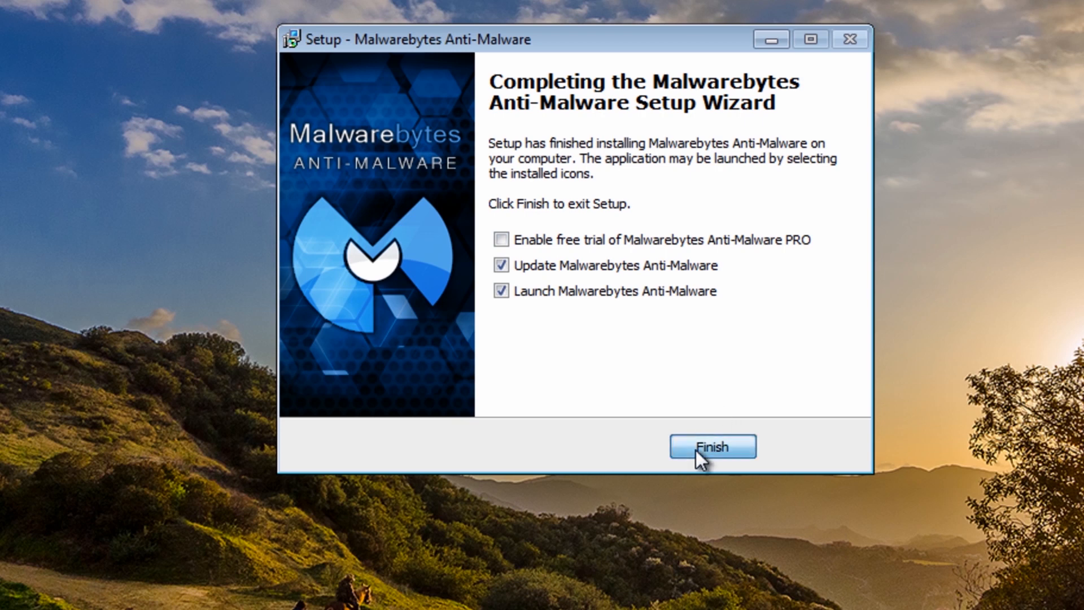
left_click(712, 447)
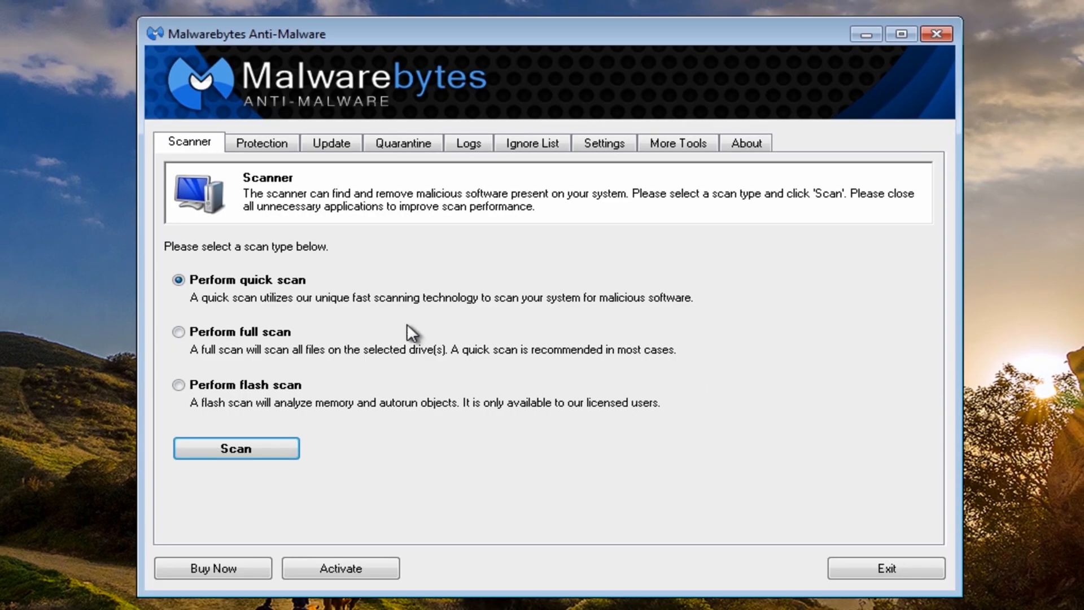
- Run a quick scan reporting no detections, dismiss the result and exit Malwarebytes
left_click(236, 448)
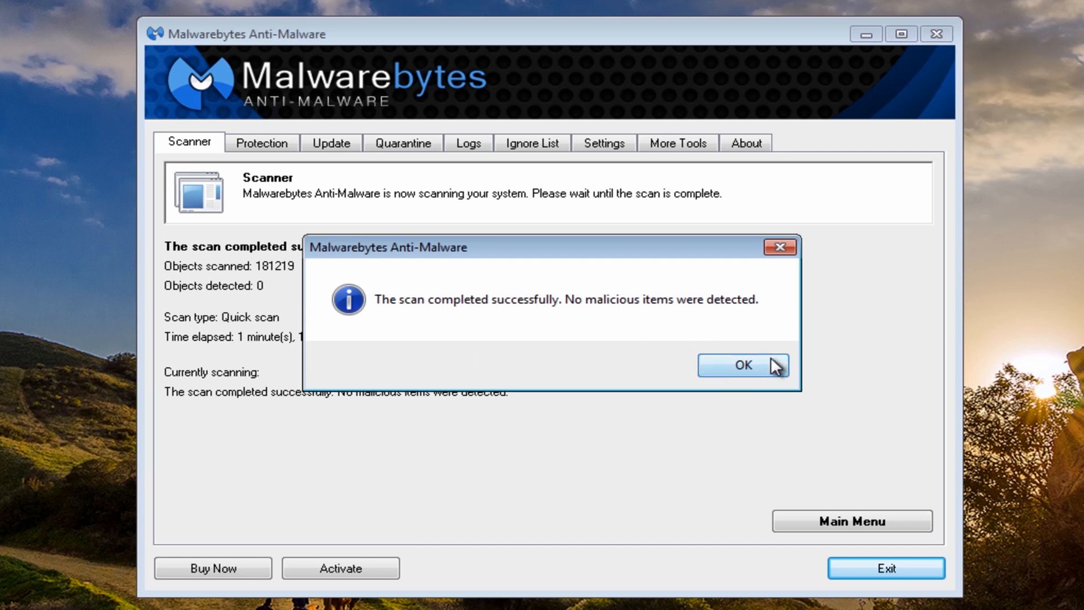
left_click(743, 364)
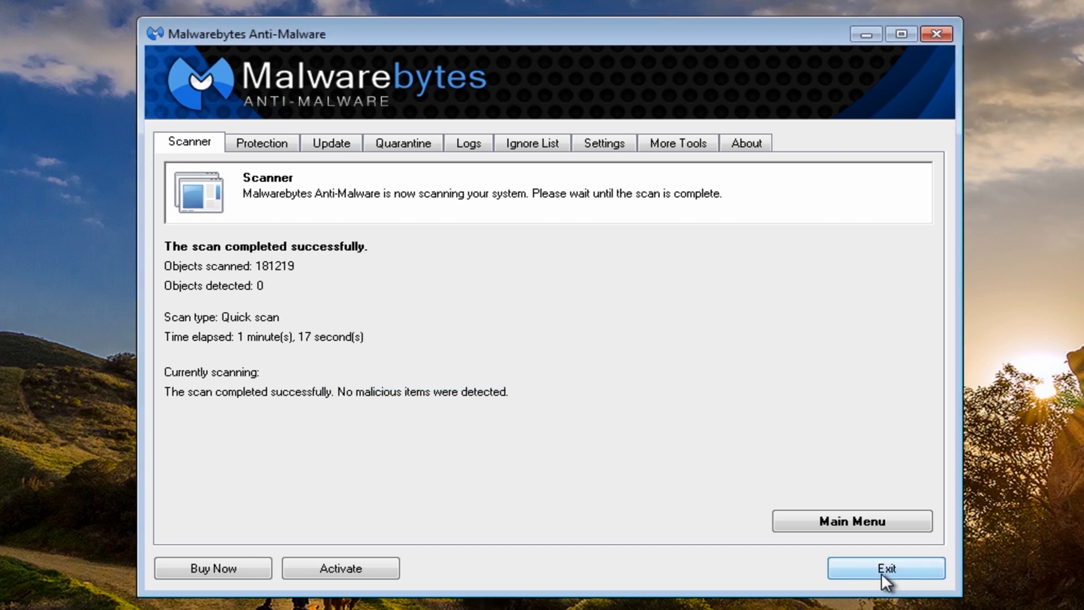
left_click(888, 568)
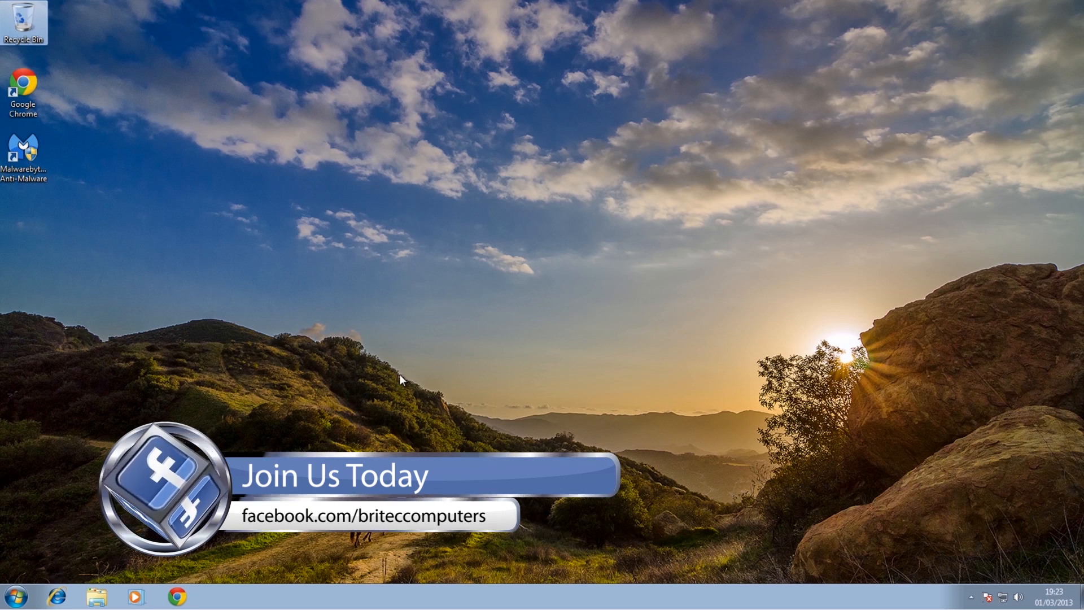
mouse_move(556, 326)
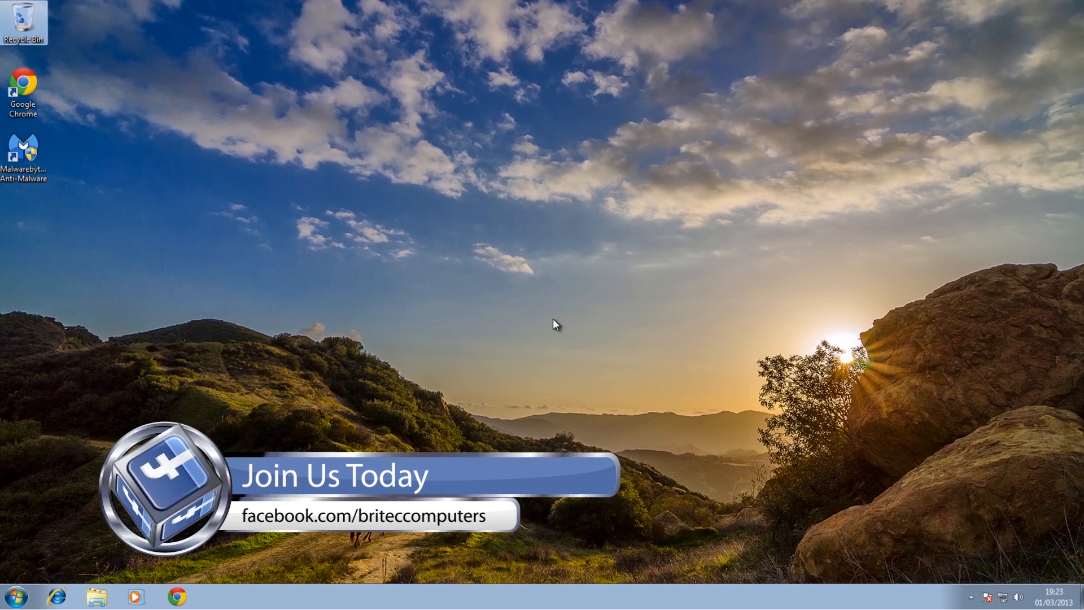